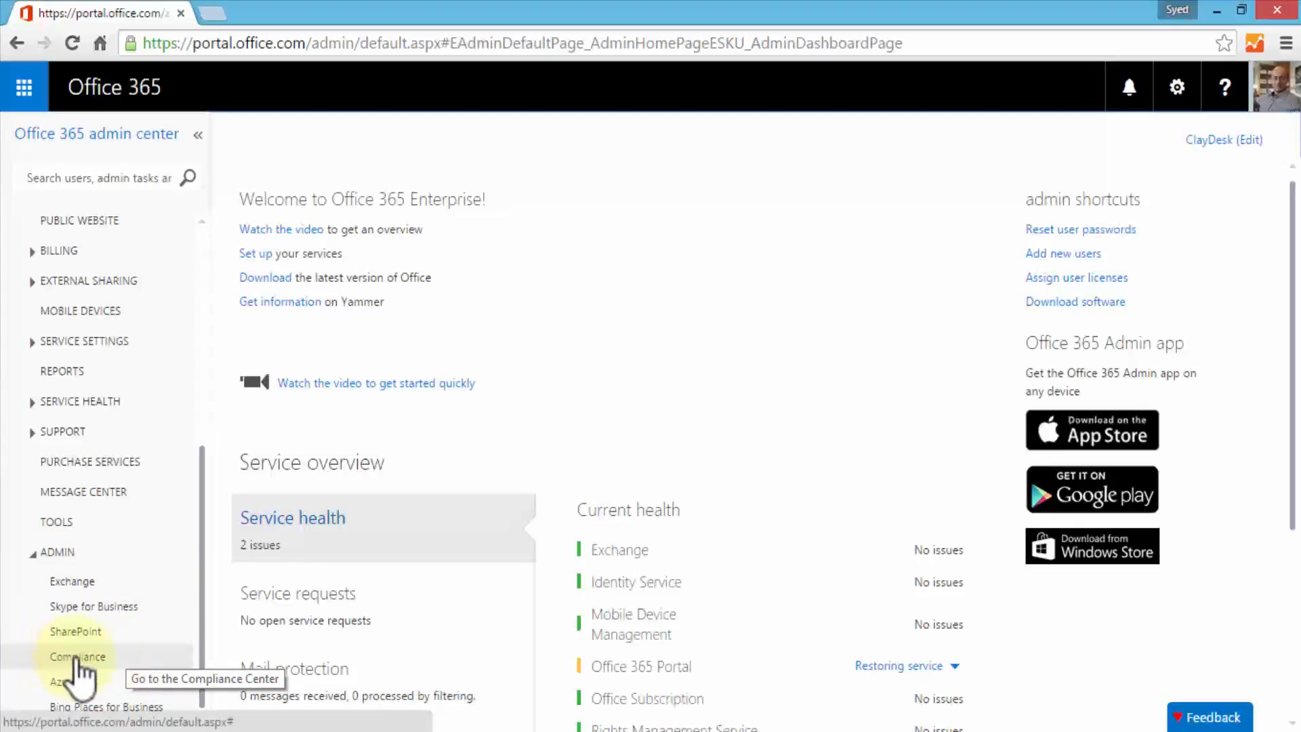
Step: Open Compliance from the admin center's Admin navigation in a new tab
click(77, 657)
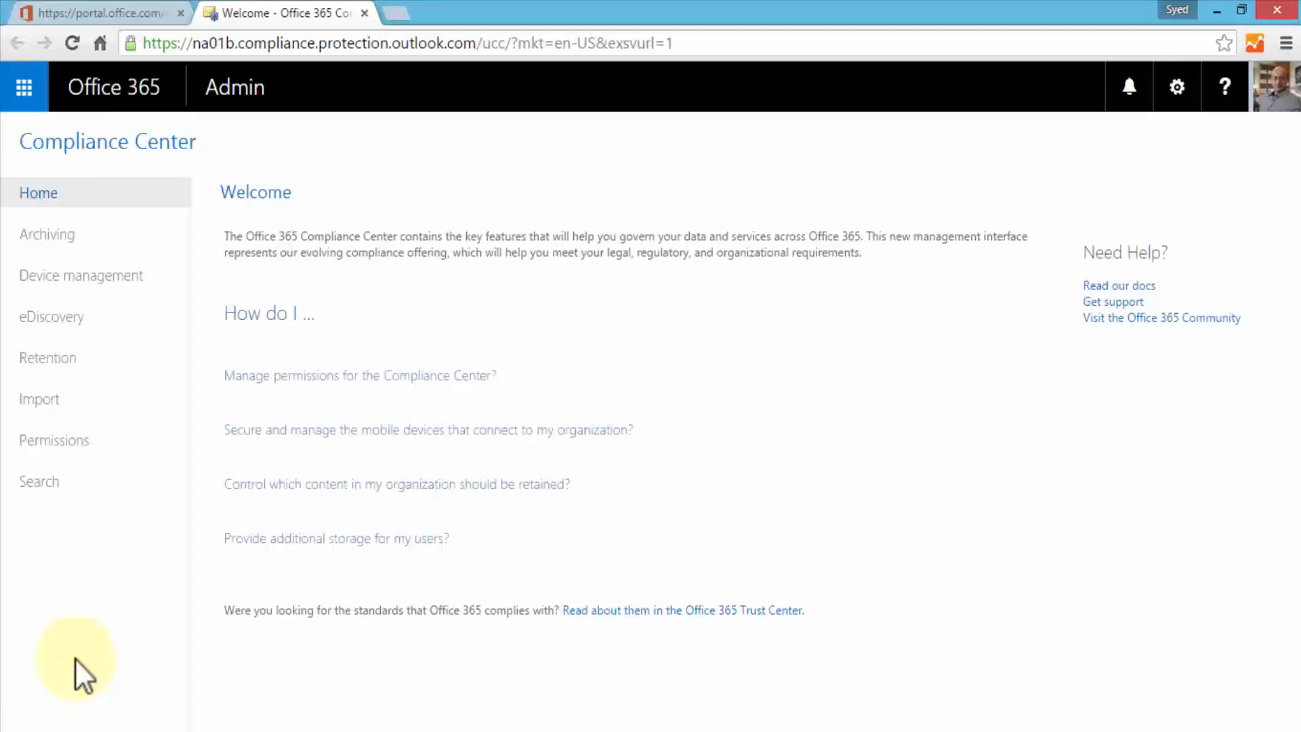
mouse_move(104, 195)
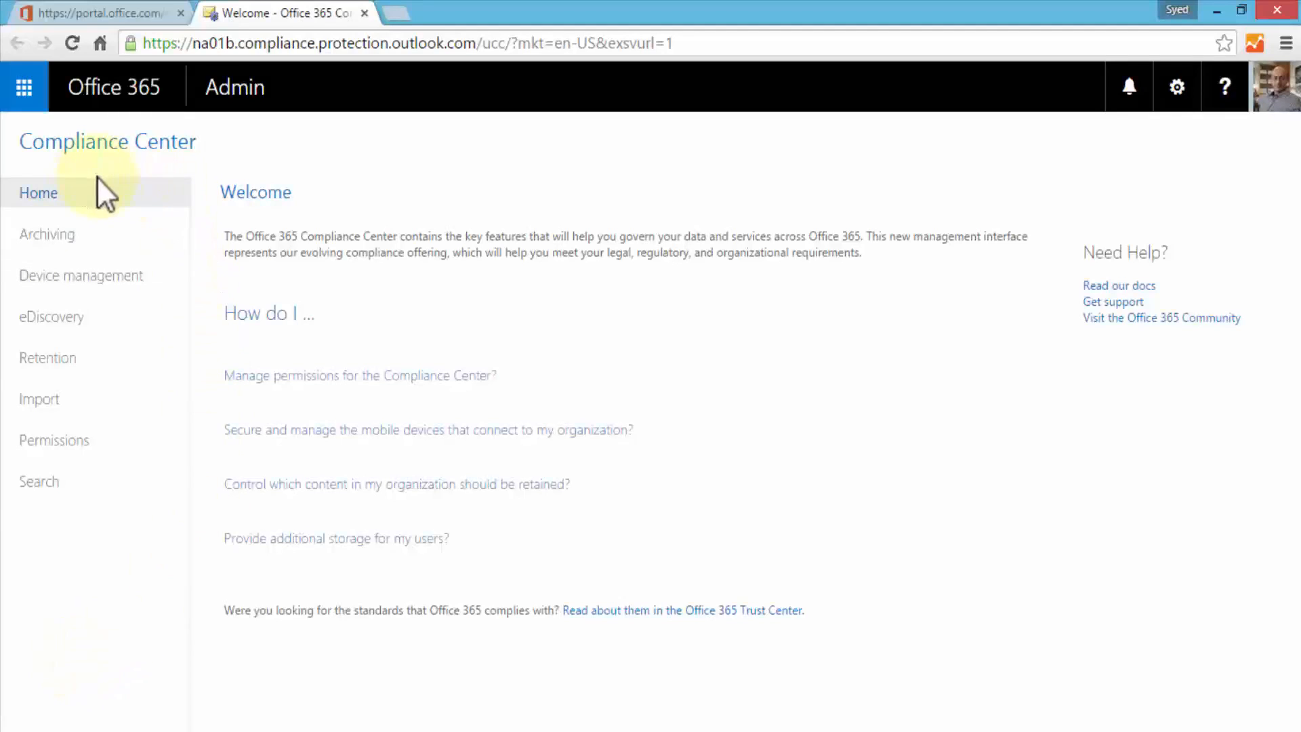
click(47, 234)
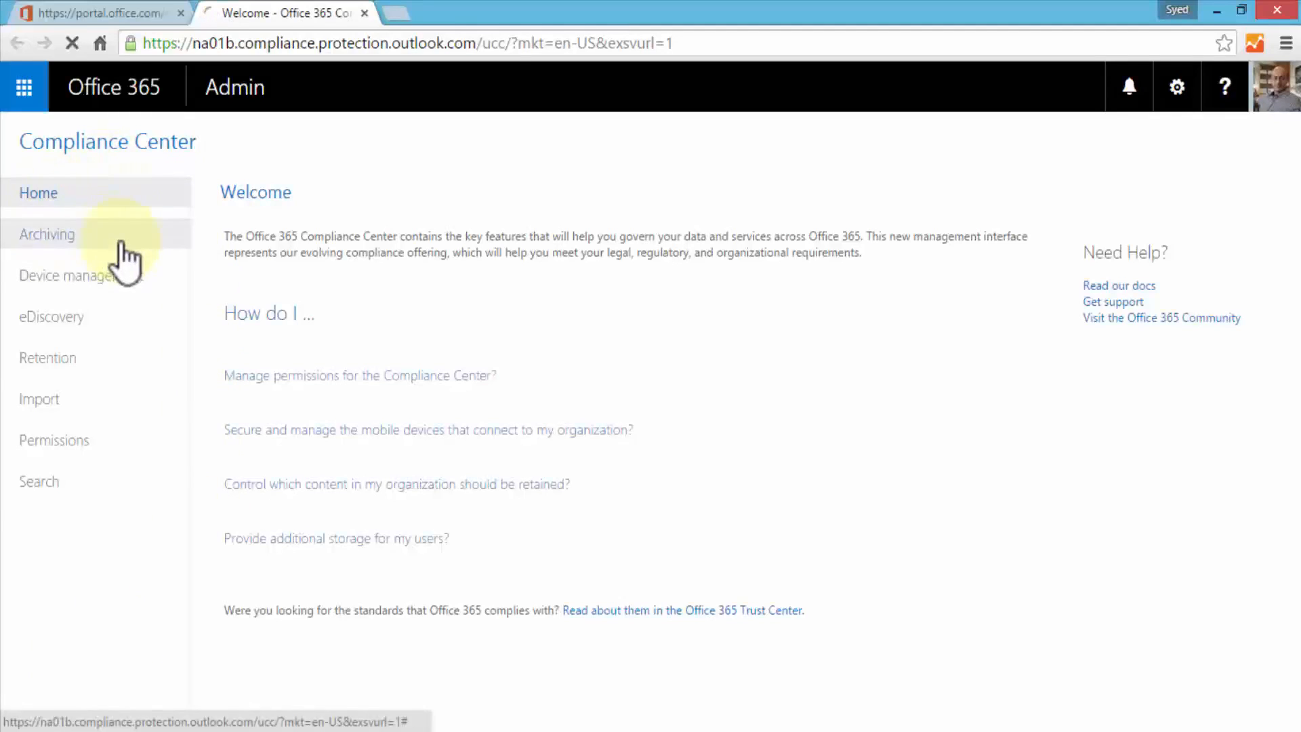
mouse_move(174, 299)
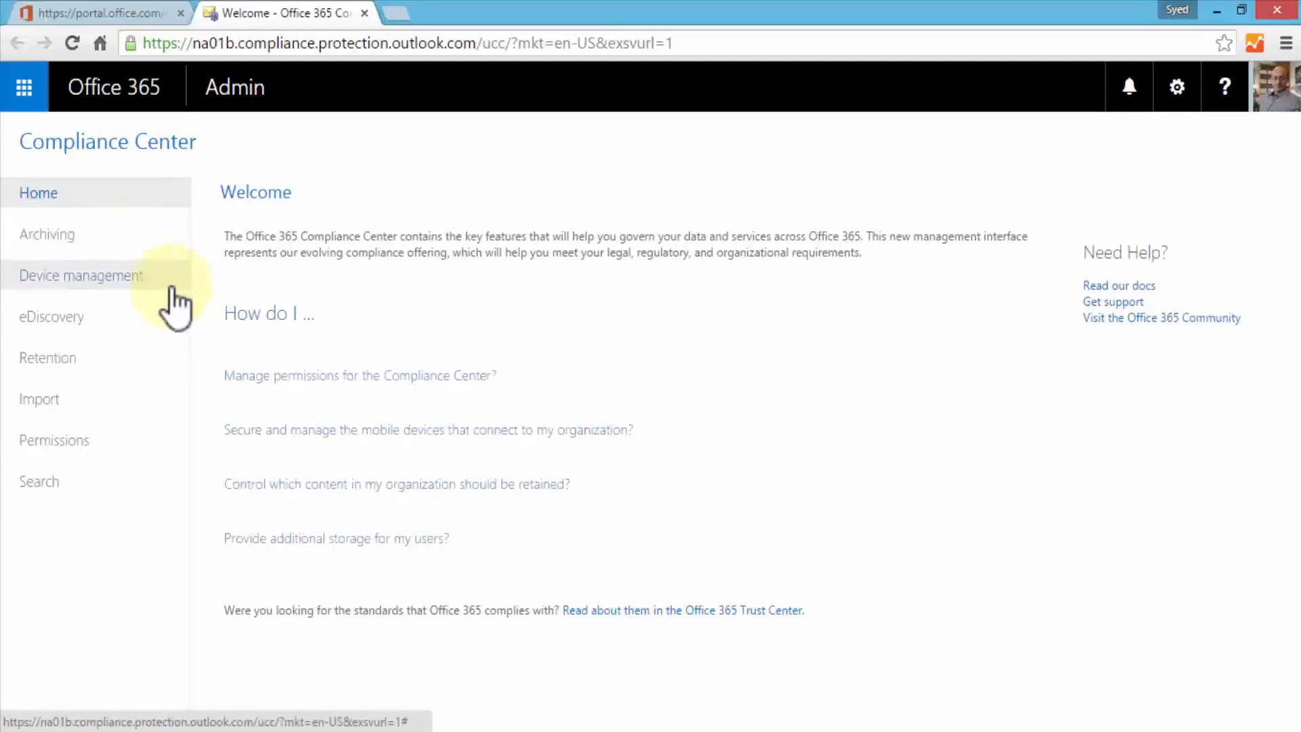
mouse_move(133, 382)
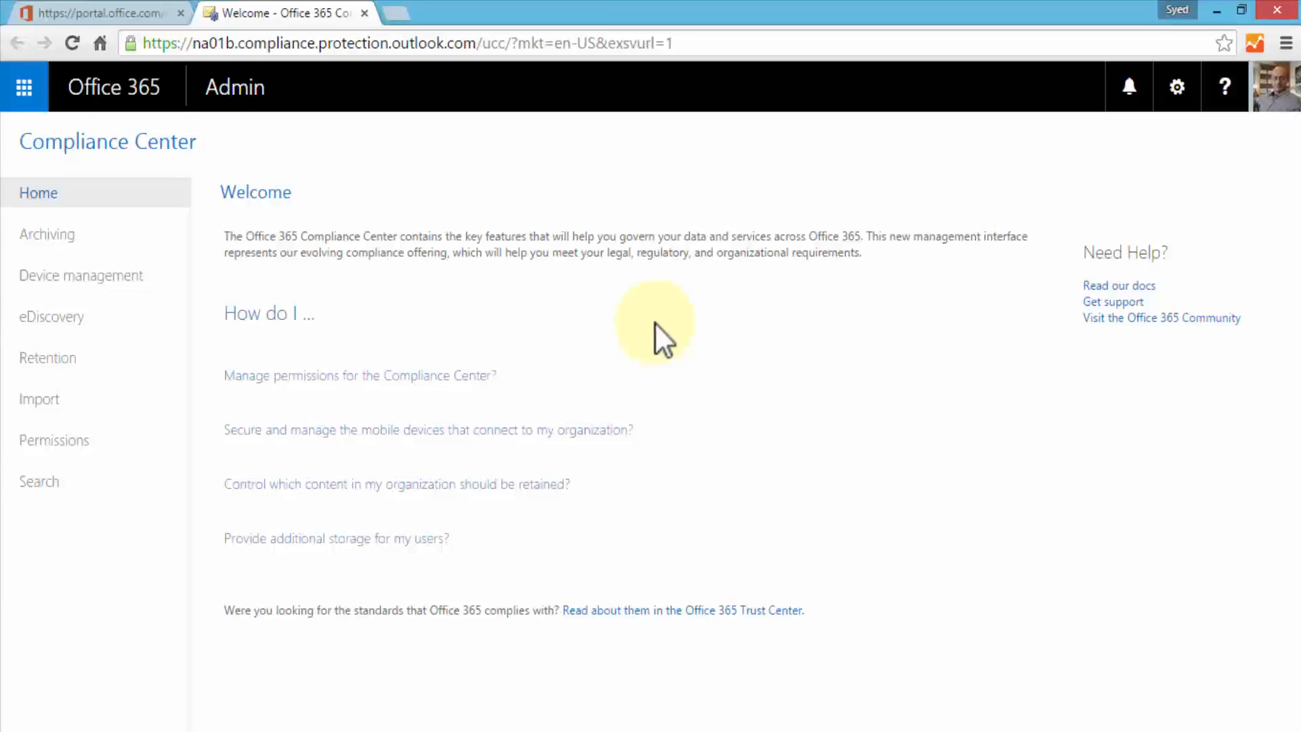
mouse_move(670, 372)
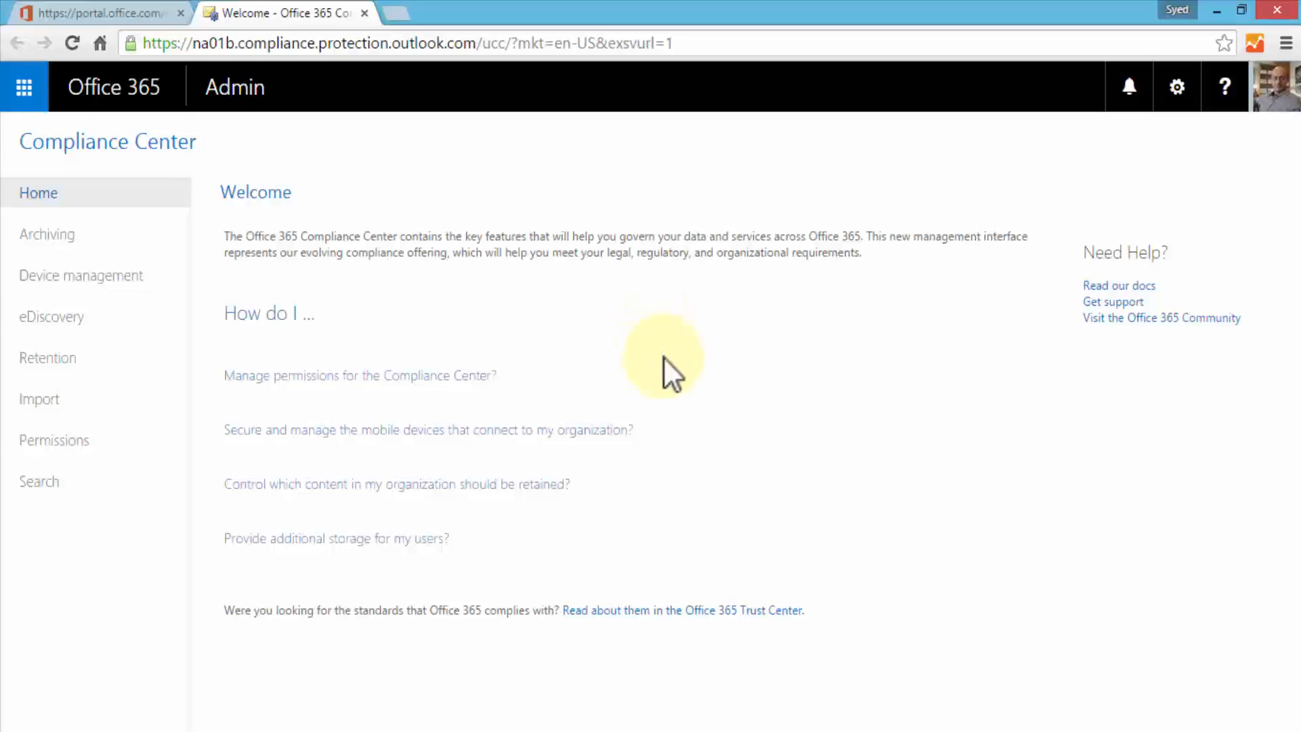
mouse_move(681, 374)
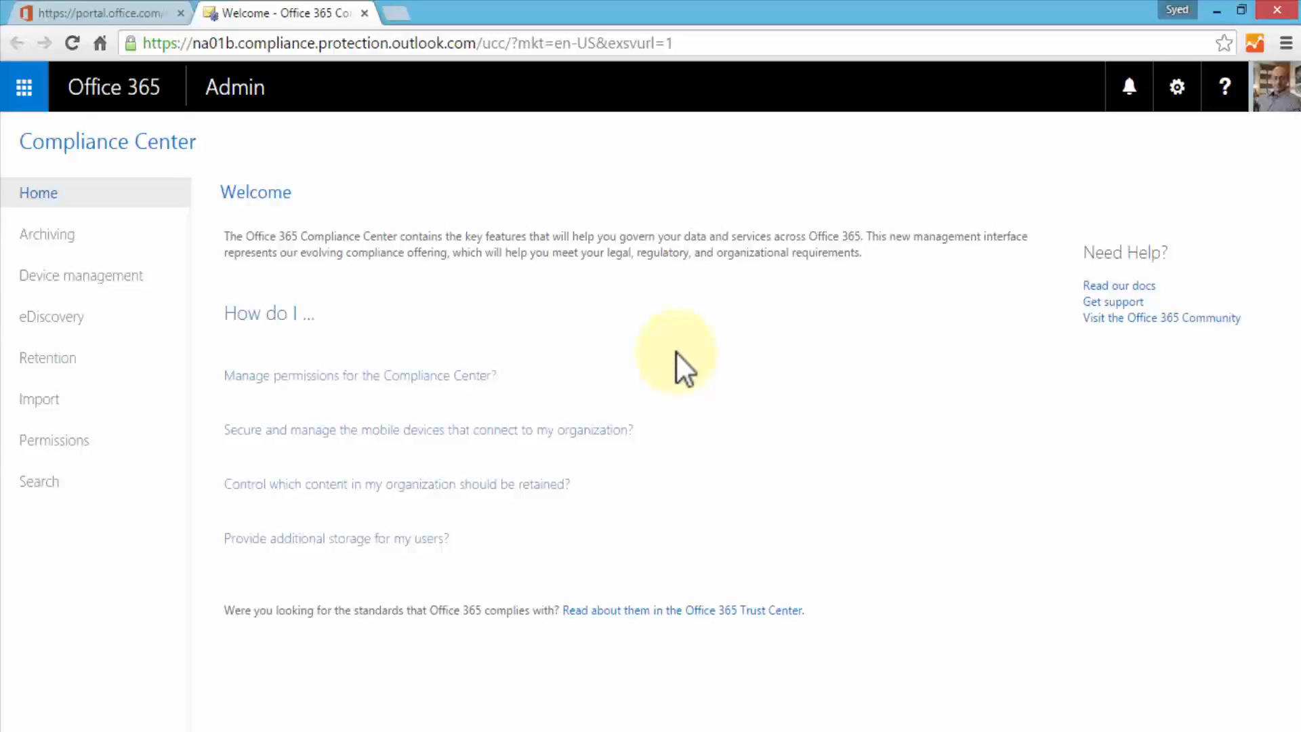
mouse_move(695, 369)
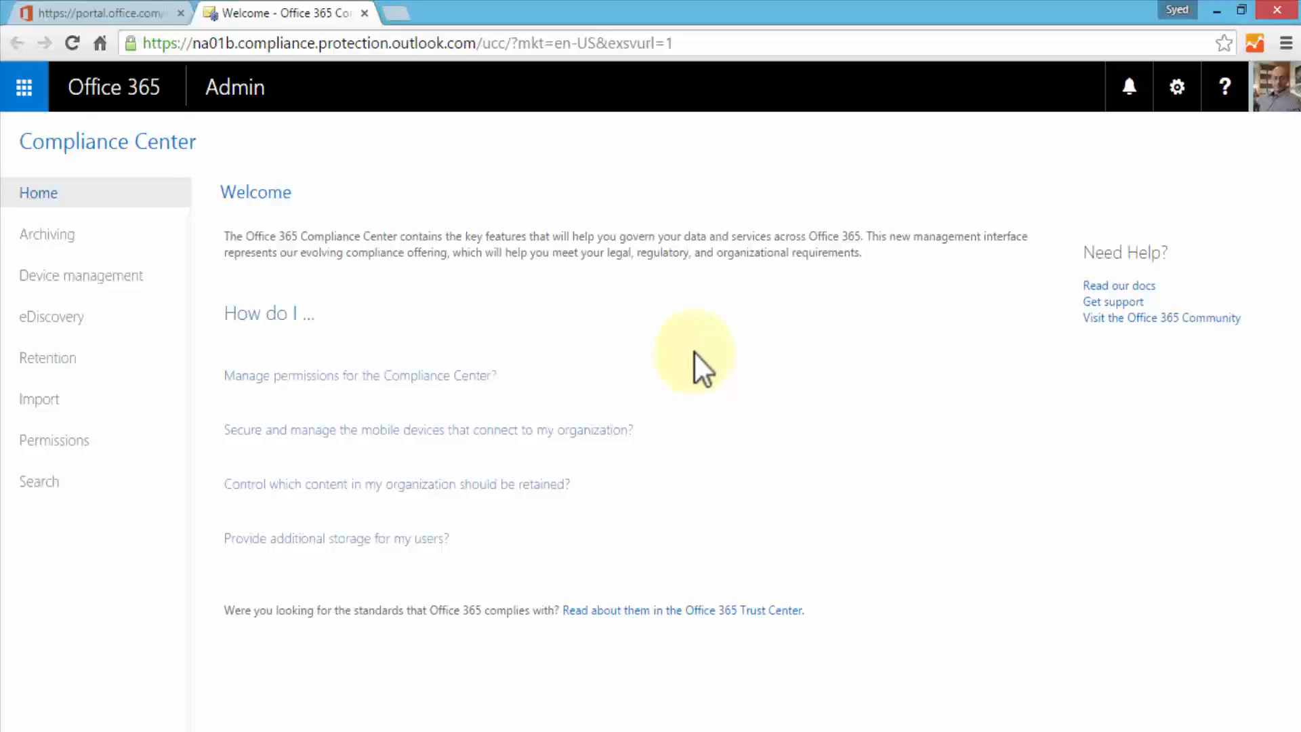
mouse_move(695, 364)
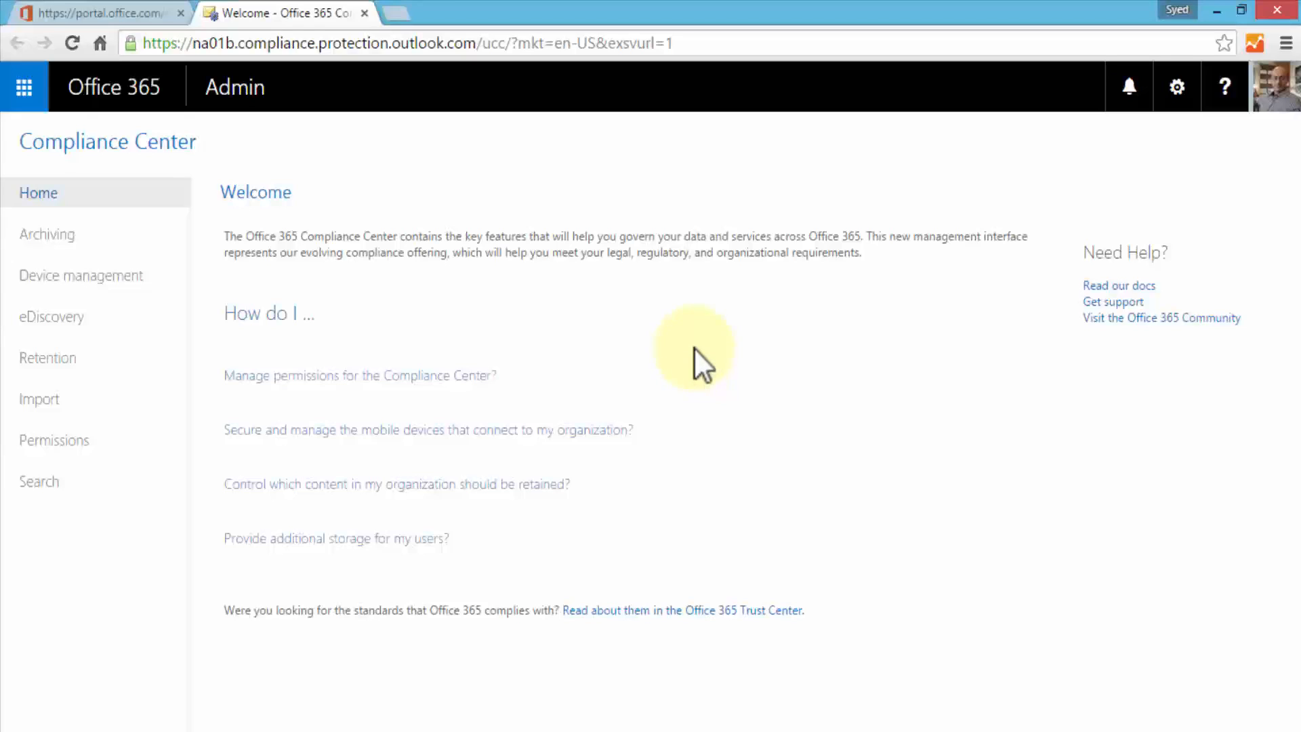
mouse_move(47, 233)
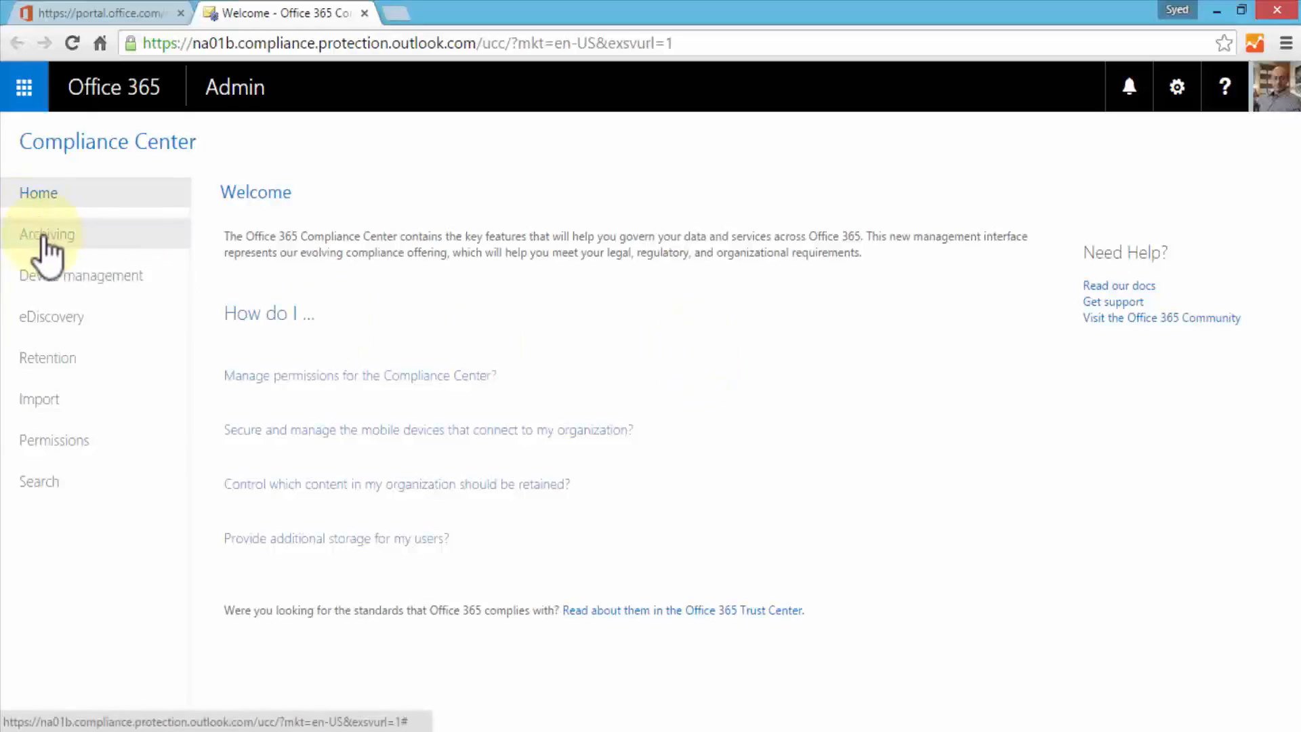
Step: Go to the Archiving page for enabling or disabling archive mailboxes
click(48, 234)
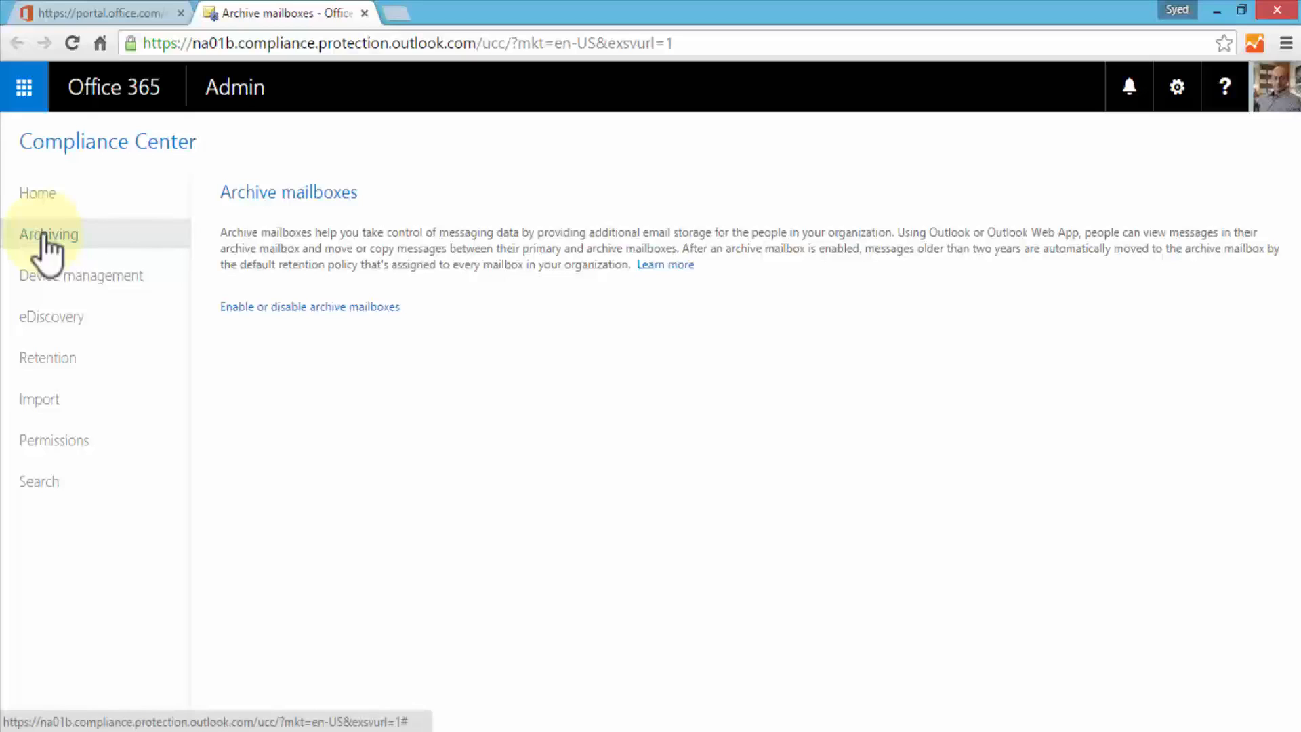
mouse_move(81, 276)
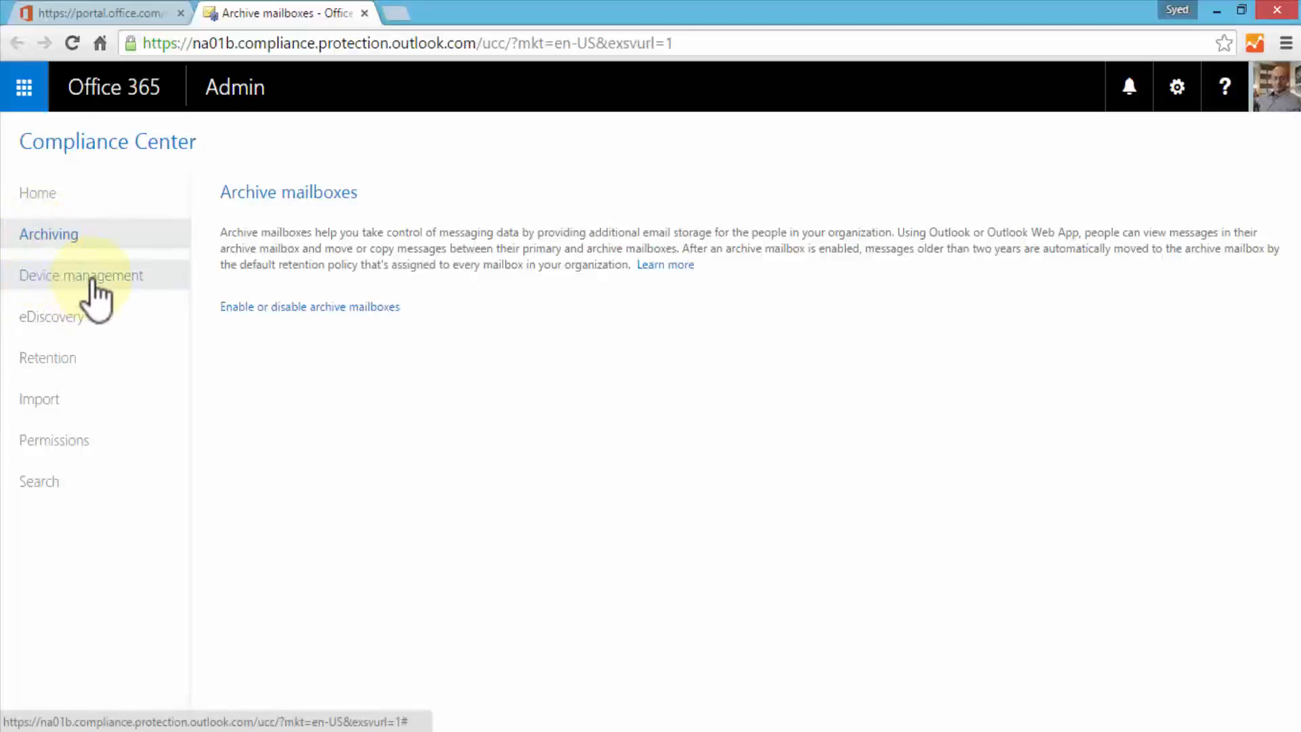
Step: Open Device management and scroll through the iPhone policy's password and encryption settings
click(81, 275)
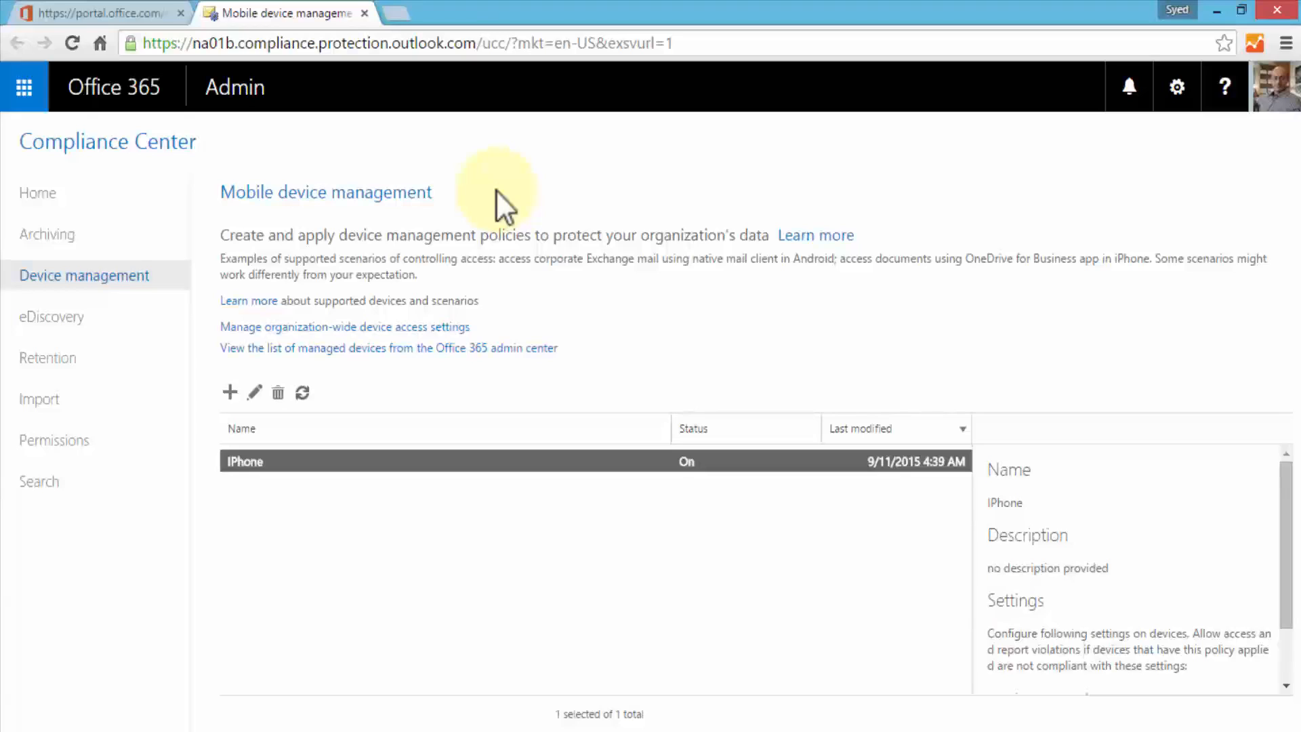
mouse_move(599, 537)
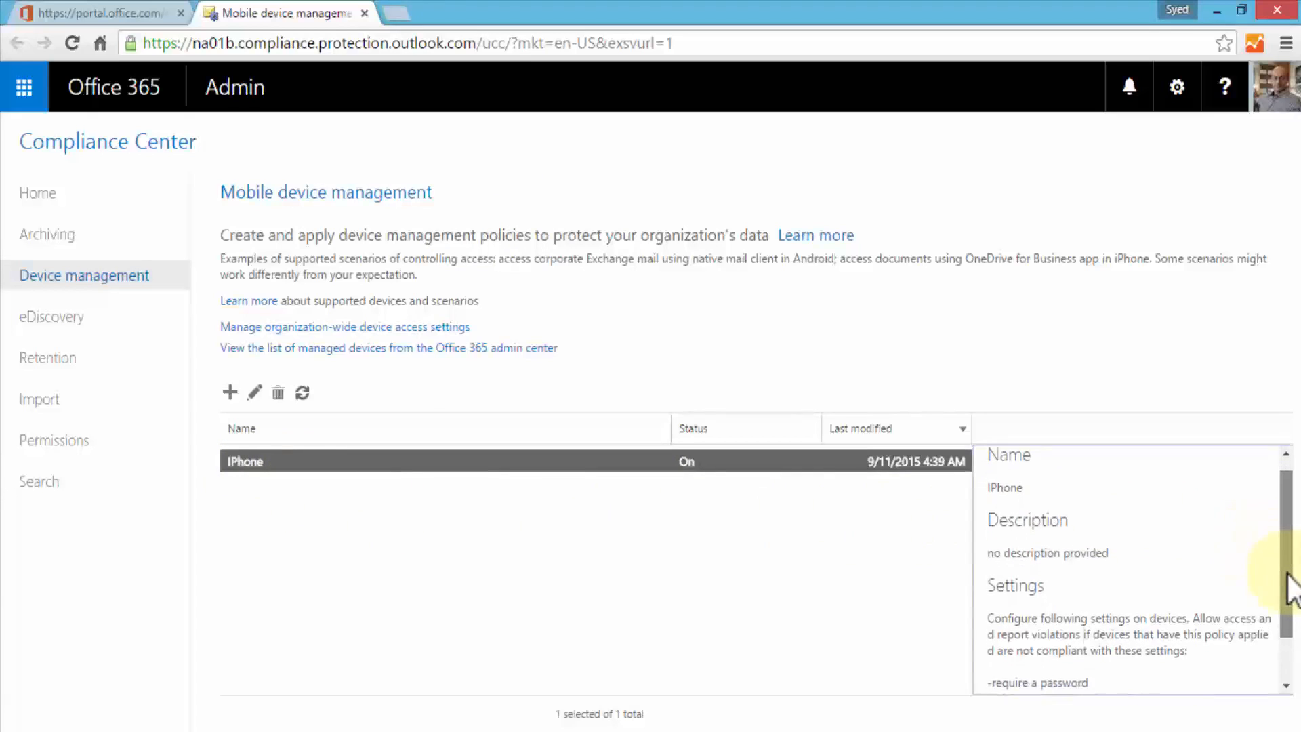
scroll(down, 3)
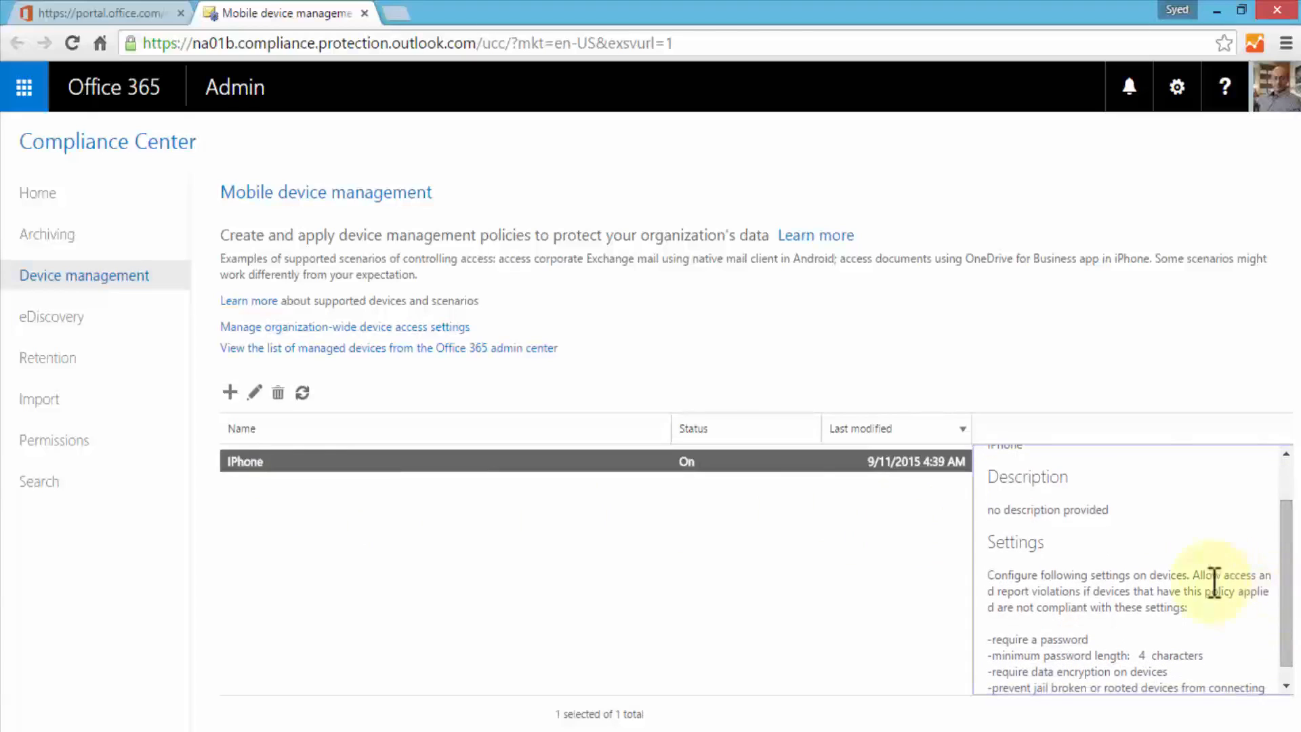
scroll(down, 3)
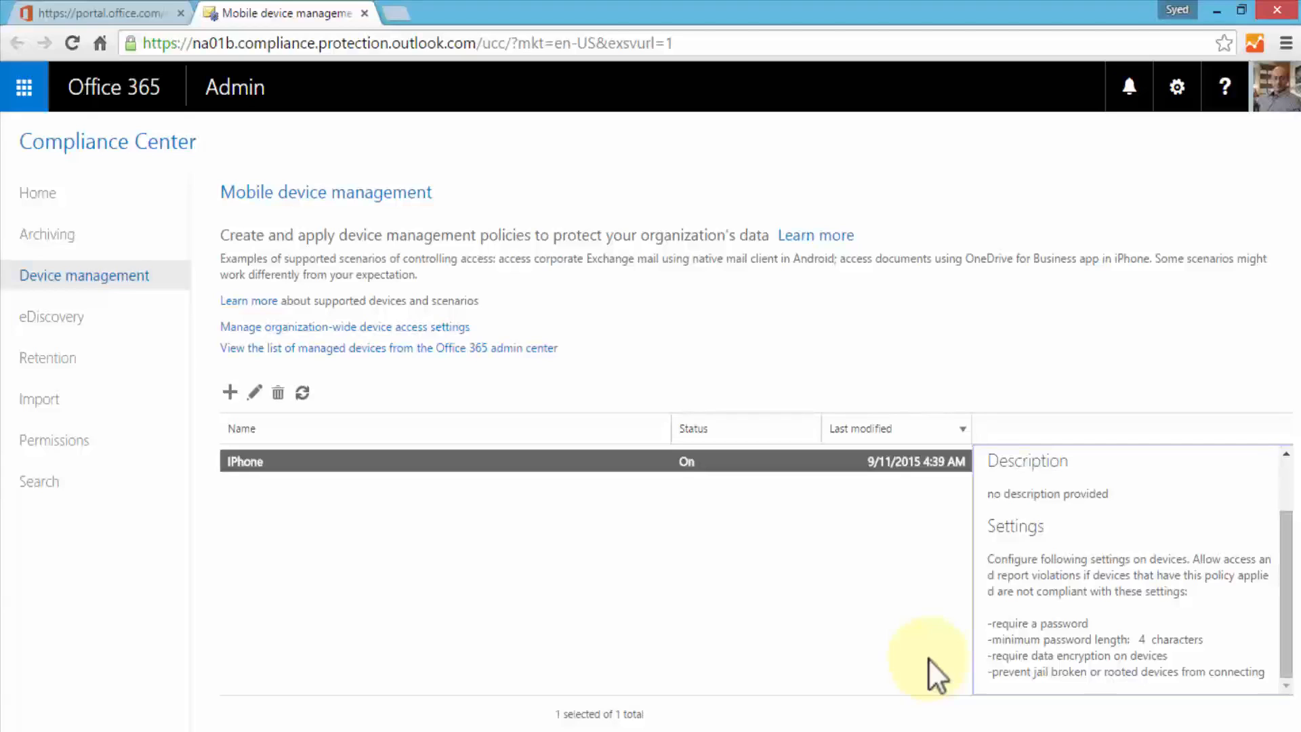
mouse_move(937, 672)
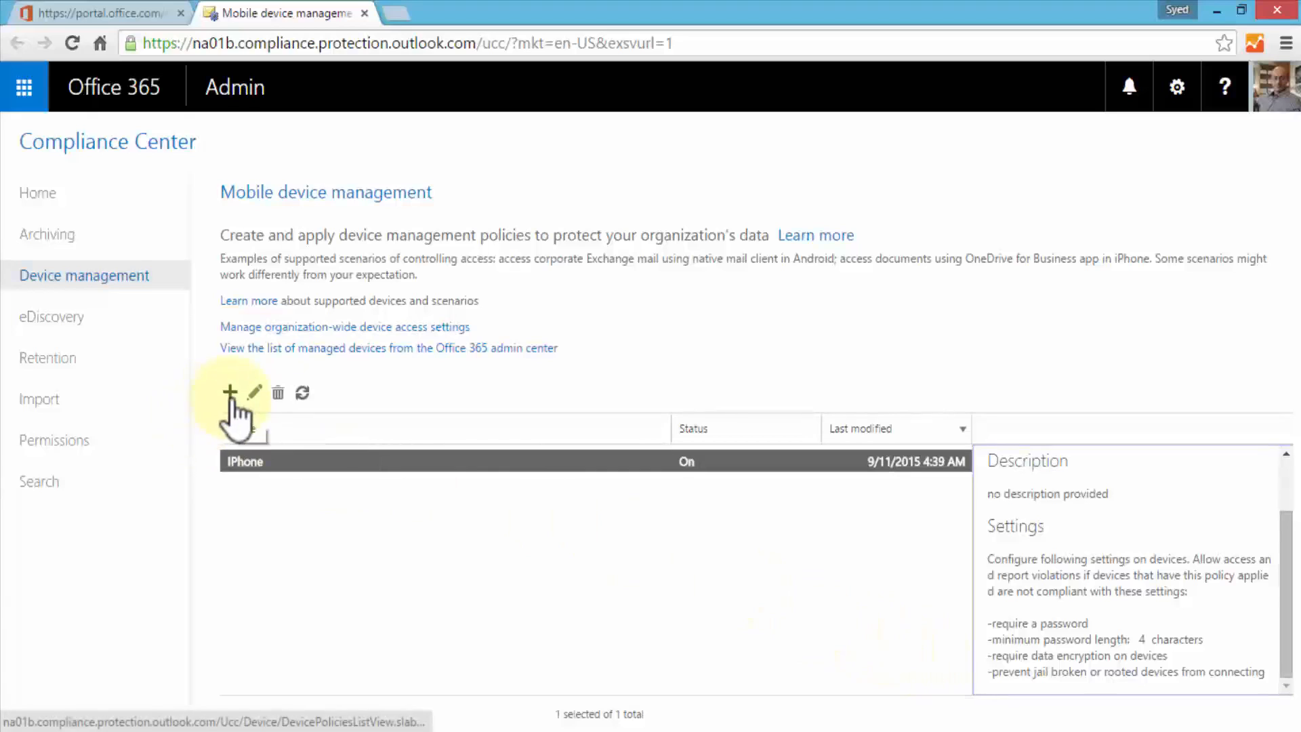
Step: Create a new device security policy and enter the name Android
click(229, 392)
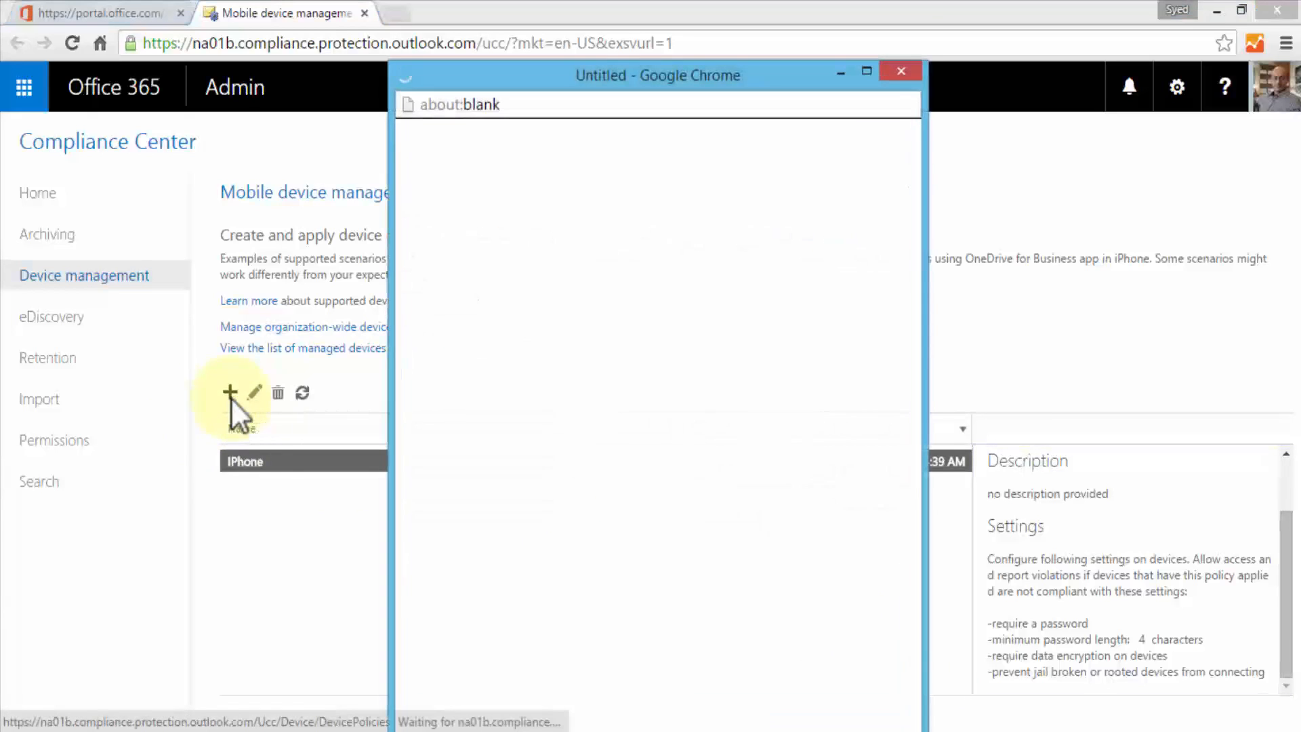
click(230, 391)
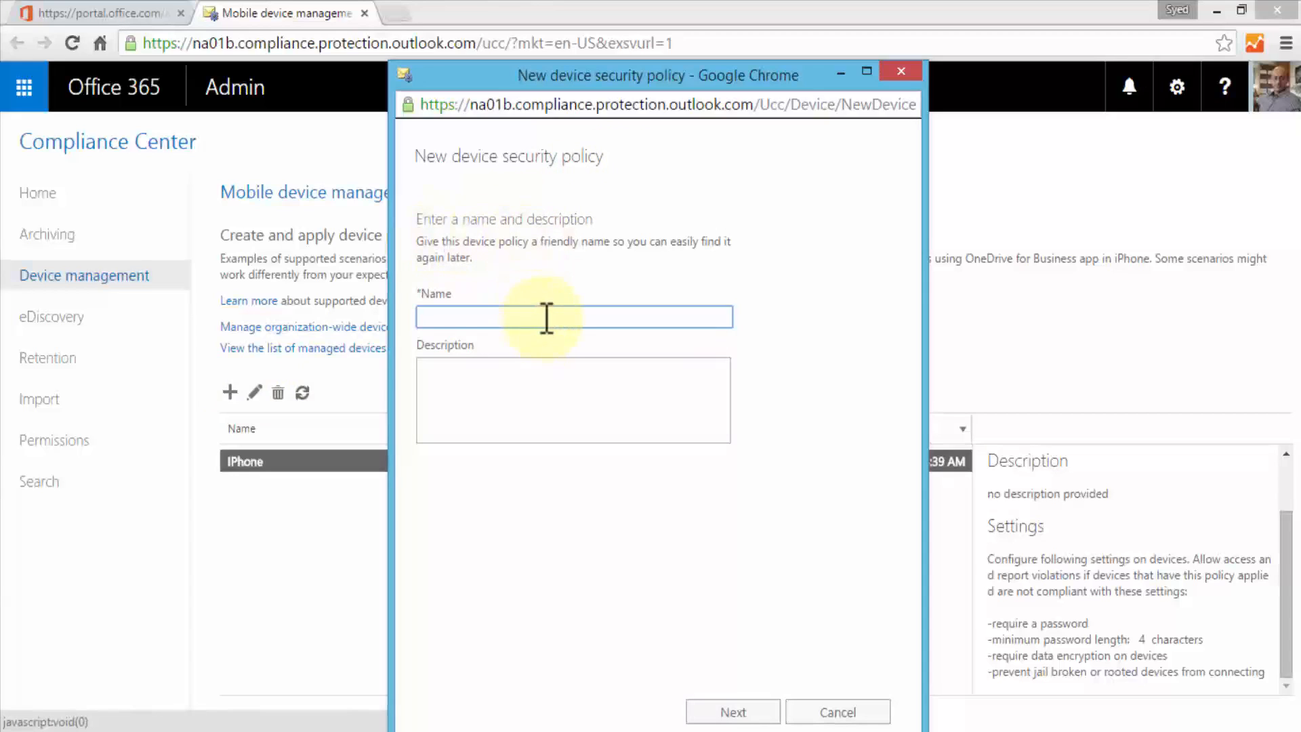
text(Android)
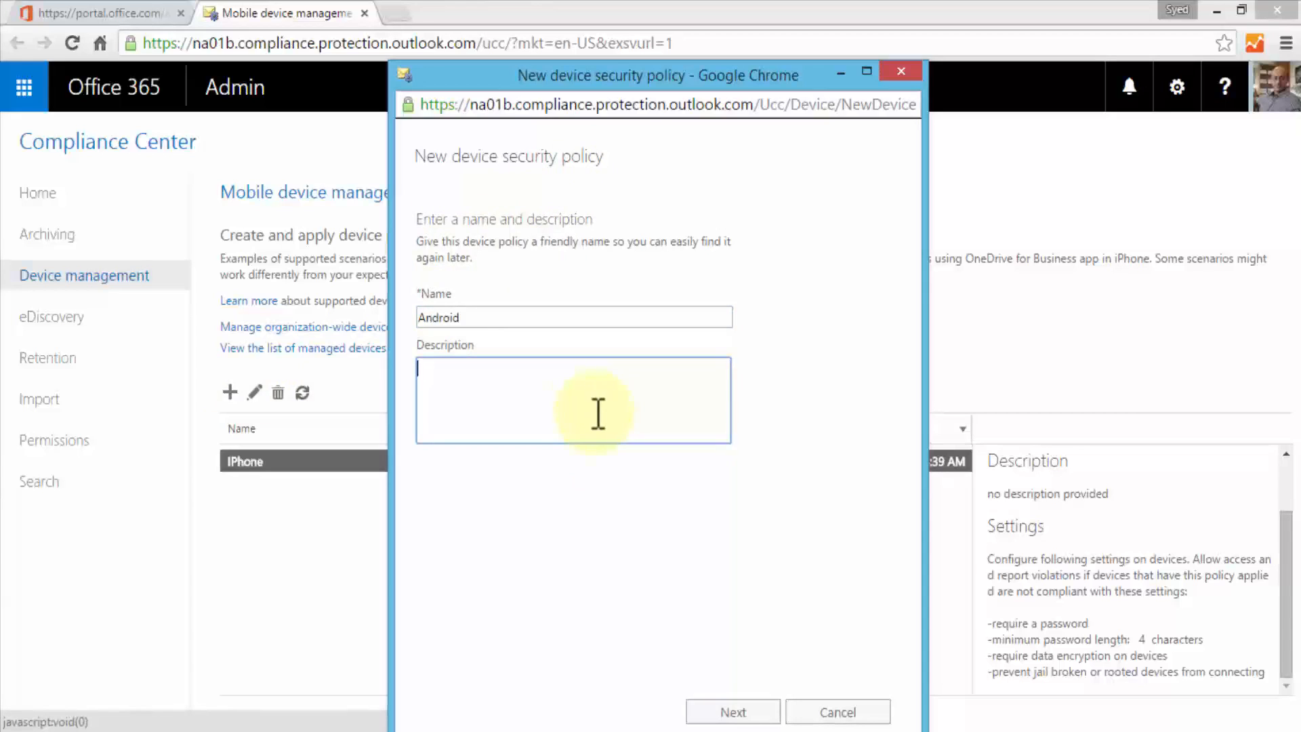
Step: Require non-simple 8-character alphanumeric passwords with history, and block non-compliant devices
click(732, 711)
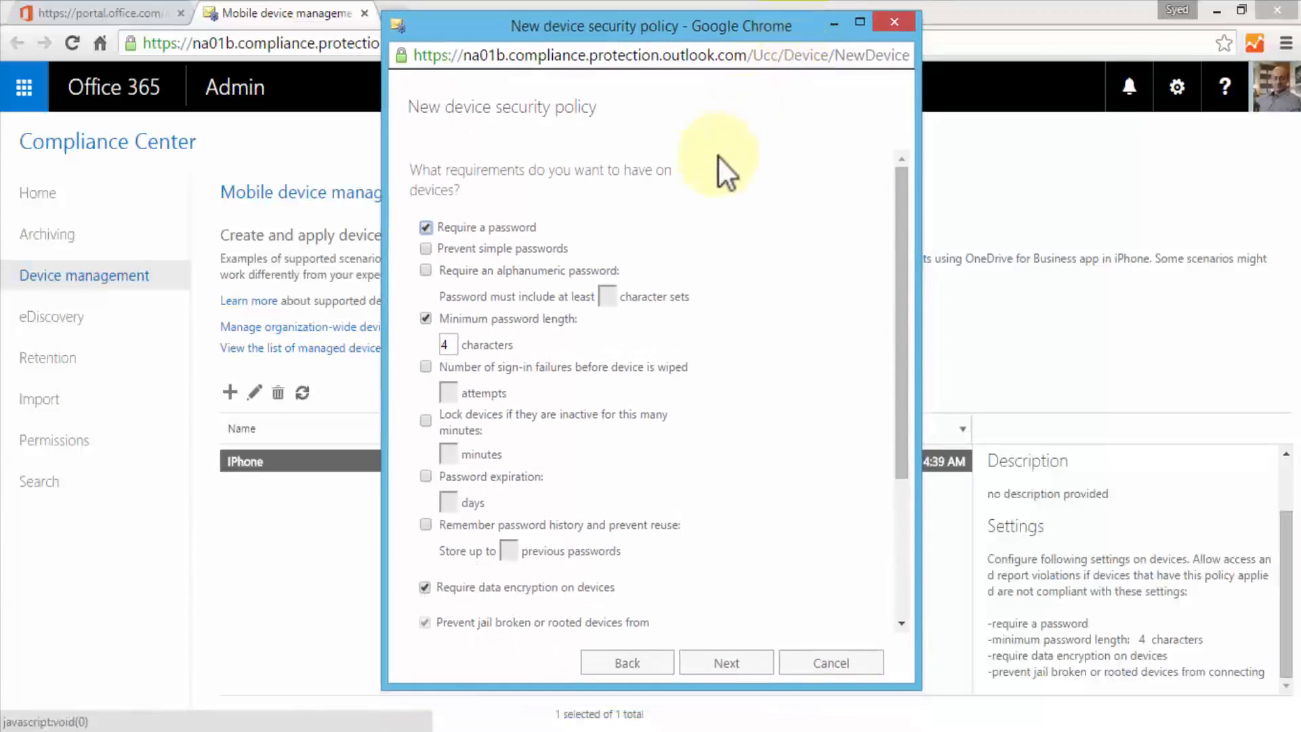
mouse_move(531, 228)
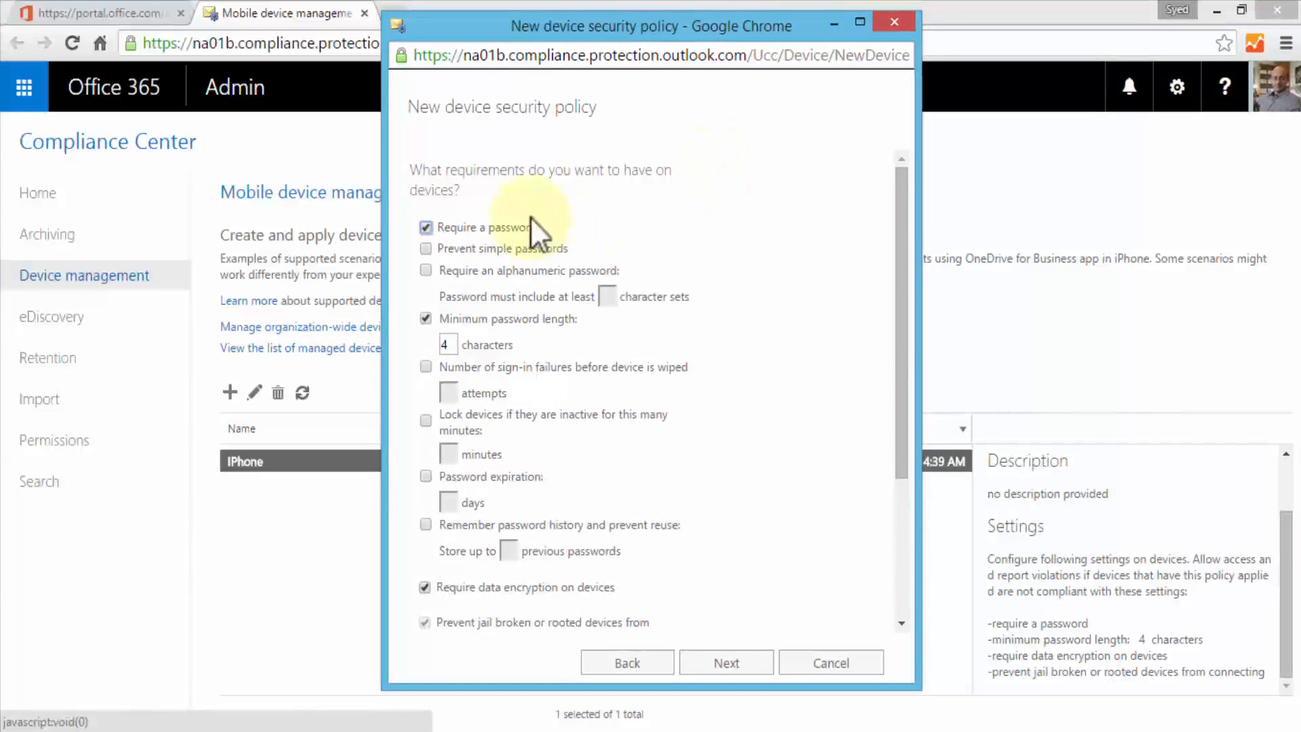
mouse_move(702, 204)
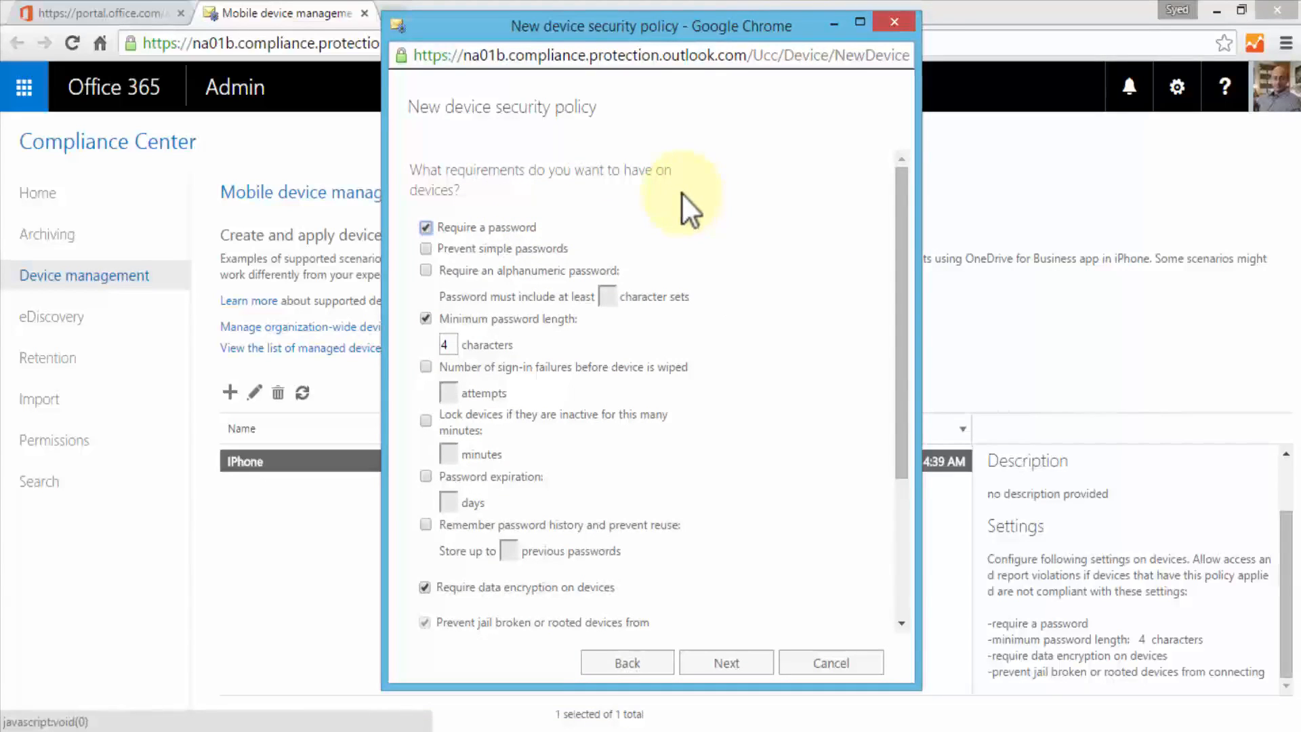
mouse_move(668, 232)
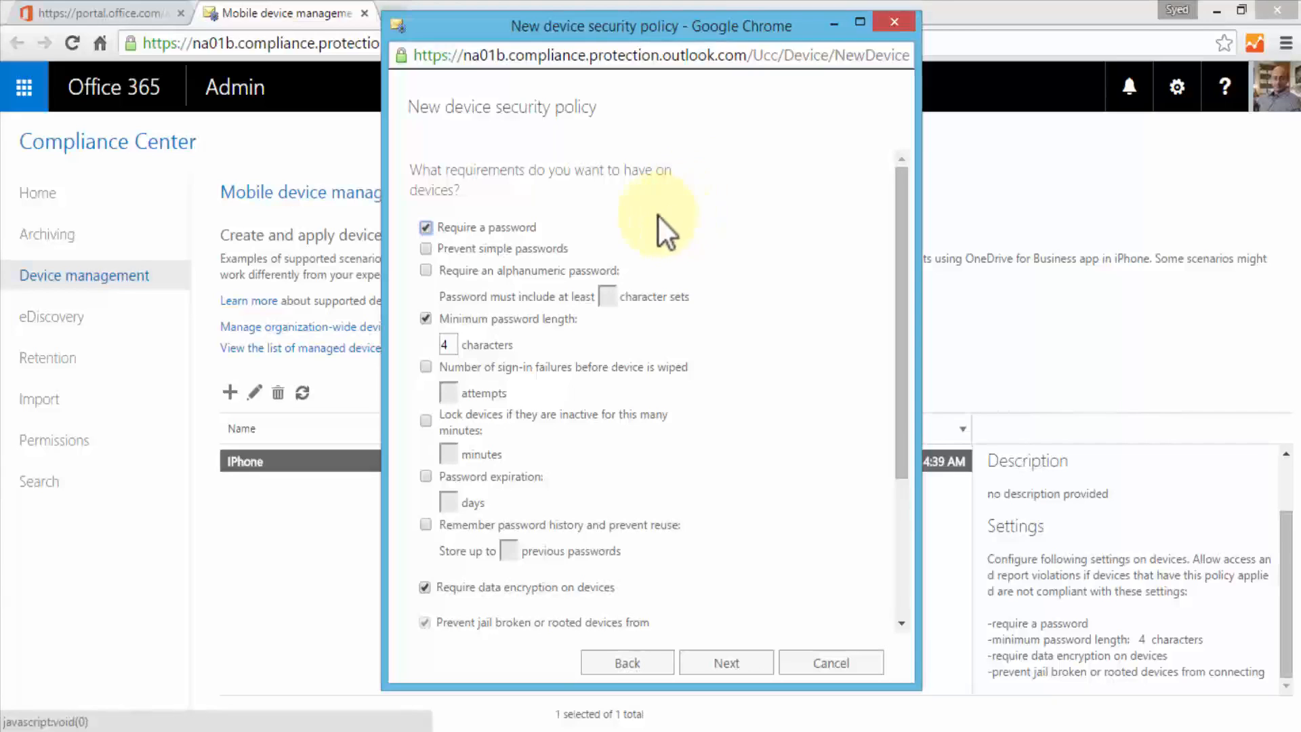
mouse_move(548, 249)
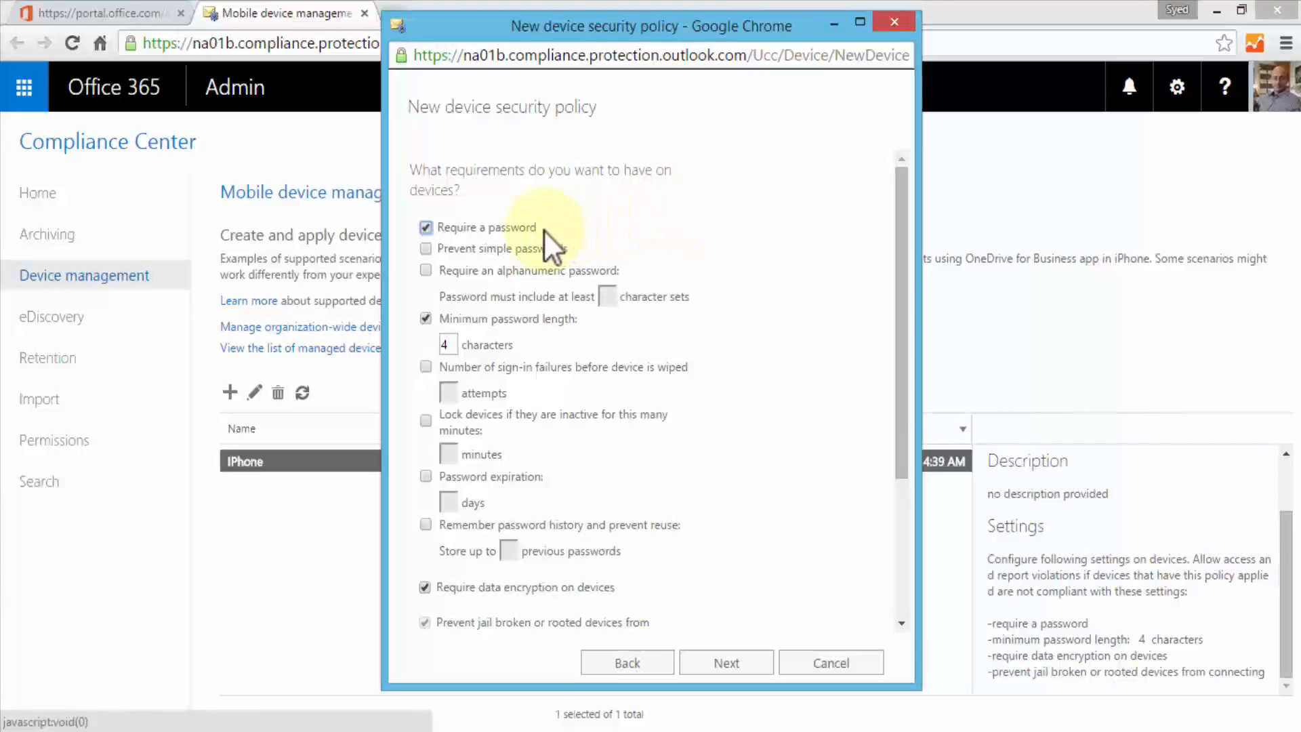
mouse_move(594, 245)
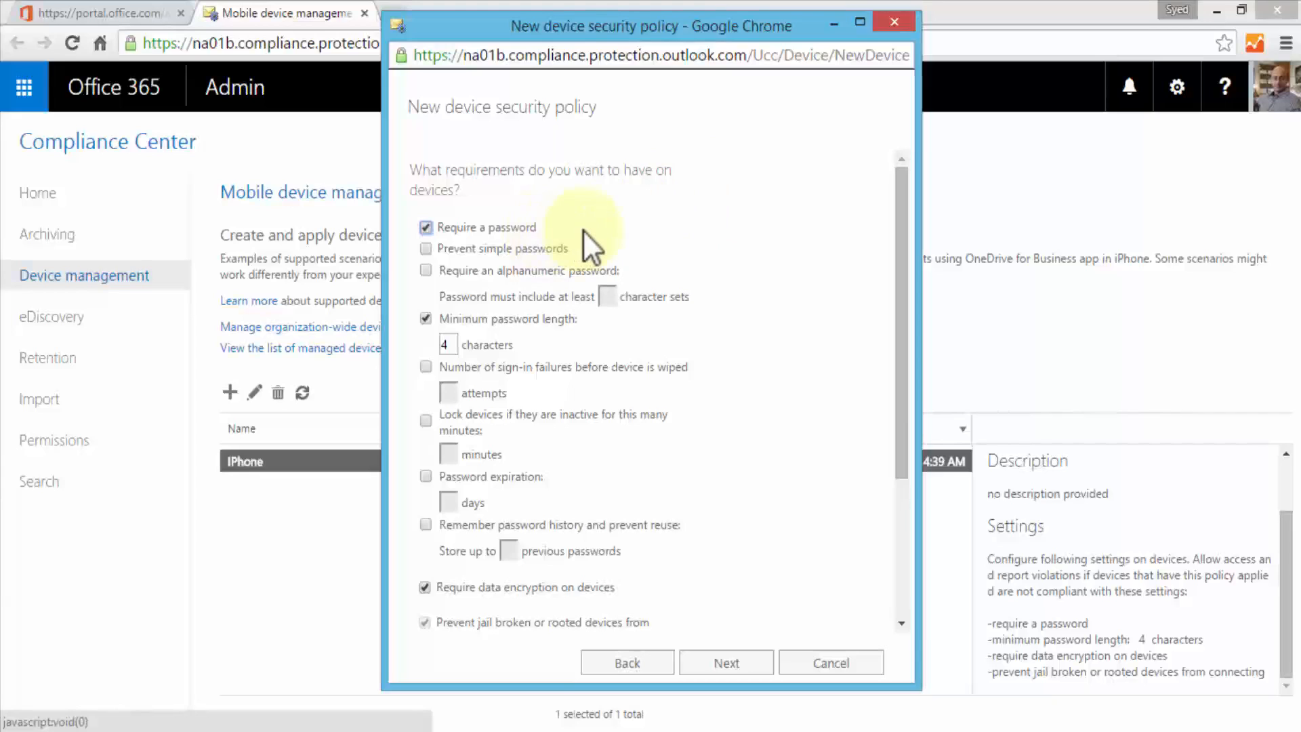
mouse_move(426, 270)
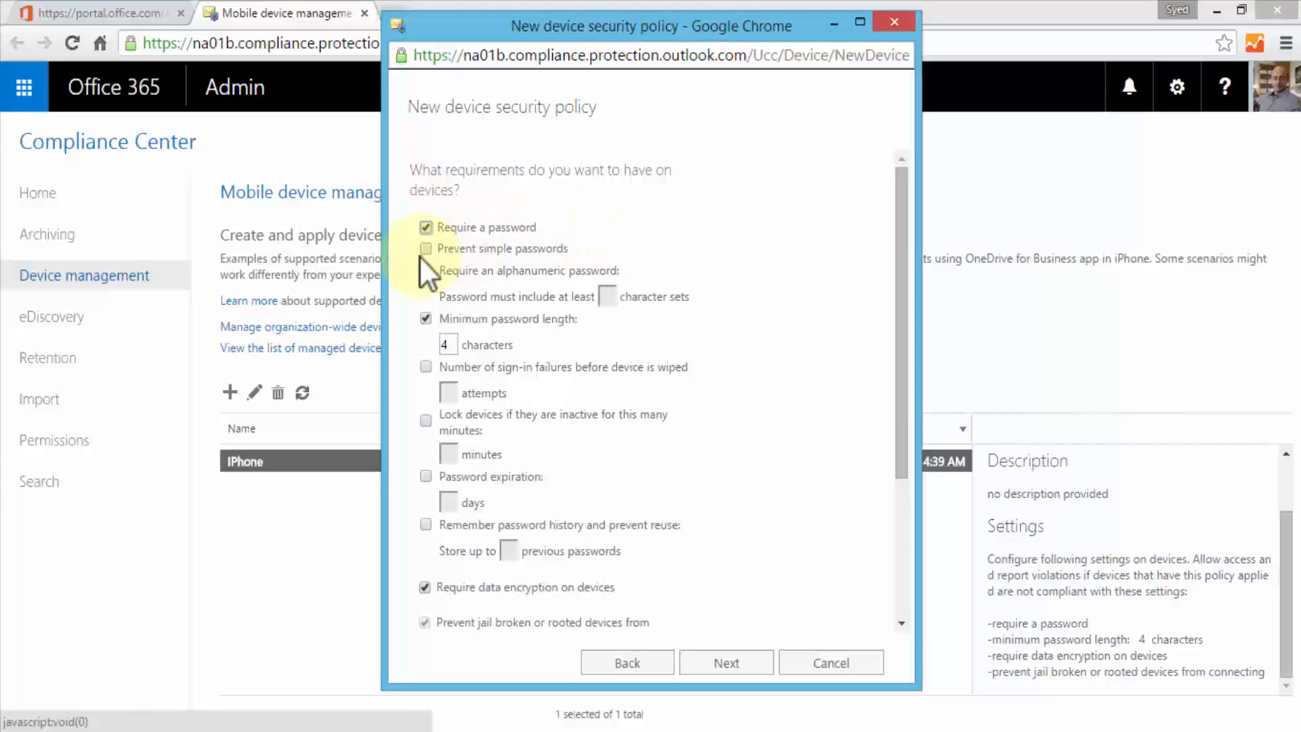
click(426, 248)
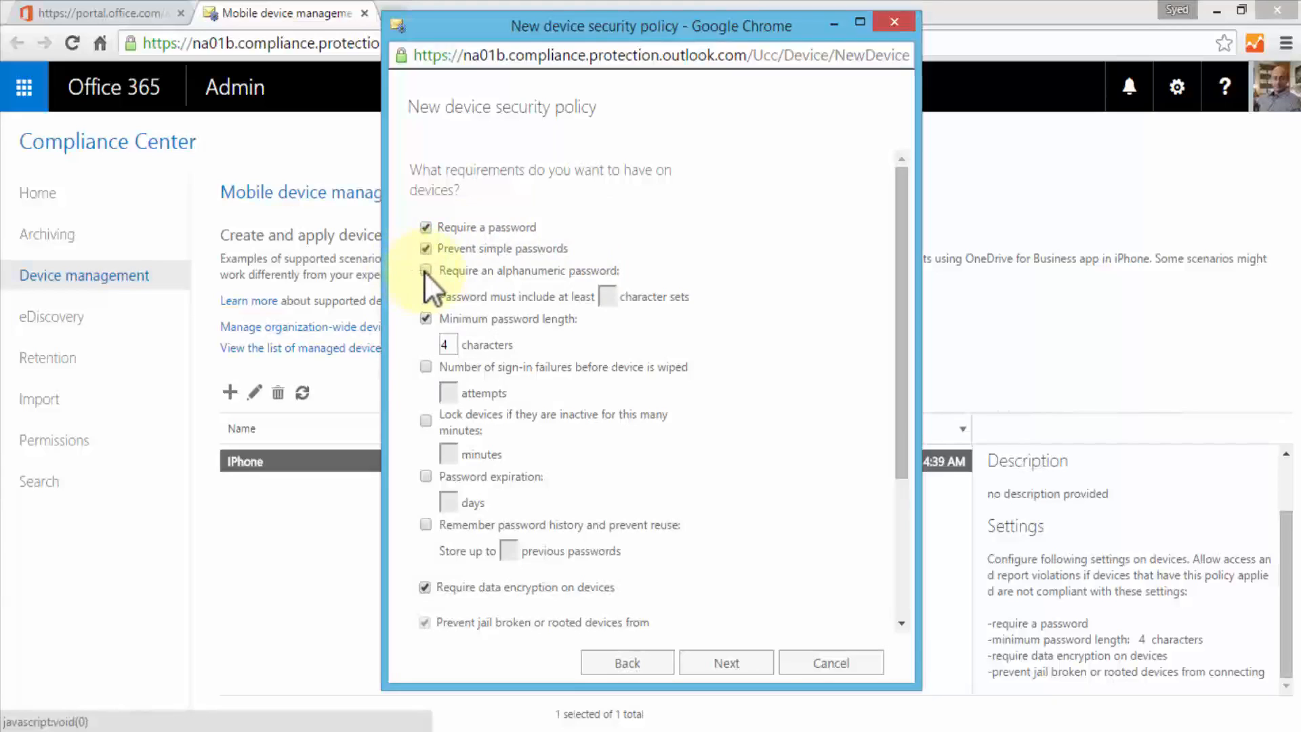
click(426, 270)
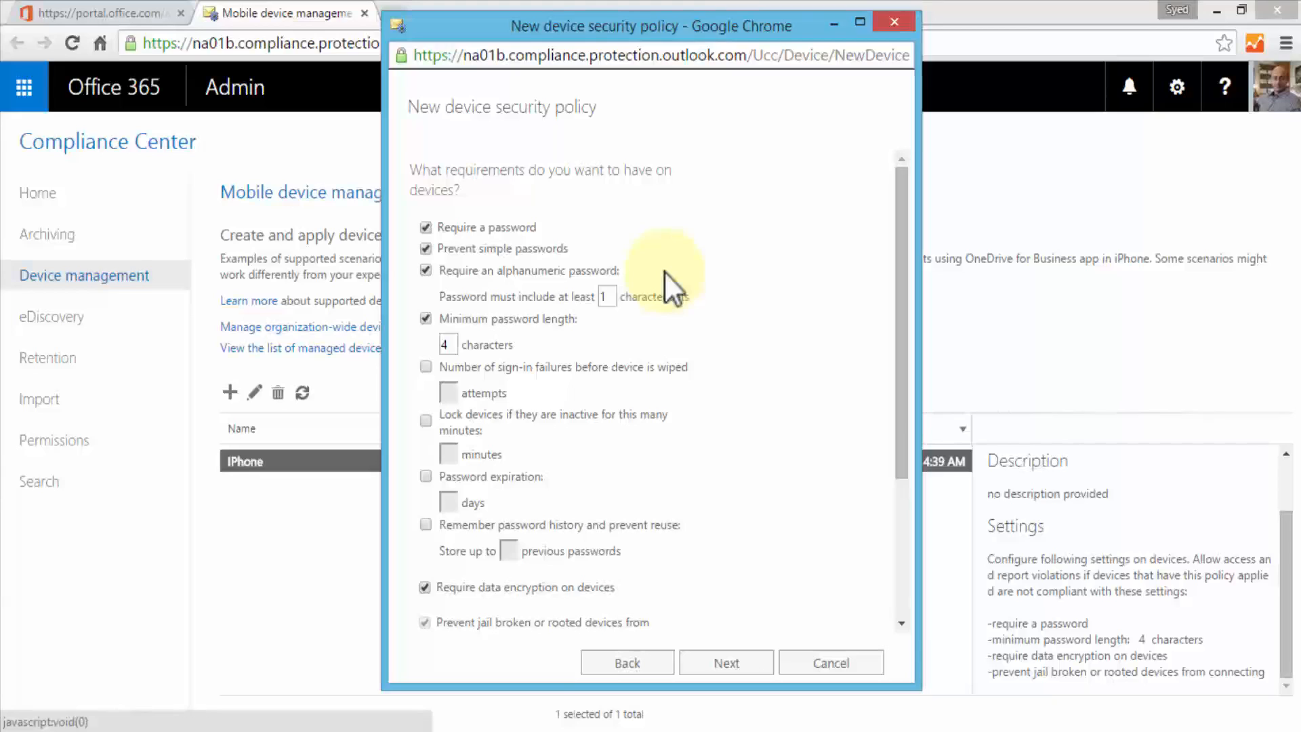
mouse_move(482, 319)
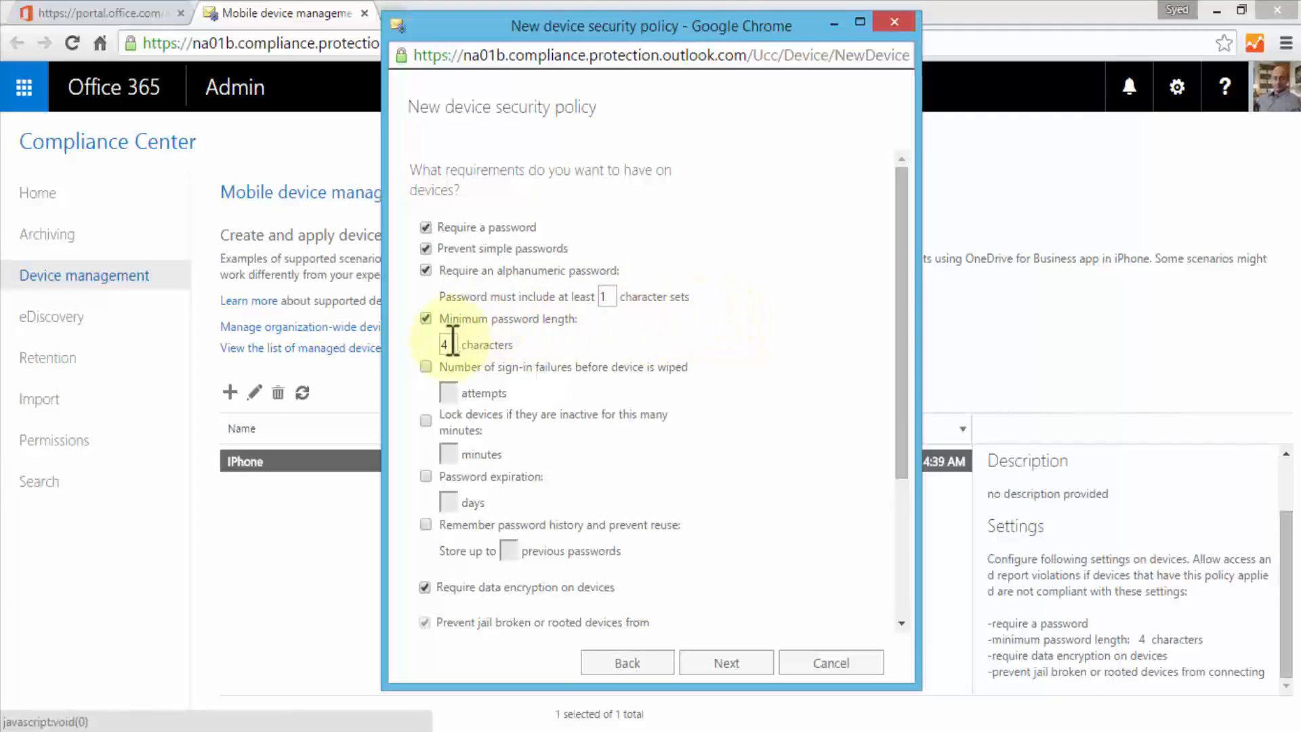
text(8)
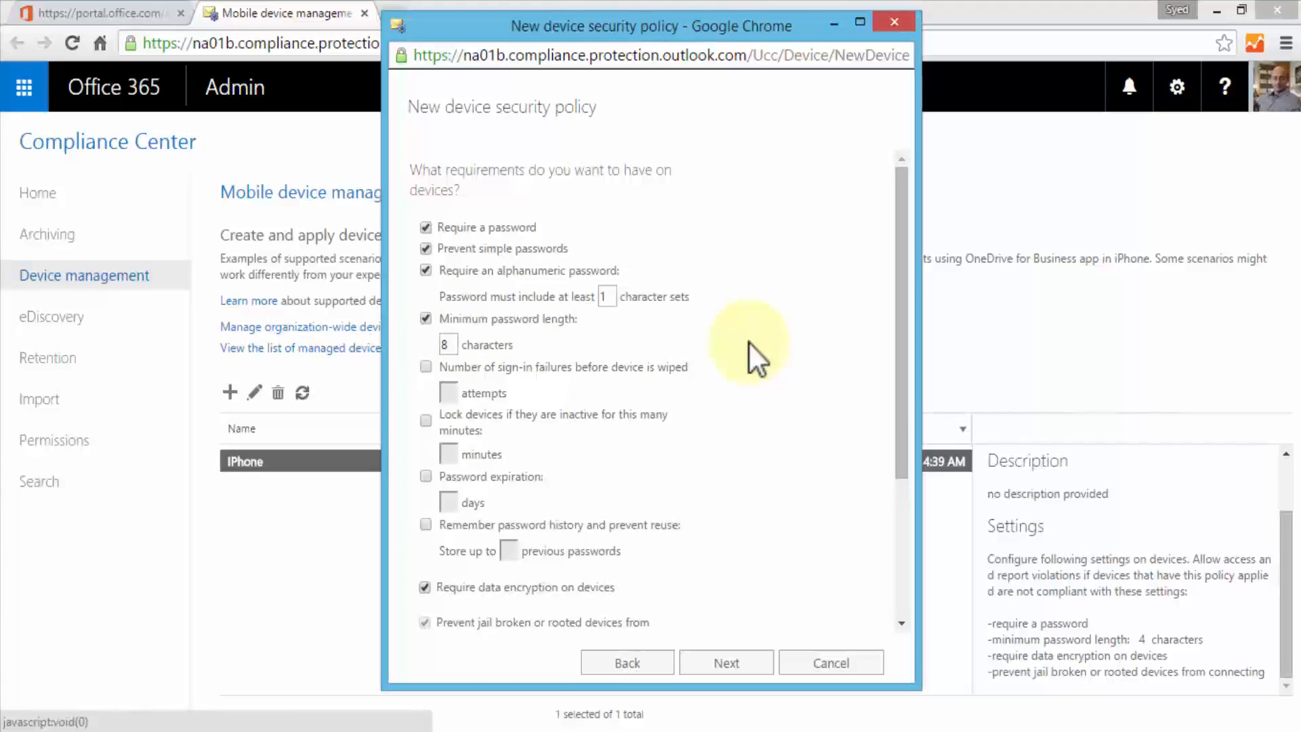
mouse_move(556, 395)
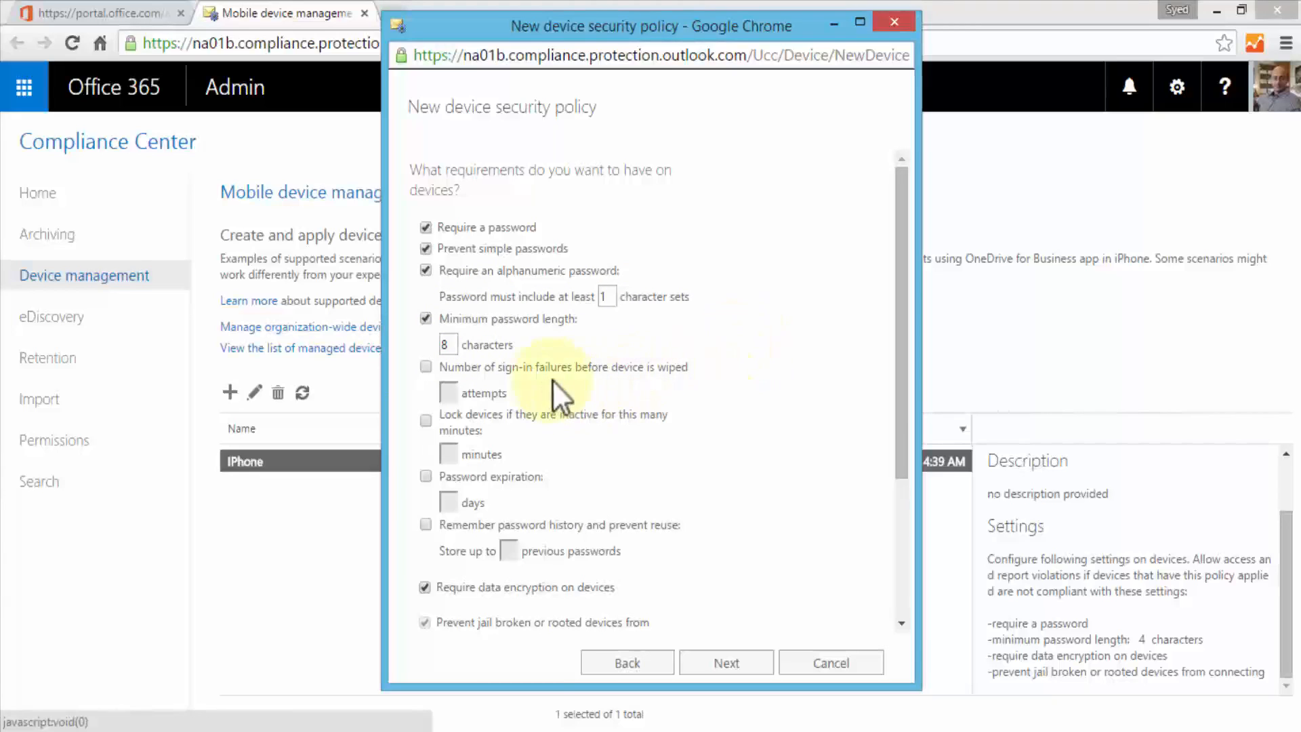
mouse_move(596, 397)
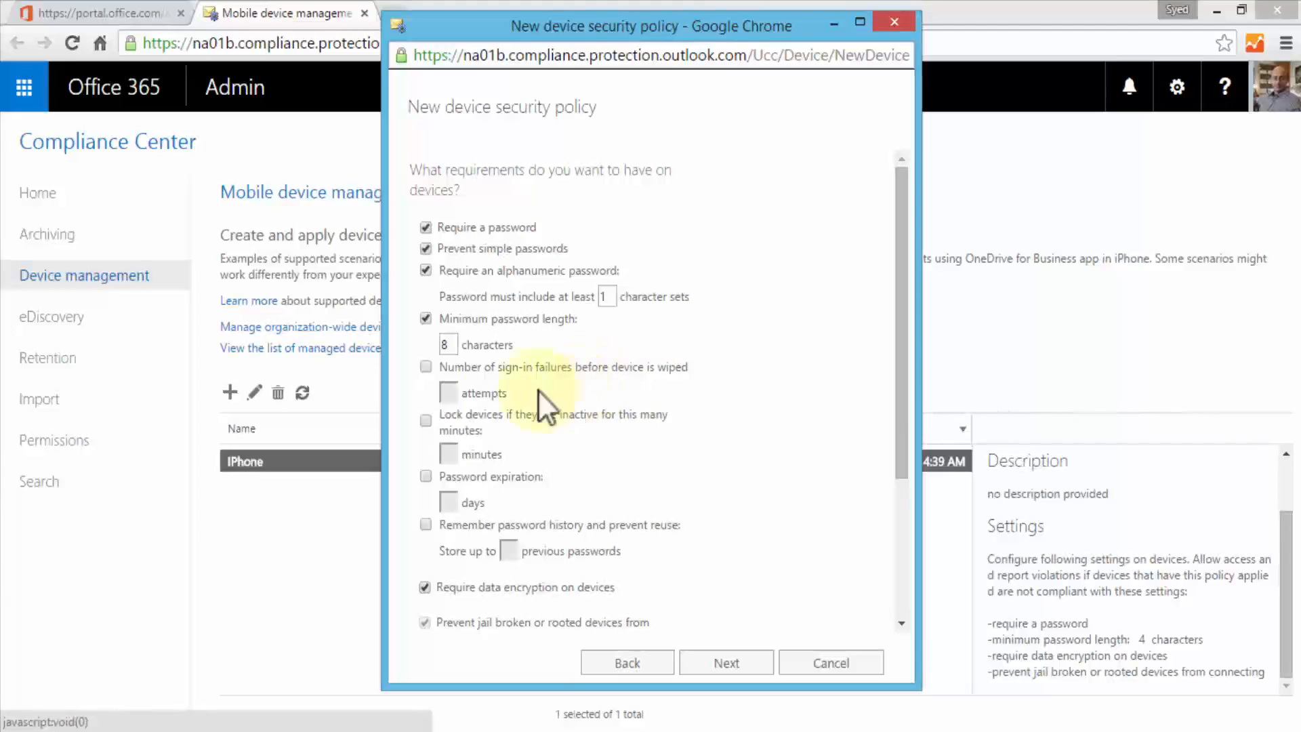
mouse_move(548, 452)
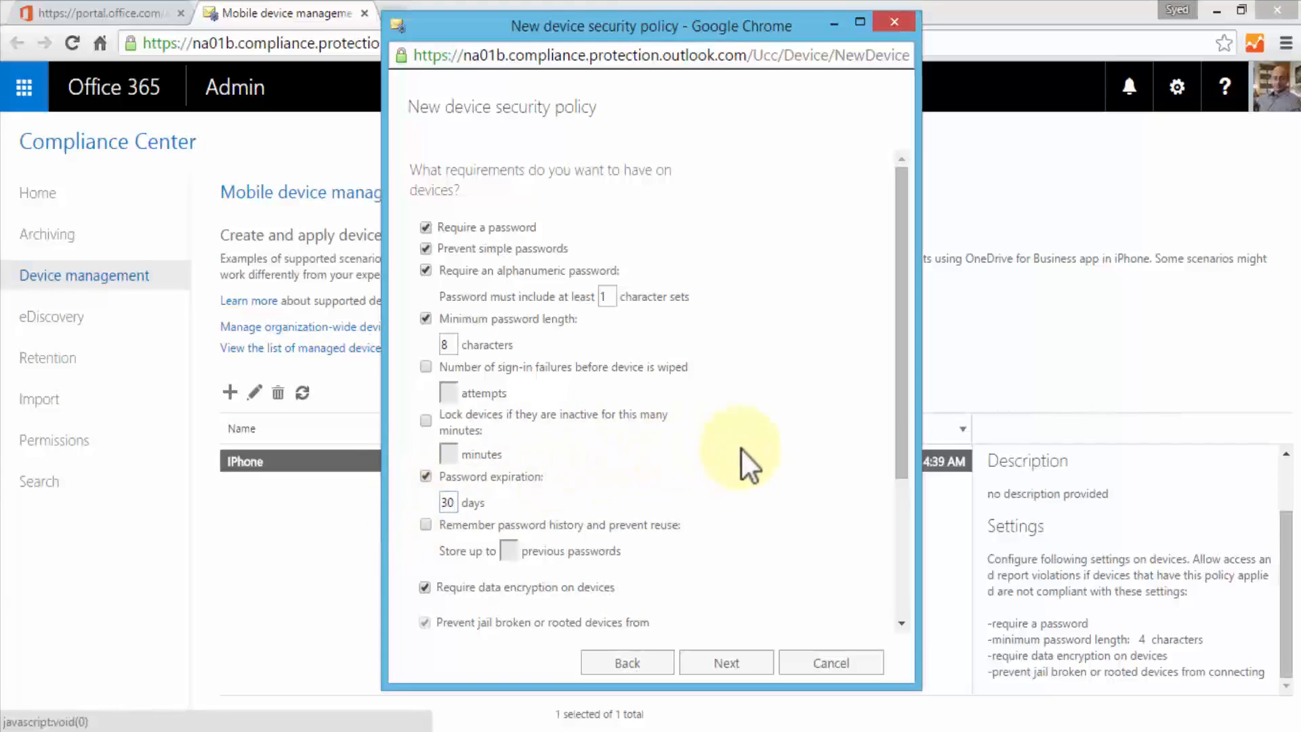
mouse_move(568, 528)
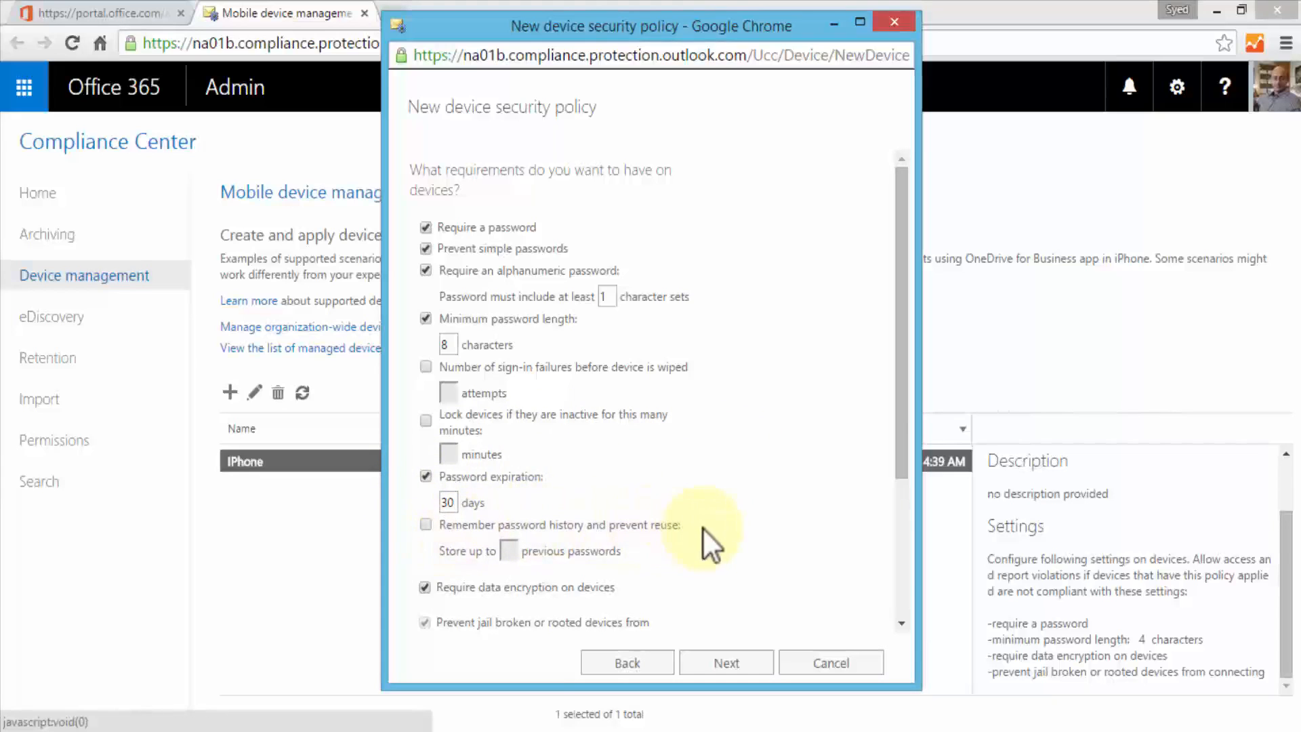
click(426, 524)
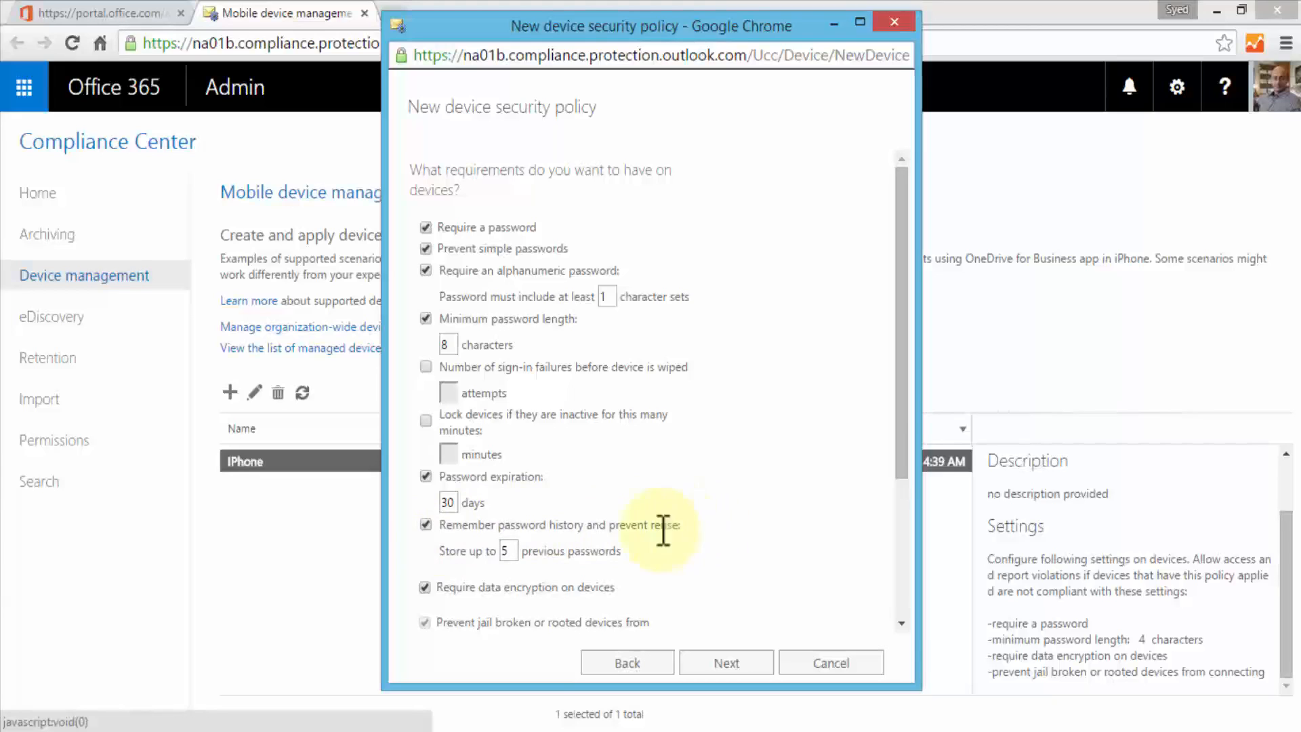
mouse_move(602, 522)
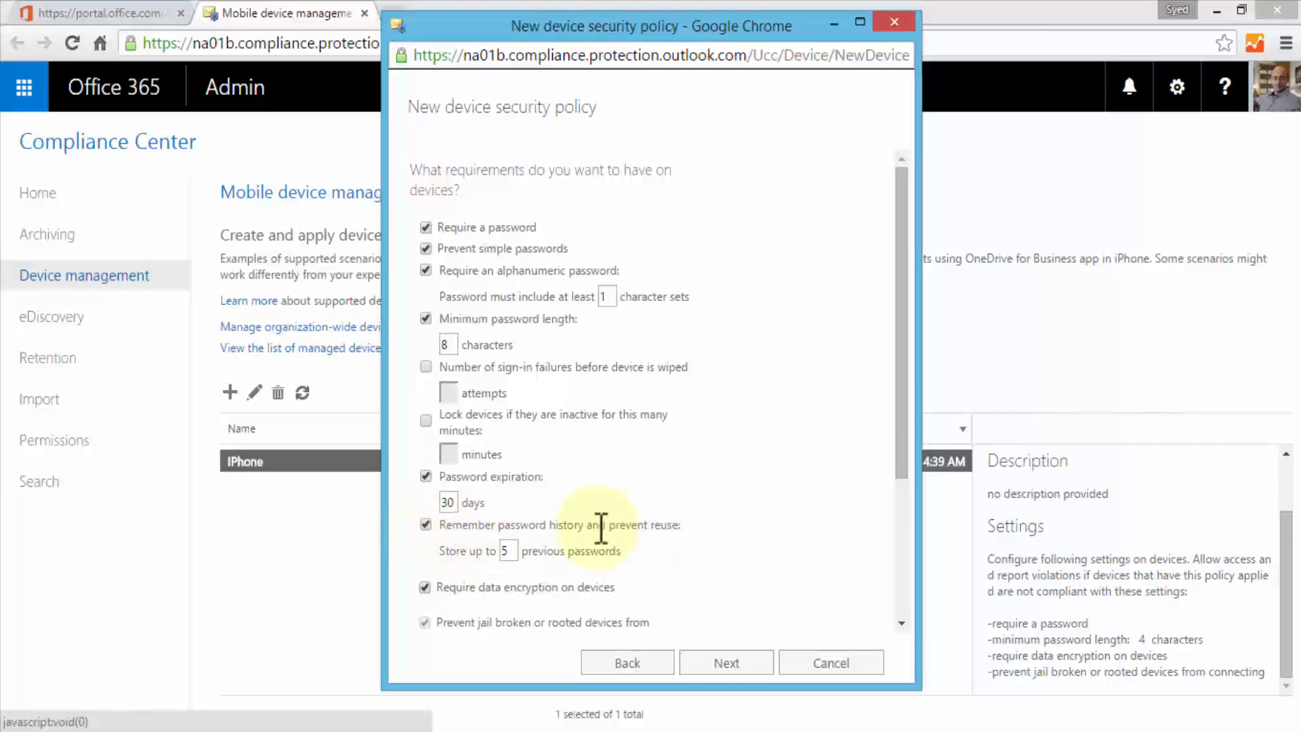
mouse_move(709, 536)
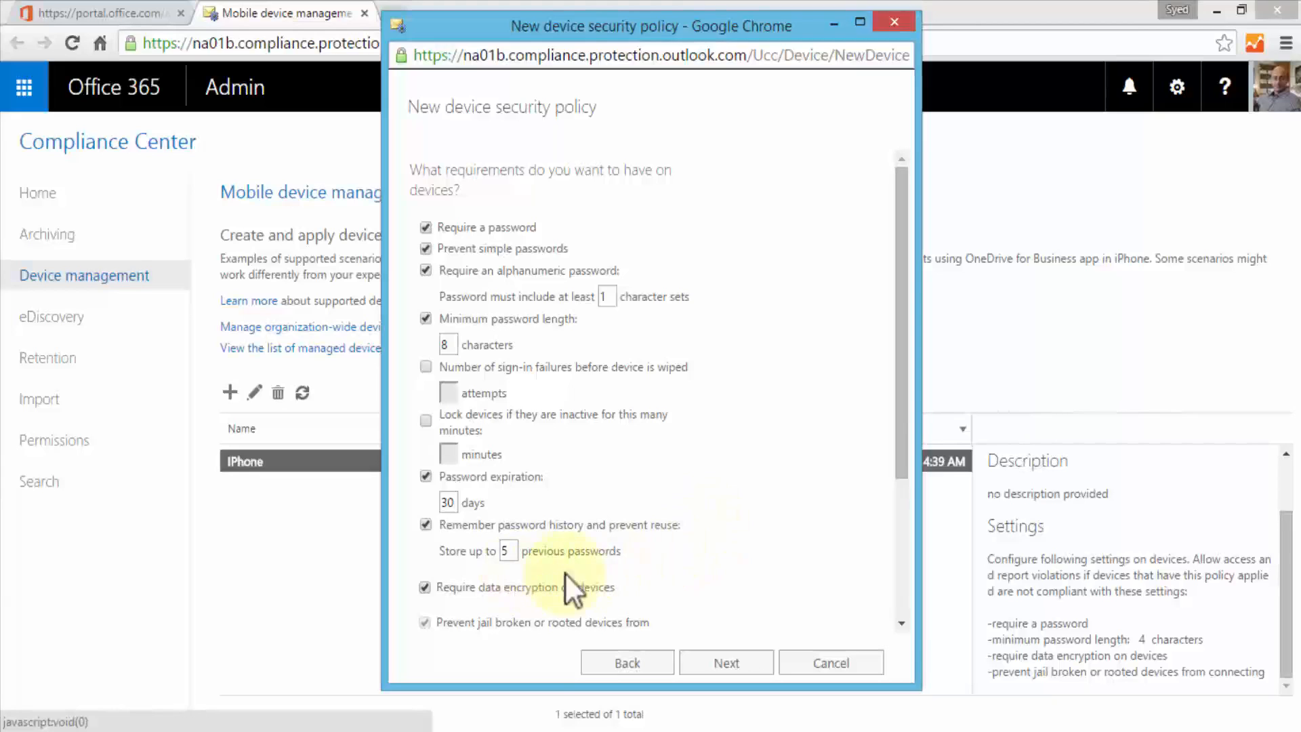
mouse_move(517, 558)
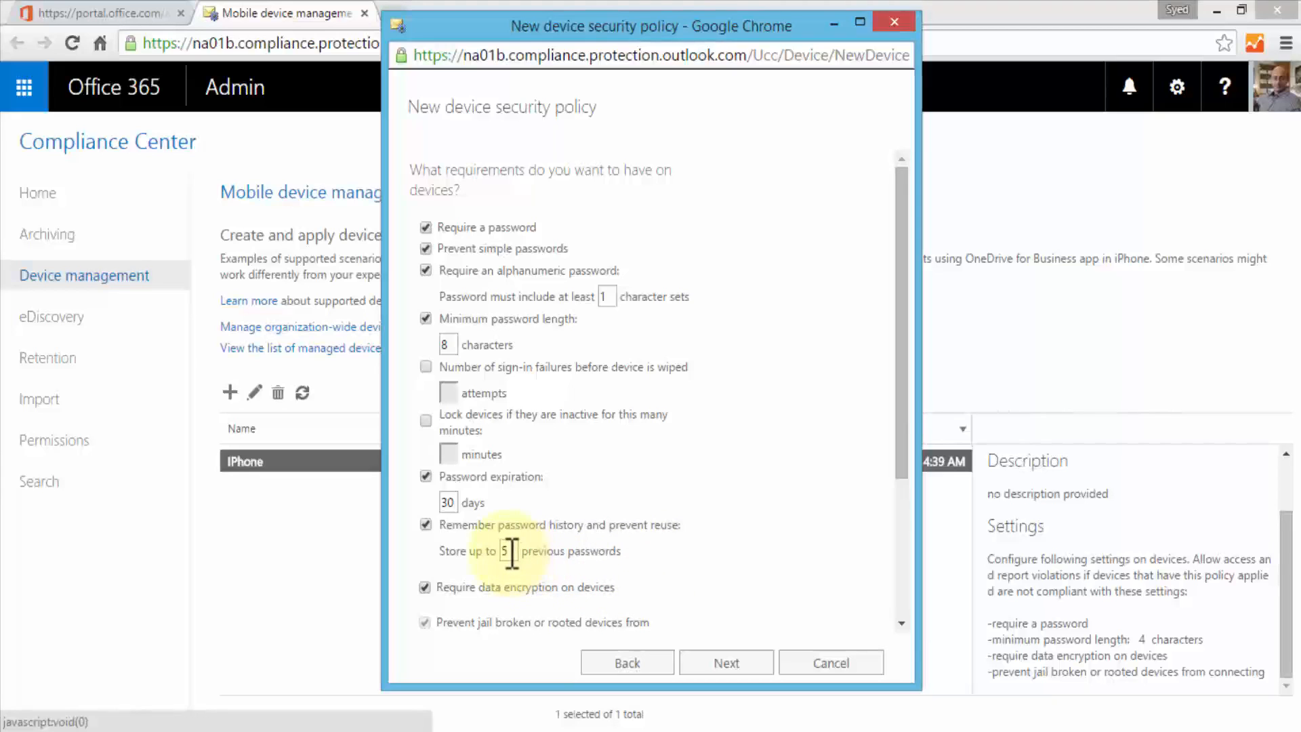
mouse_move(680, 568)
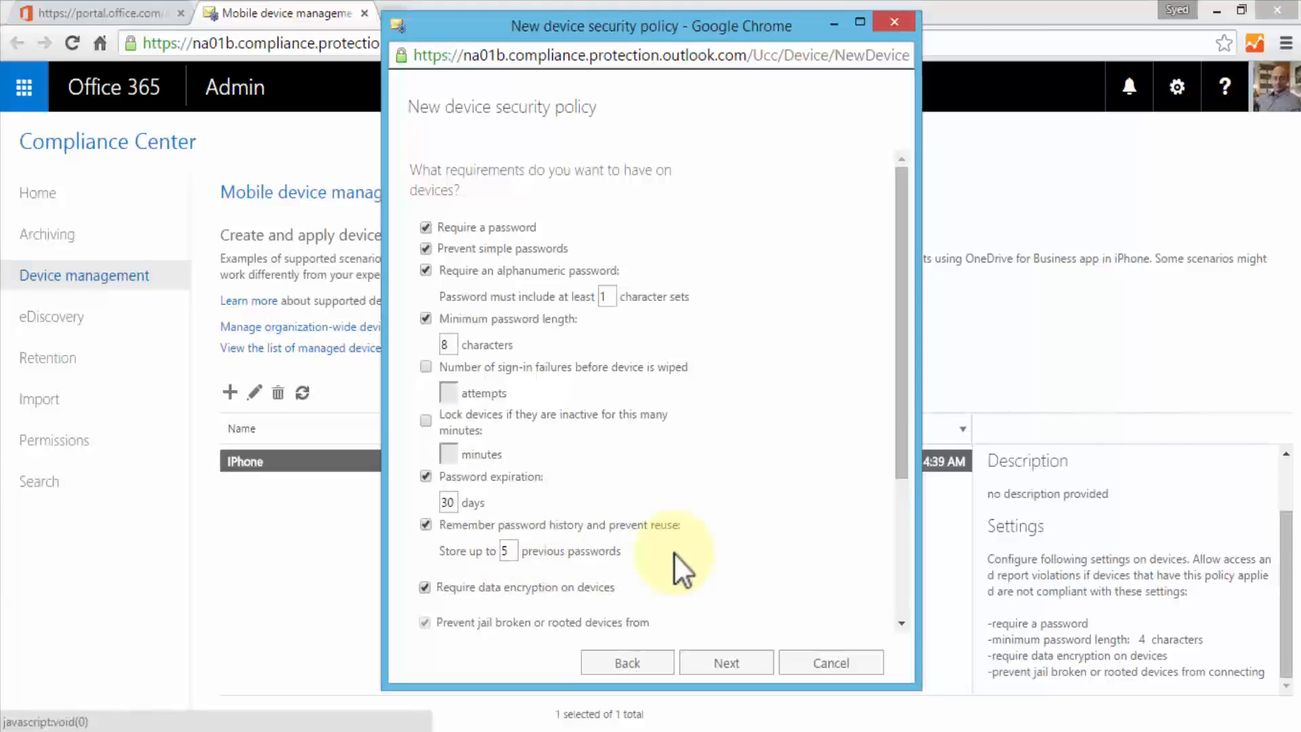
mouse_move(469, 622)
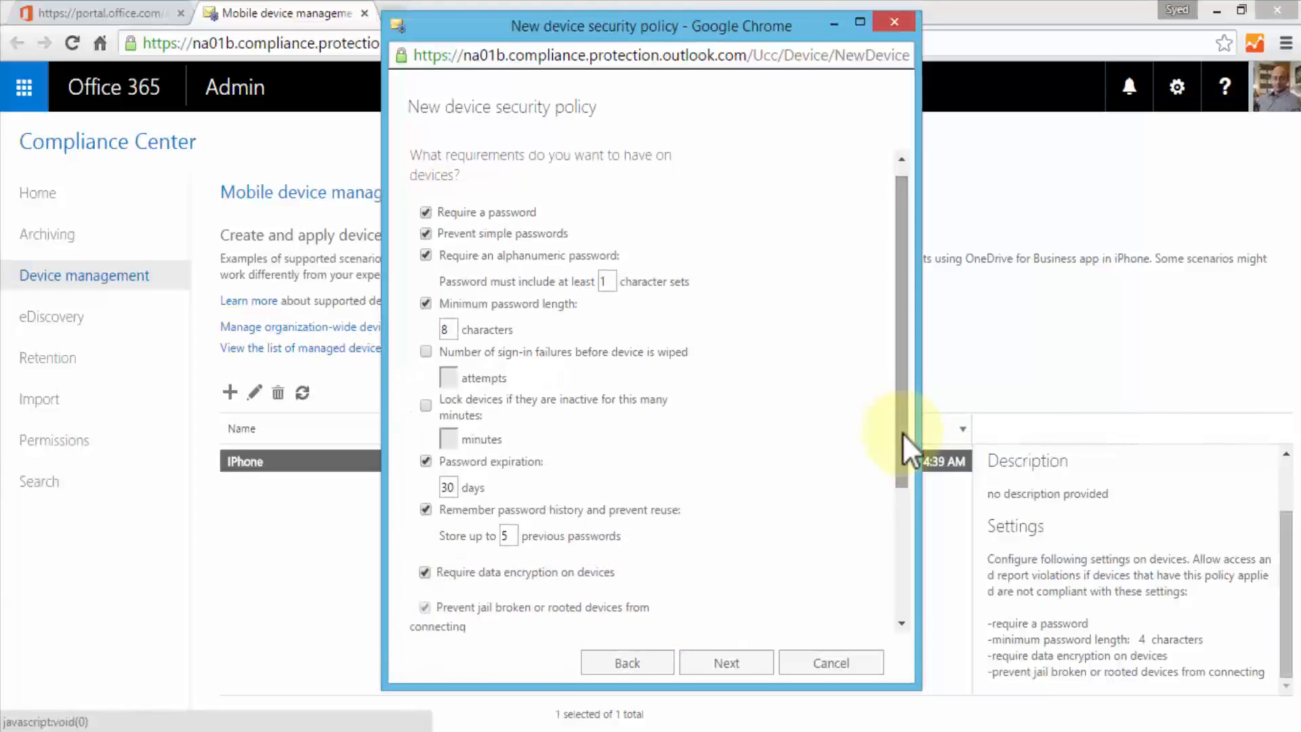
scroll(down, 3)
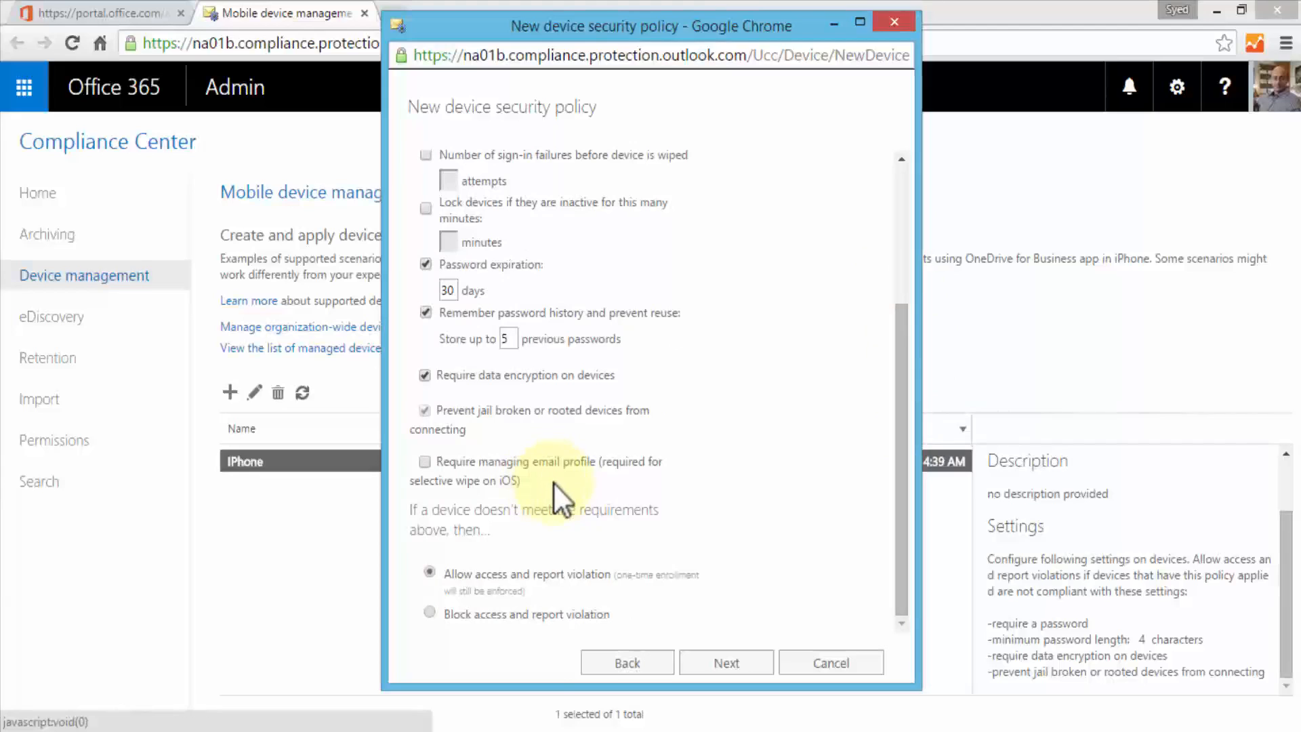
mouse_move(809, 507)
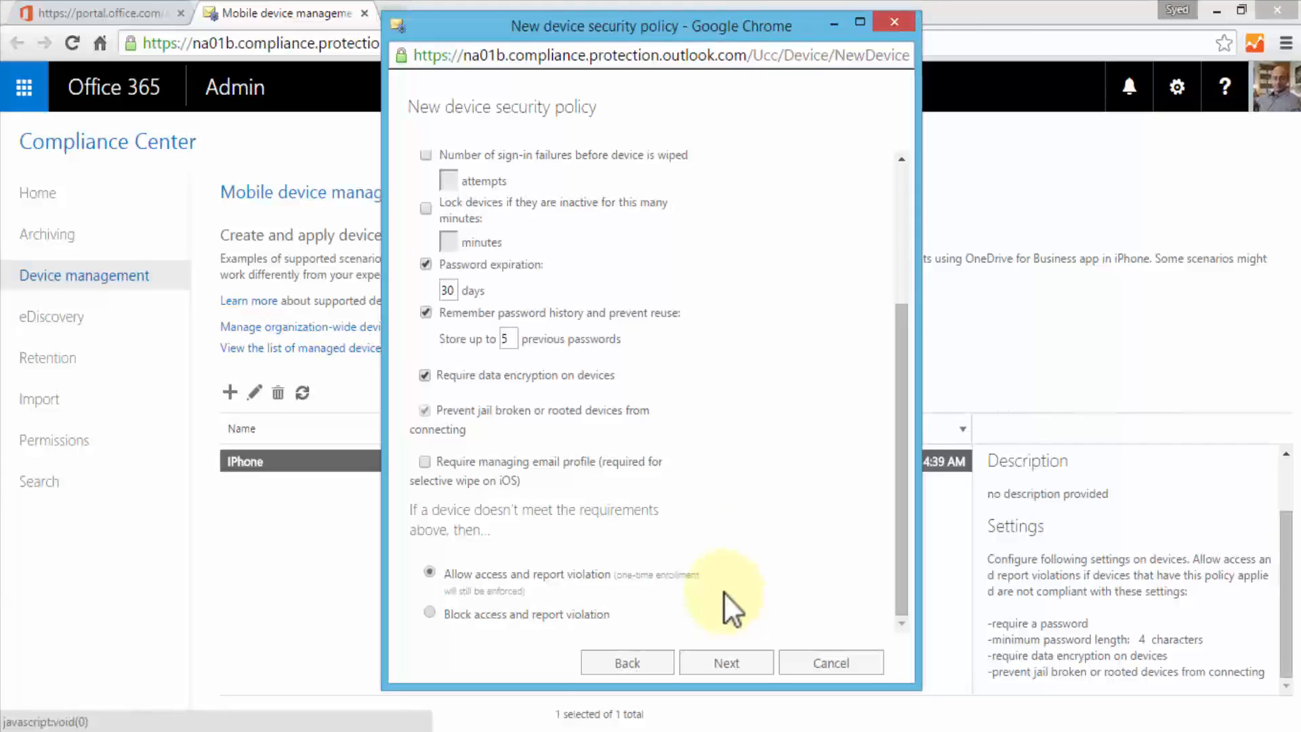
mouse_move(729, 606)
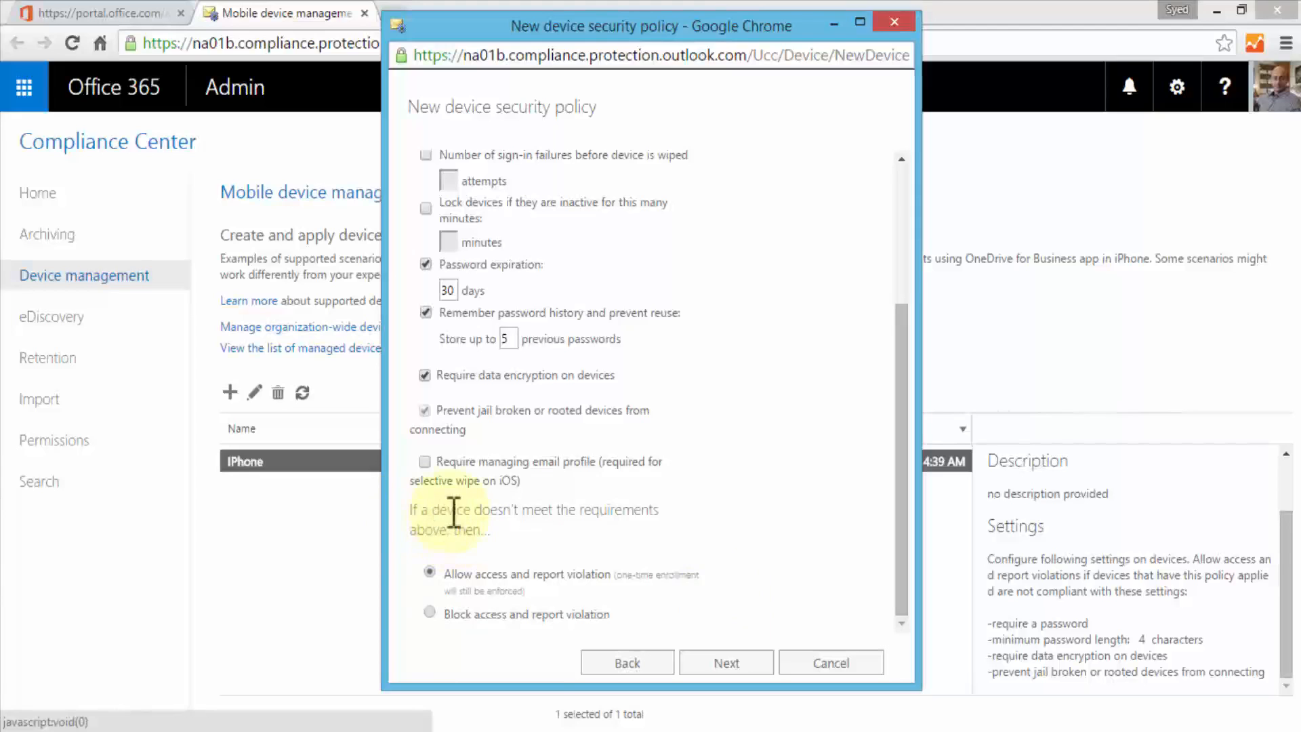
click(430, 614)
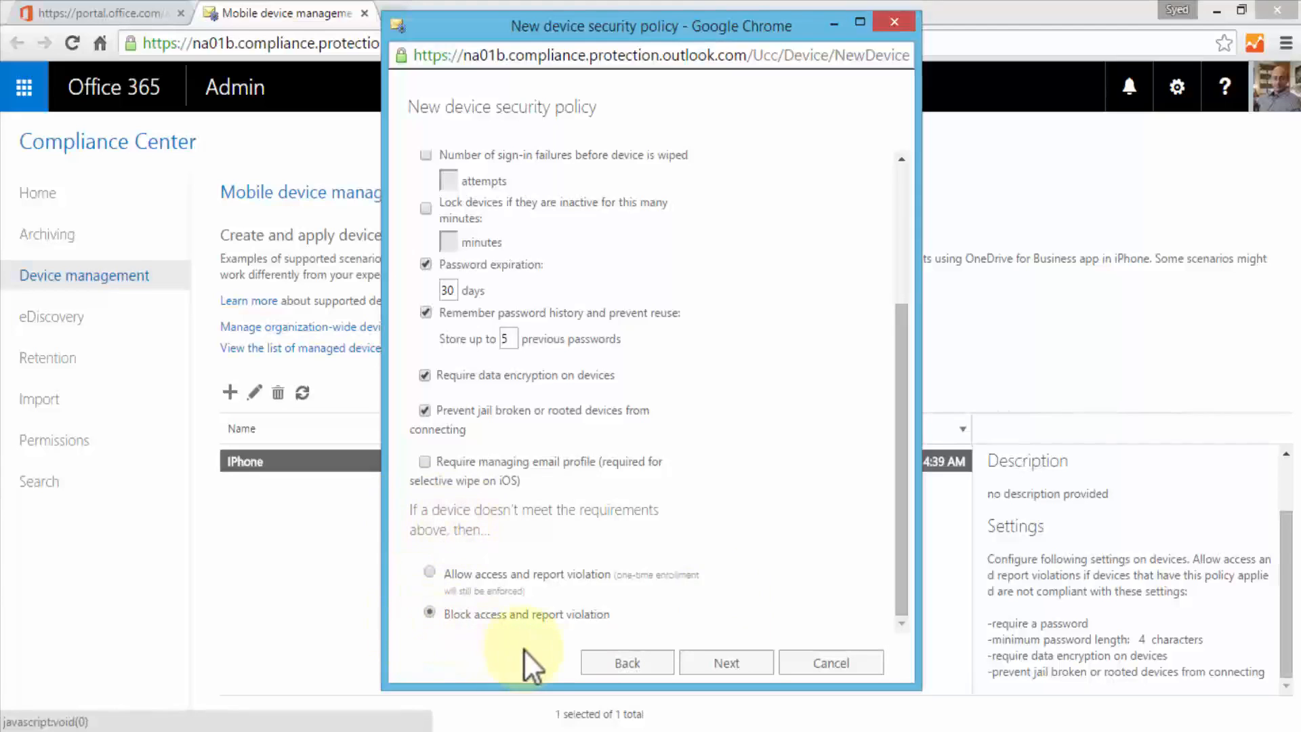
mouse_move(552, 665)
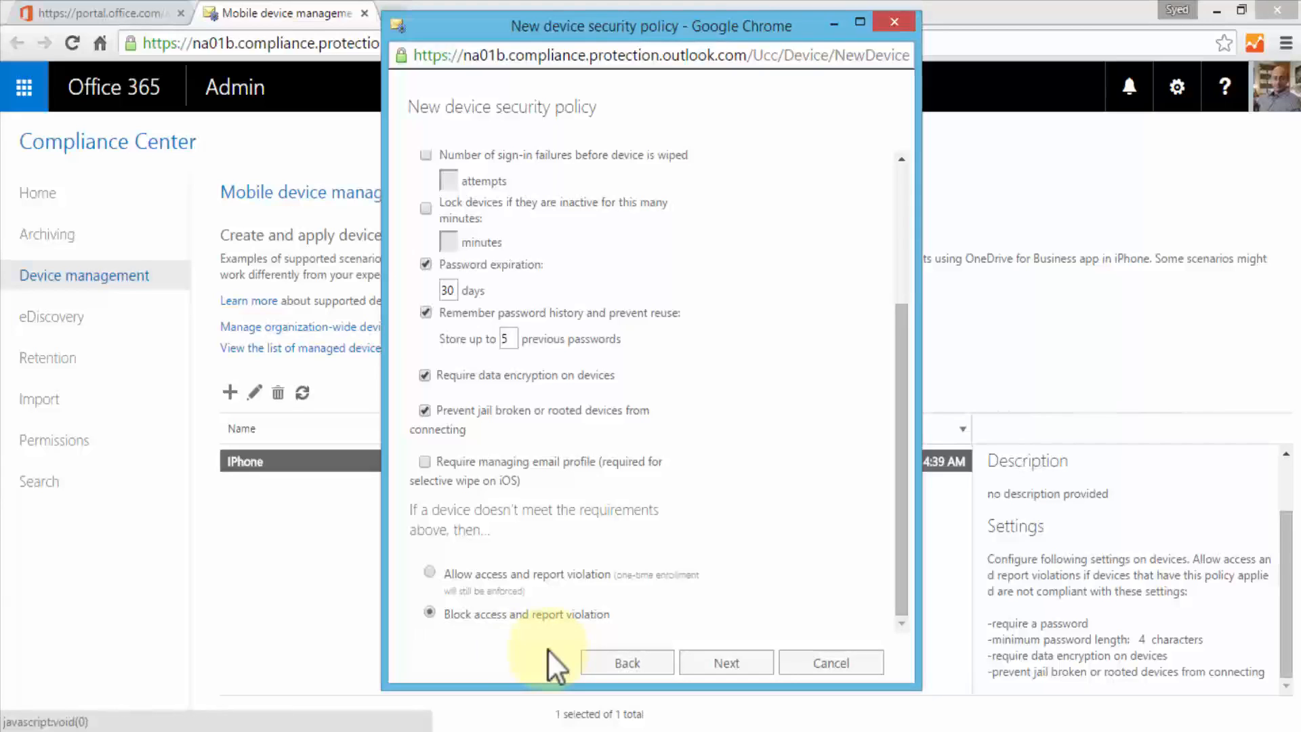
mouse_move(555, 664)
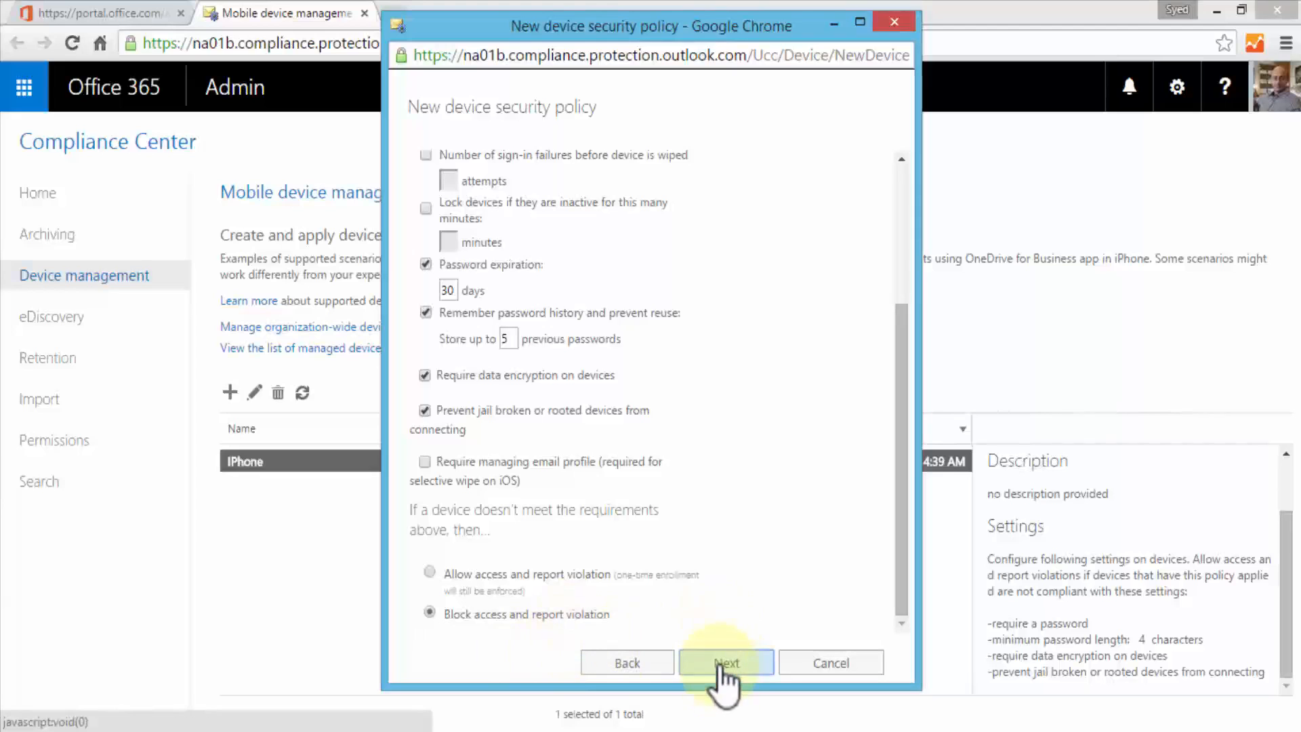
Step: On the additional settings page, tick Block diagnostic data and Block application store access
click(725, 662)
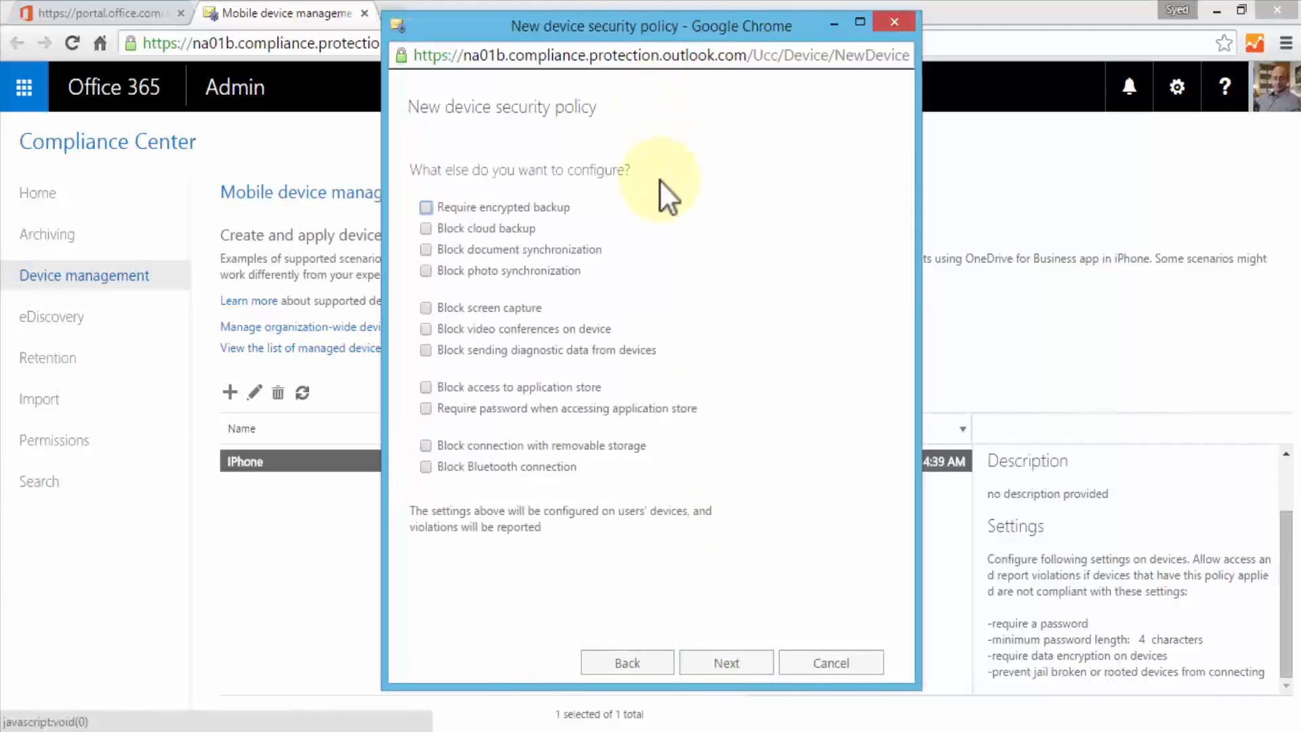
mouse_move(591, 221)
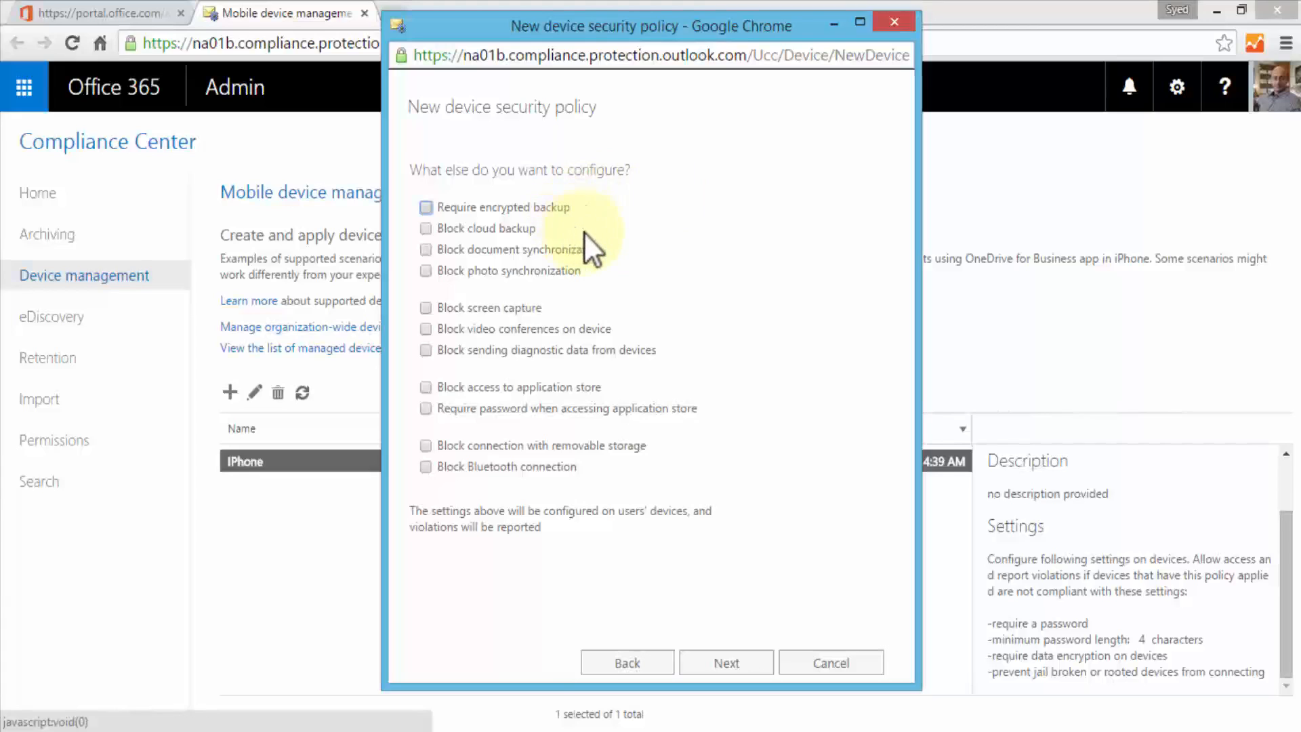
mouse_move(631, 266)
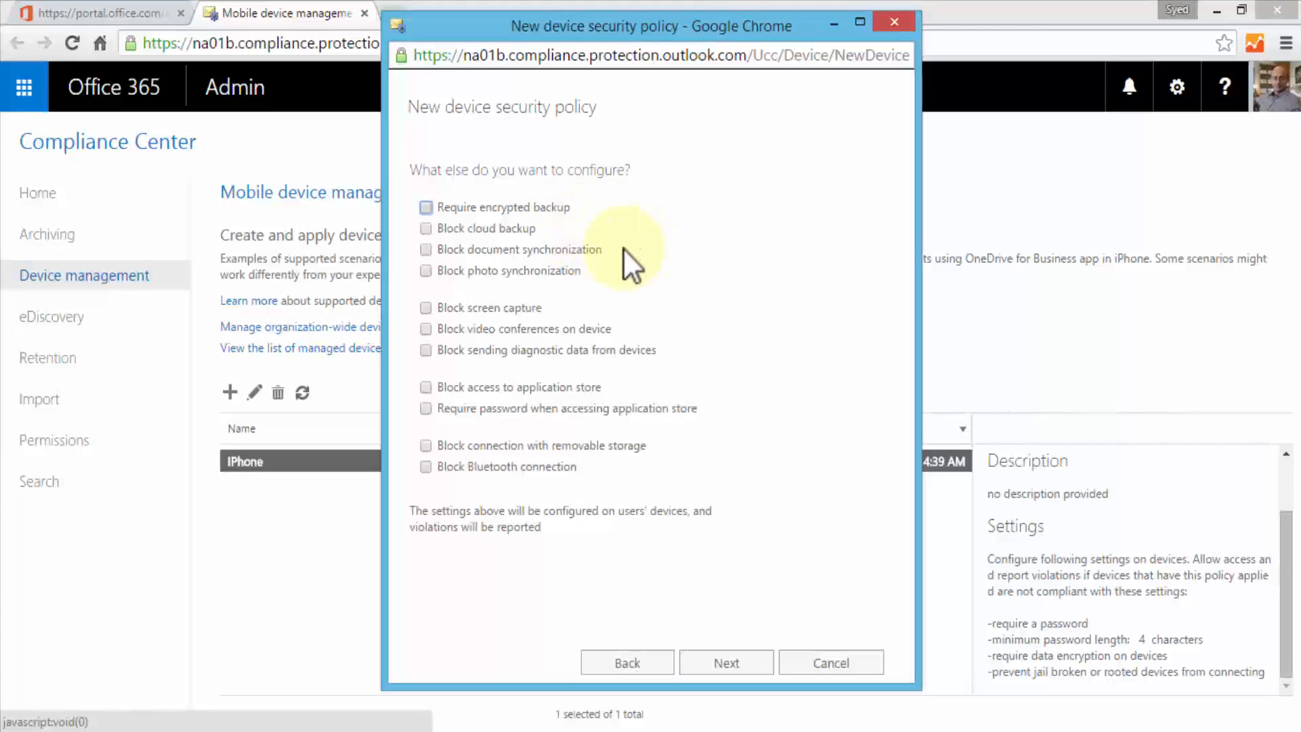
mouse_move(618, 286)
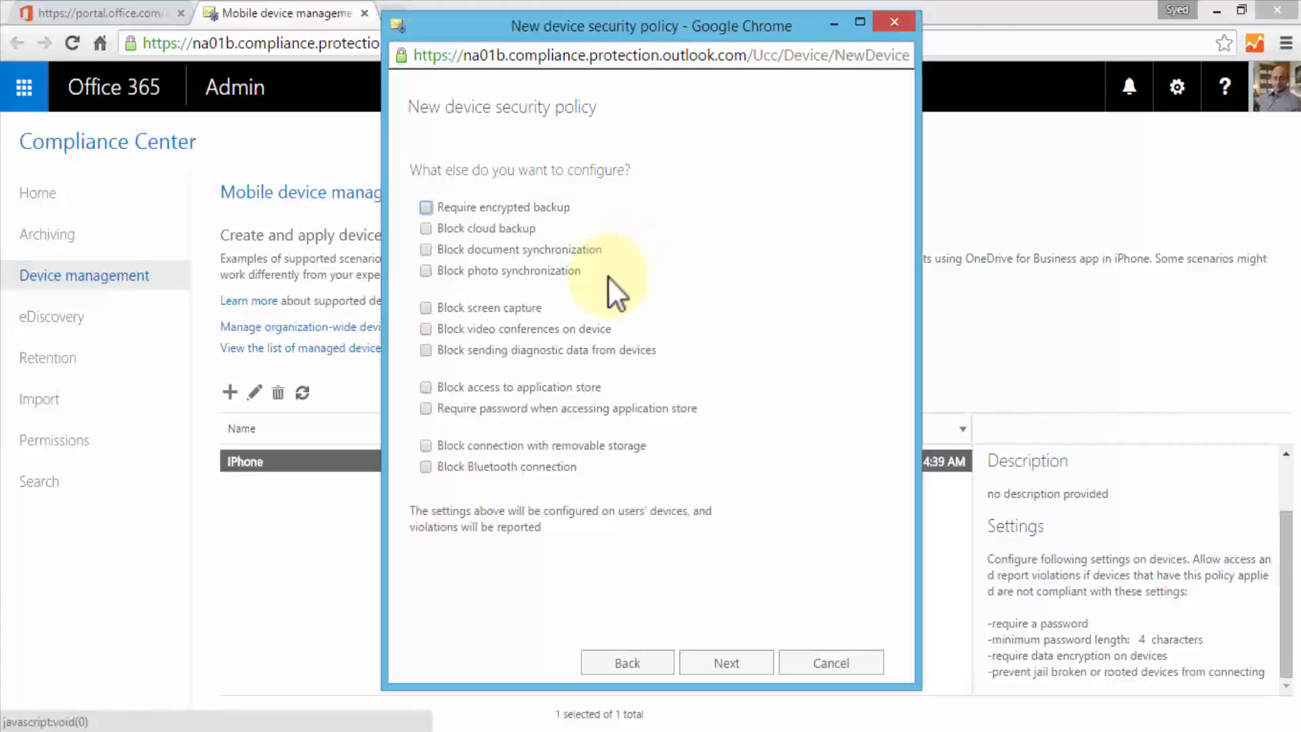
mouse_move(662, 343)
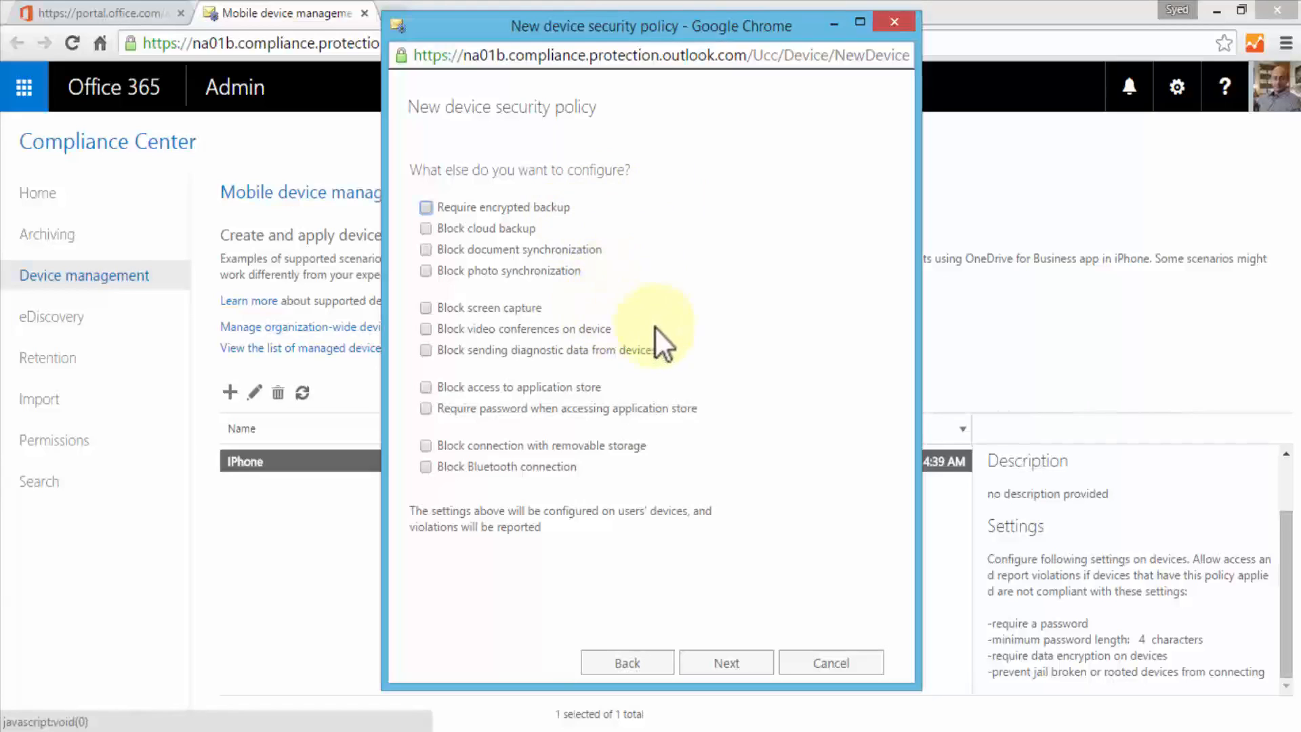
mouse_move(688, 365)
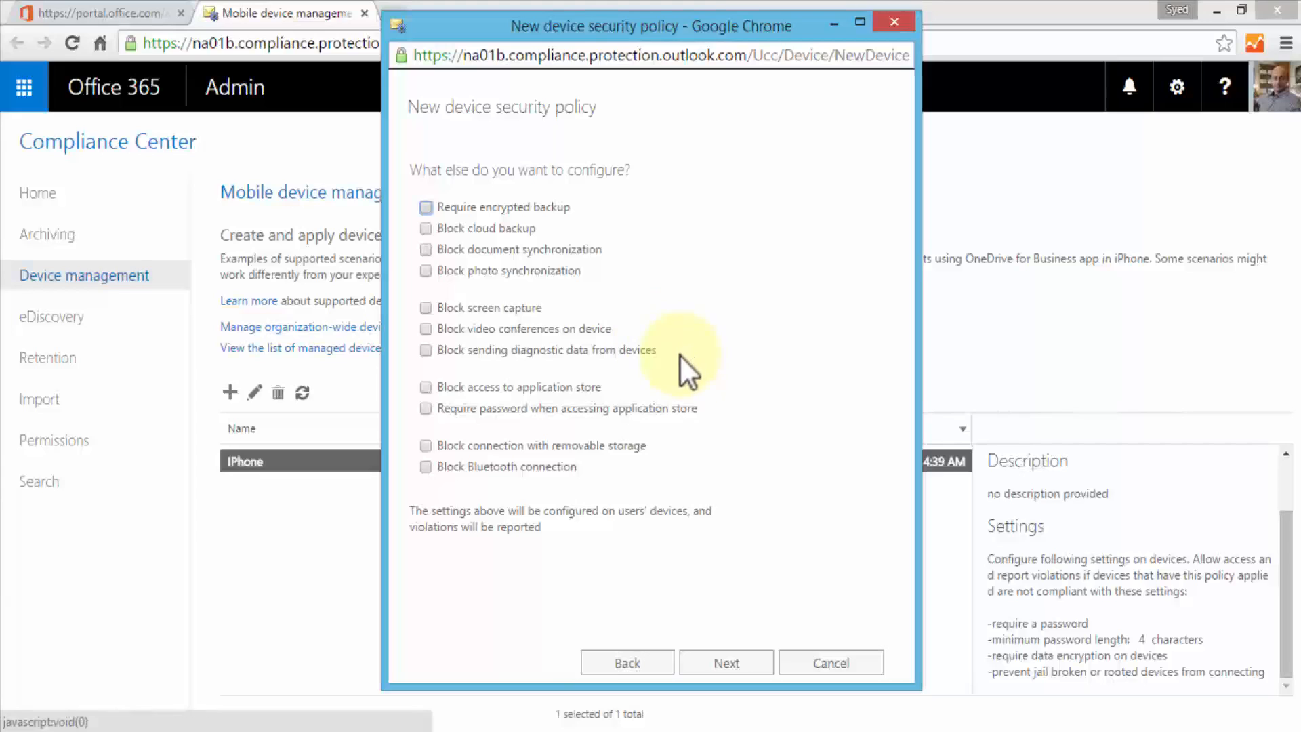
click(426, 350)
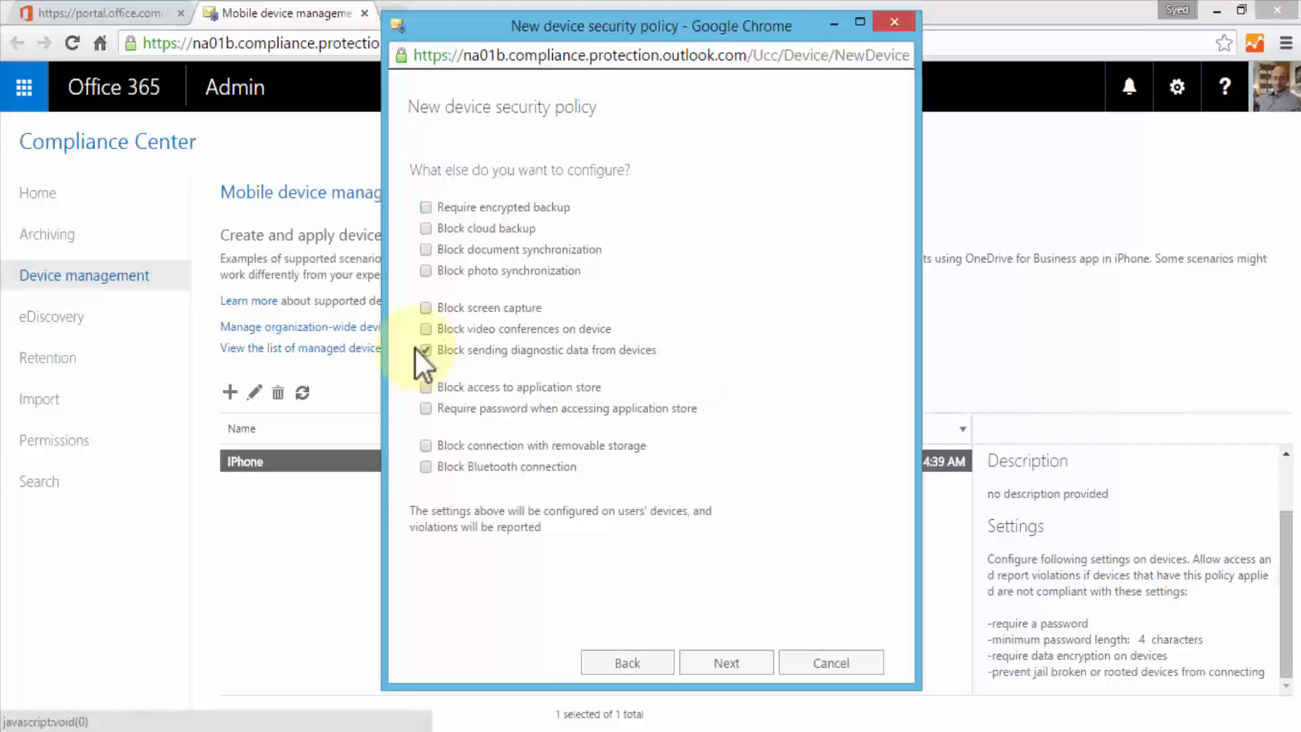
click(426, 349)
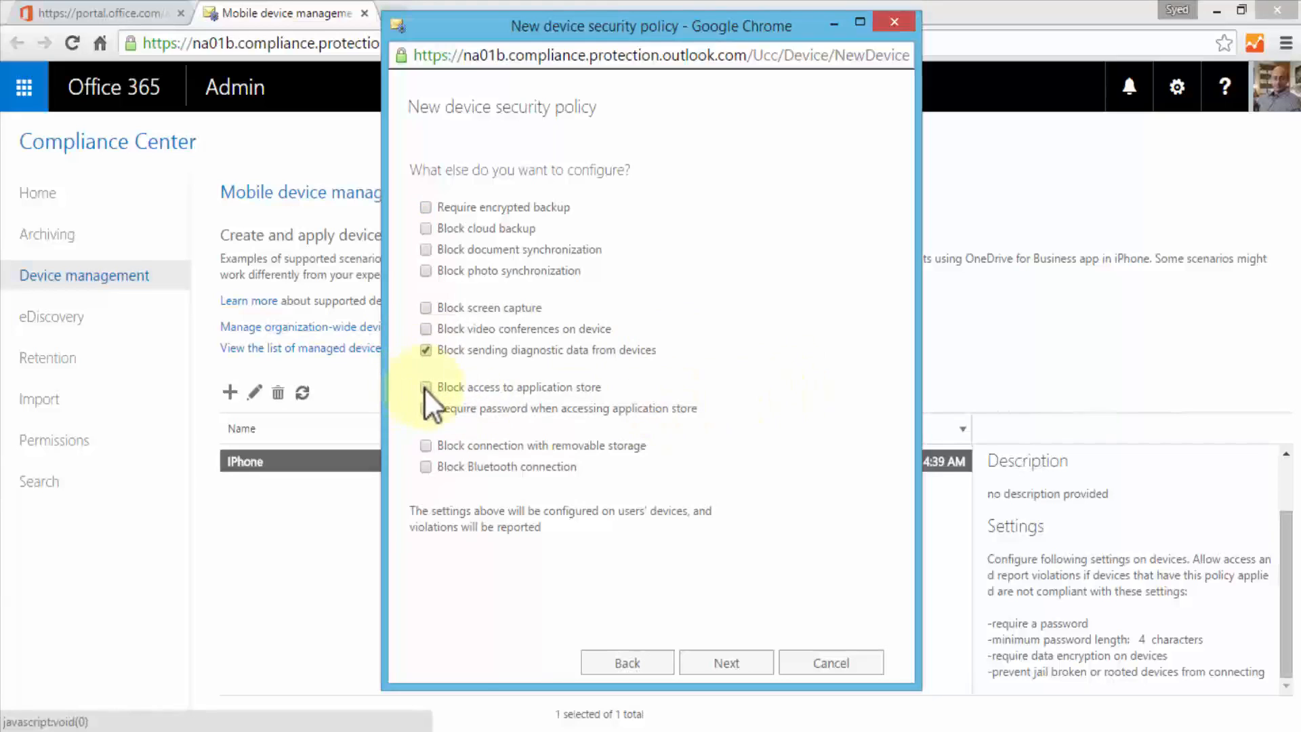
click(426, 387)
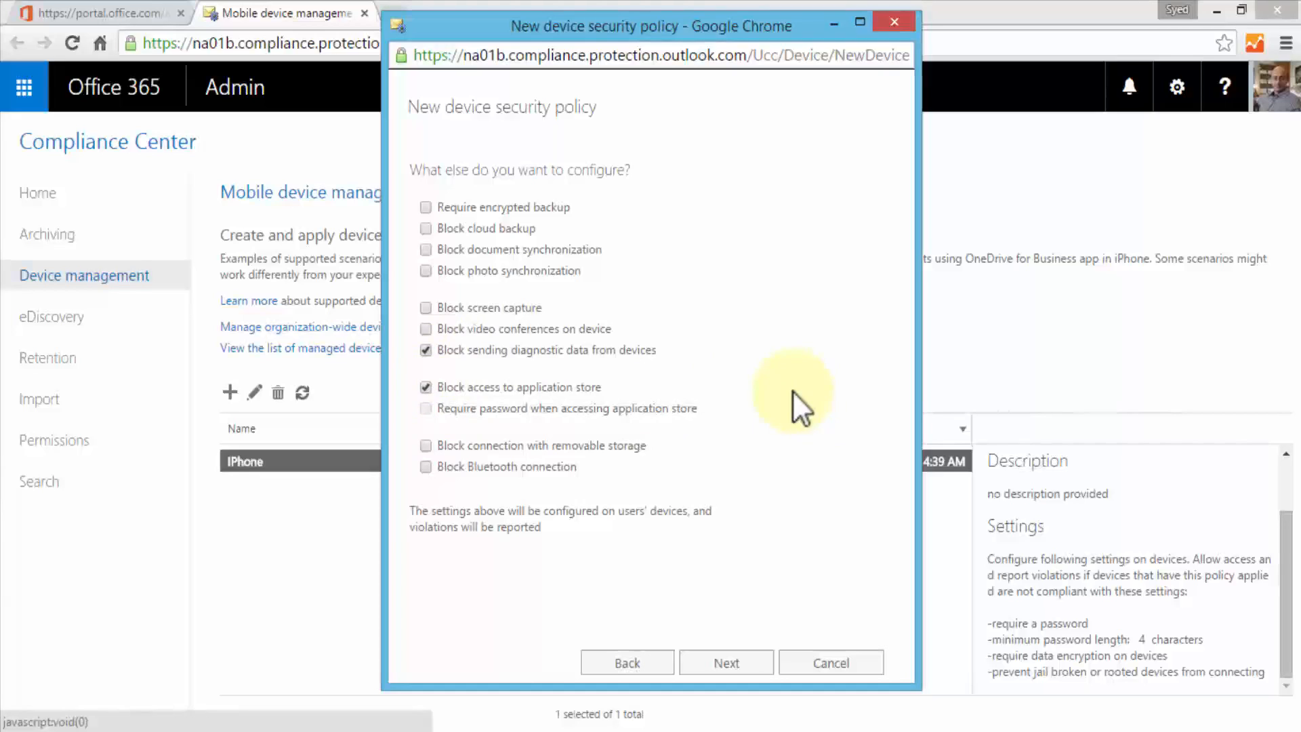
mouse_move(722, 427)
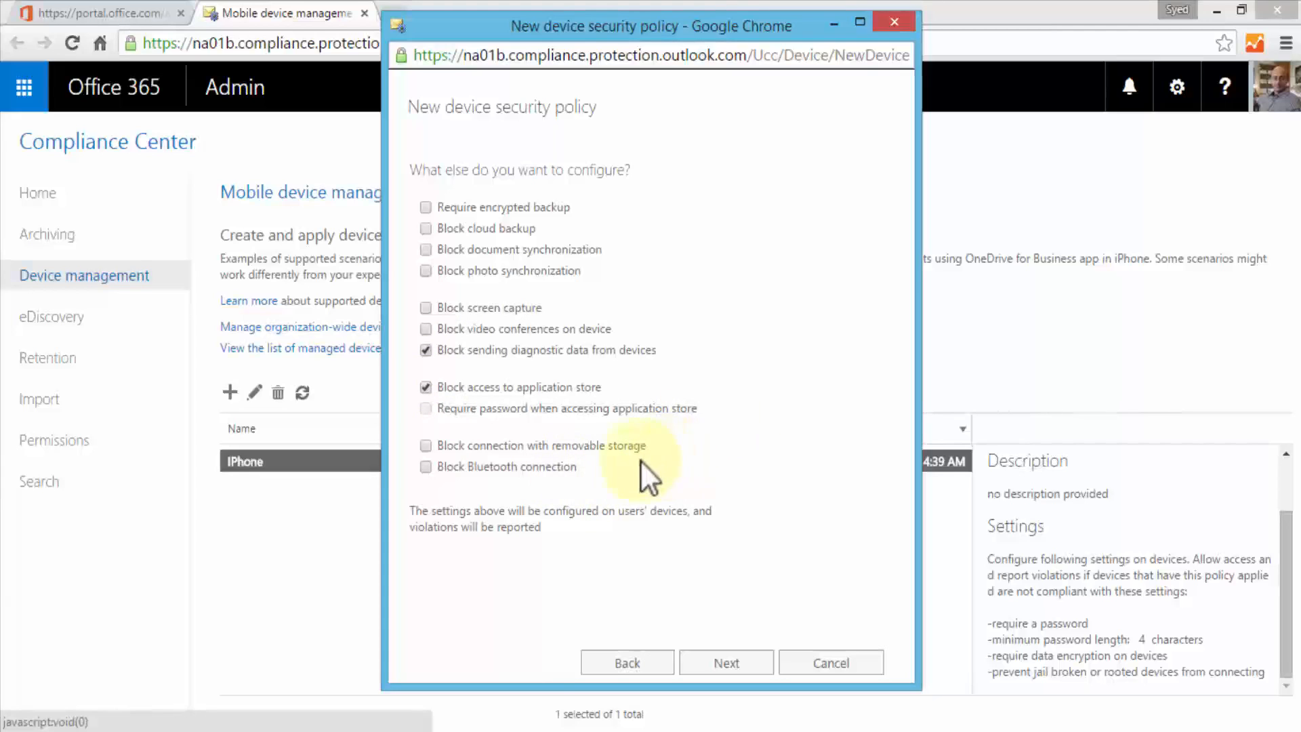
mouse_move(481, 485)
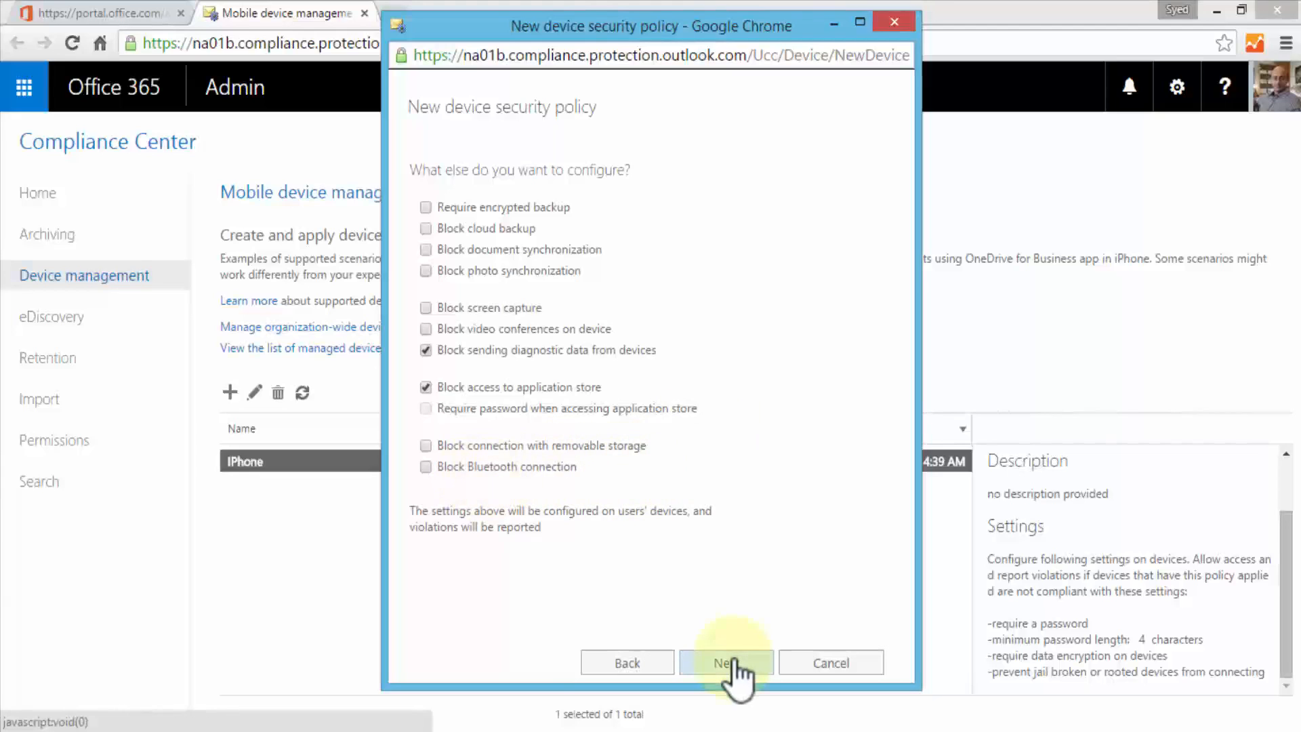
Step: Advance to the apply-policy-now page, leaving No selected
click(726, 662)
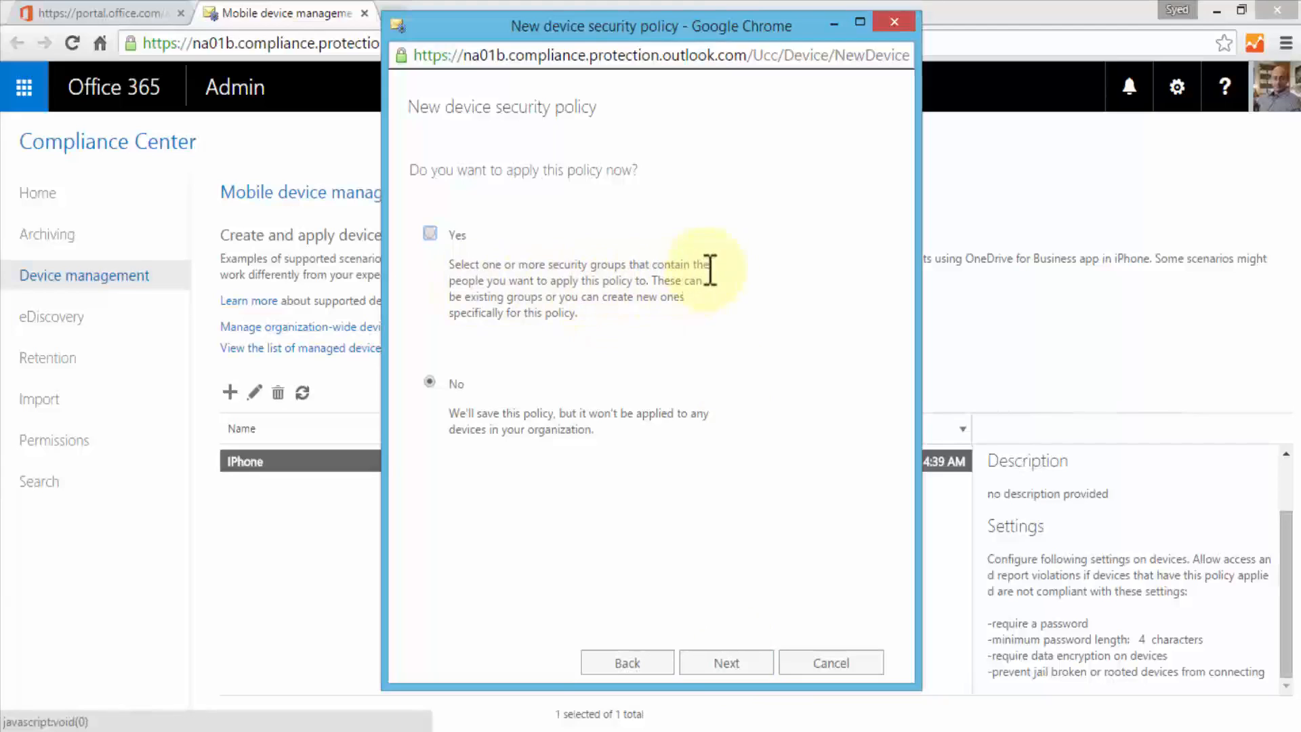
mouse_move(739, 303)
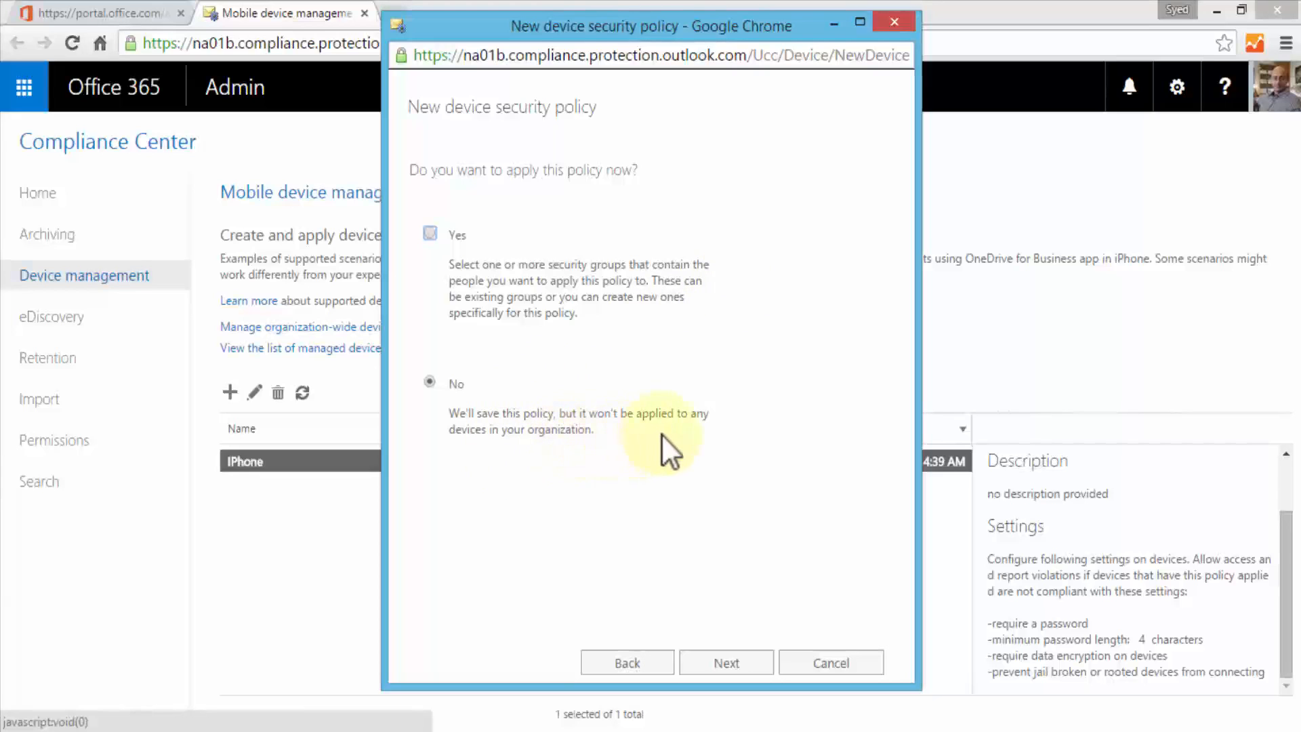
mouse_move(679, 444)
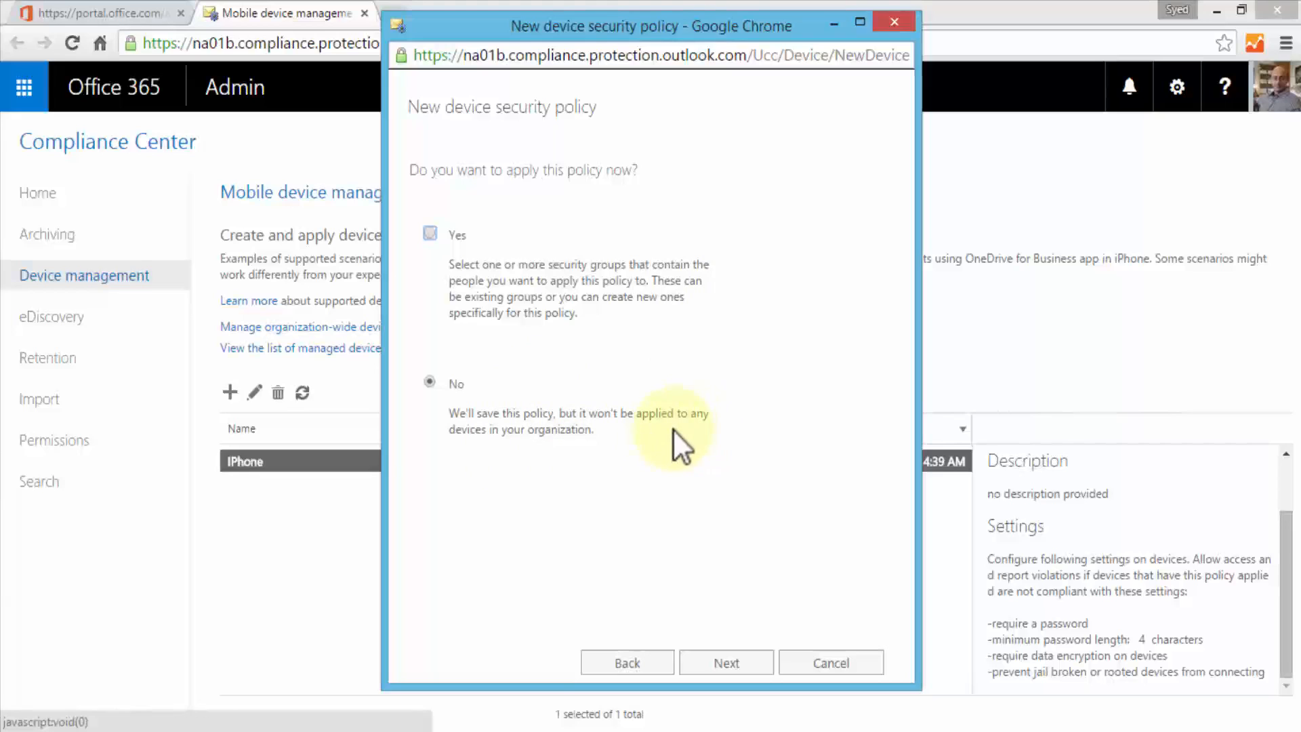
mouse_move(626, 362)
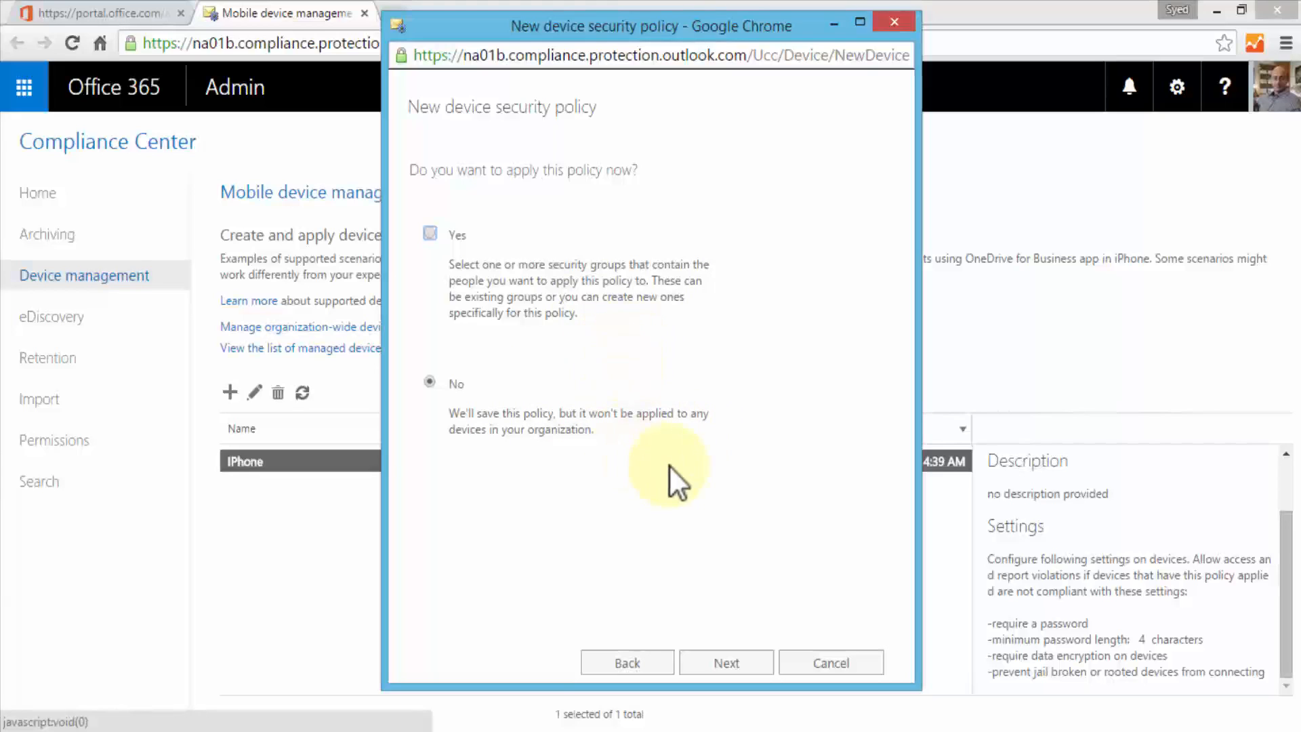
mouse_move(547, 452)
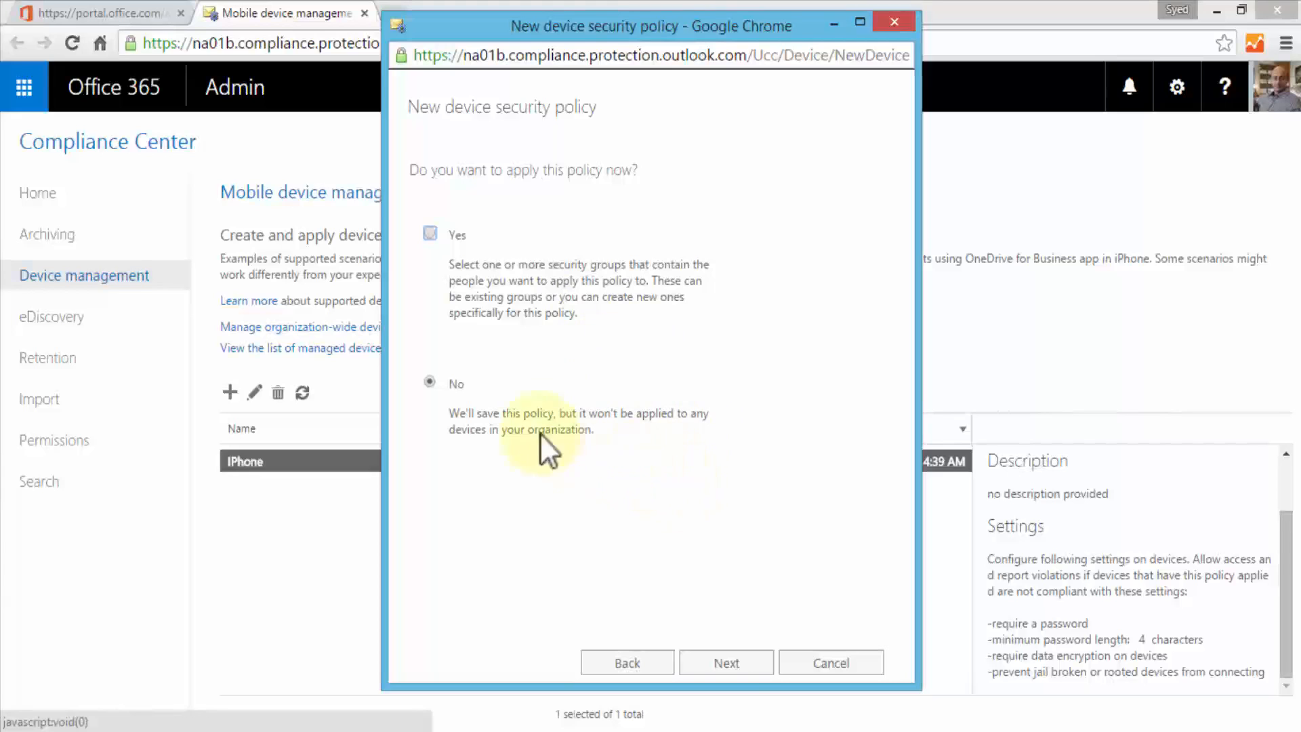
Step: Review the details, finish the Android policy, and select it in the list
click(725, 663)
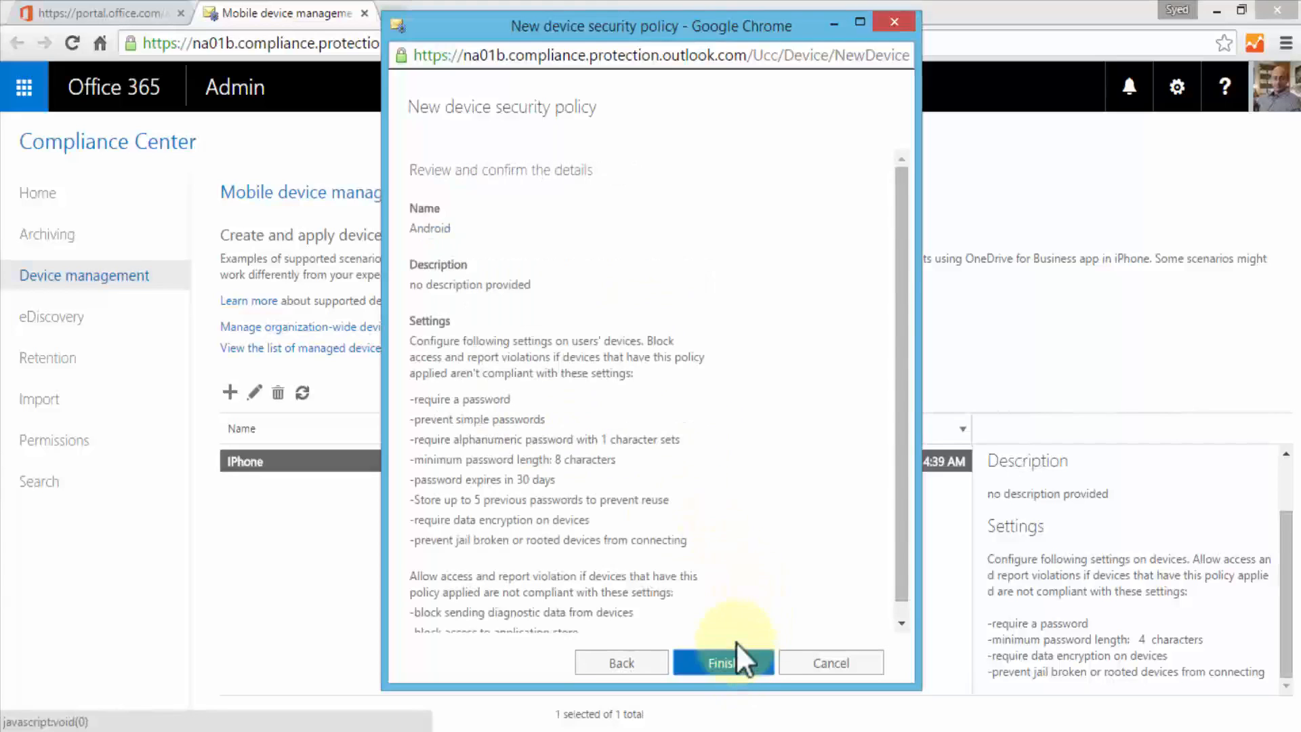
mouse_move(902, 315)
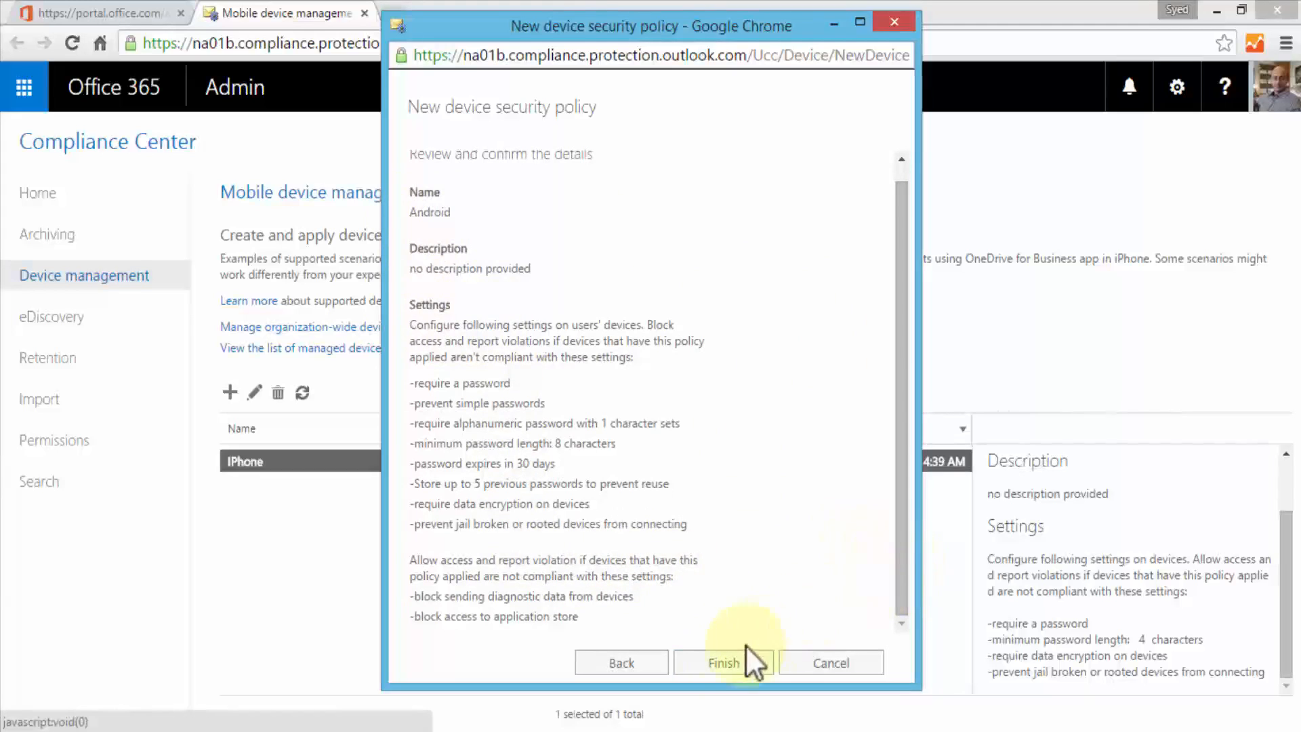
click(721, 663)
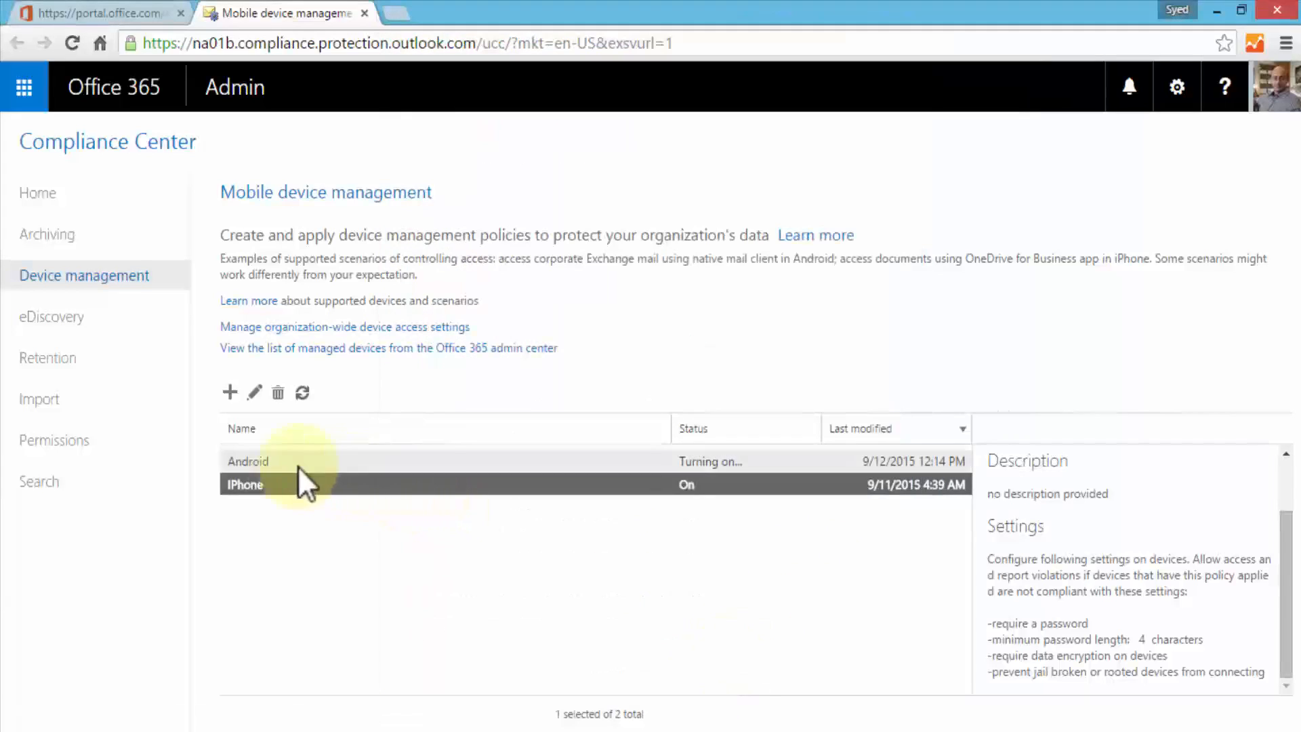
click(247, 462)
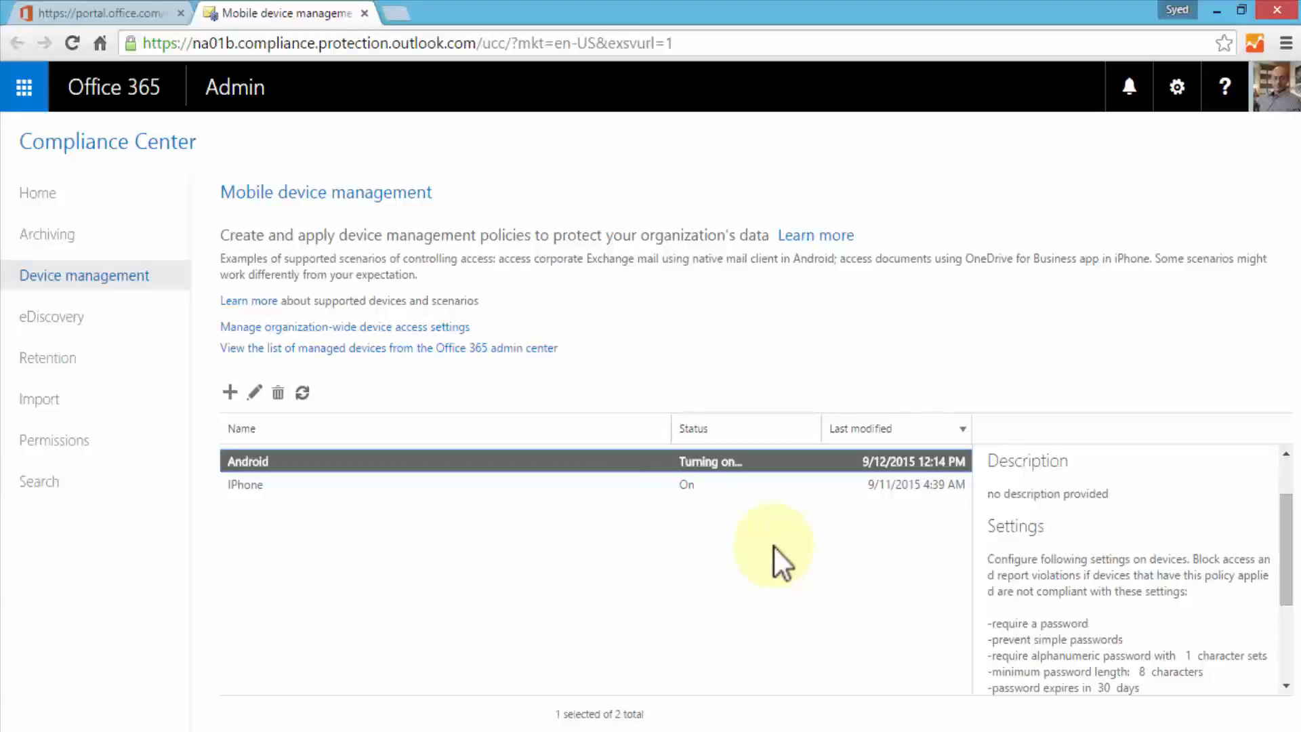
mouse_move(133, 365)
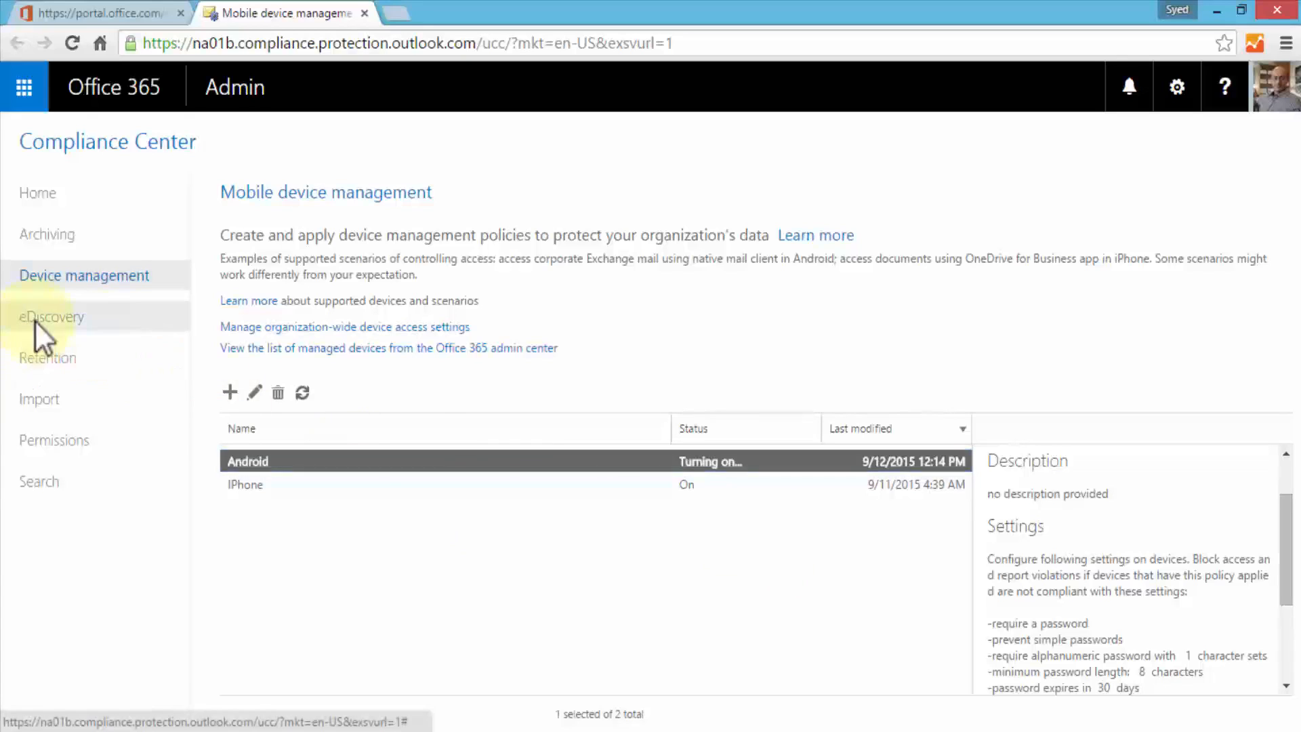
Step: Open eDiscovery and click in the cases list showing HR Discovery
click(52, 316)
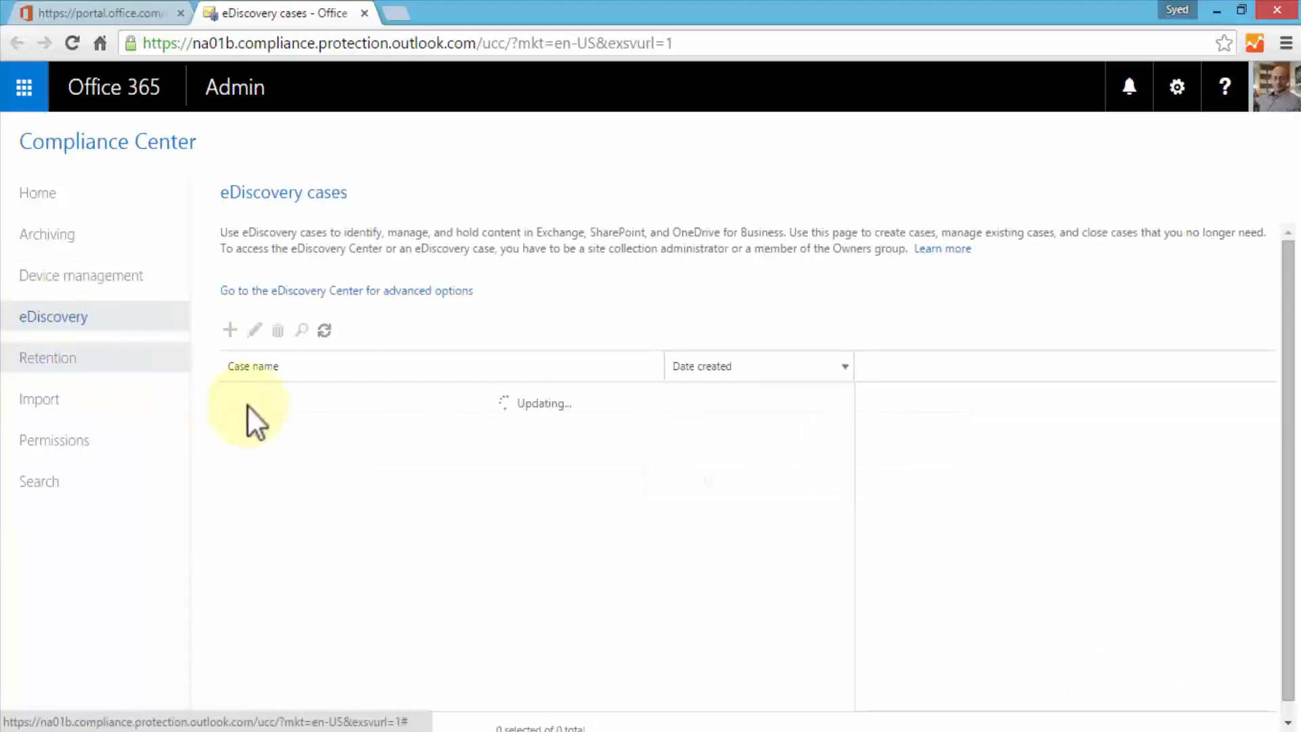
click(260, 399)
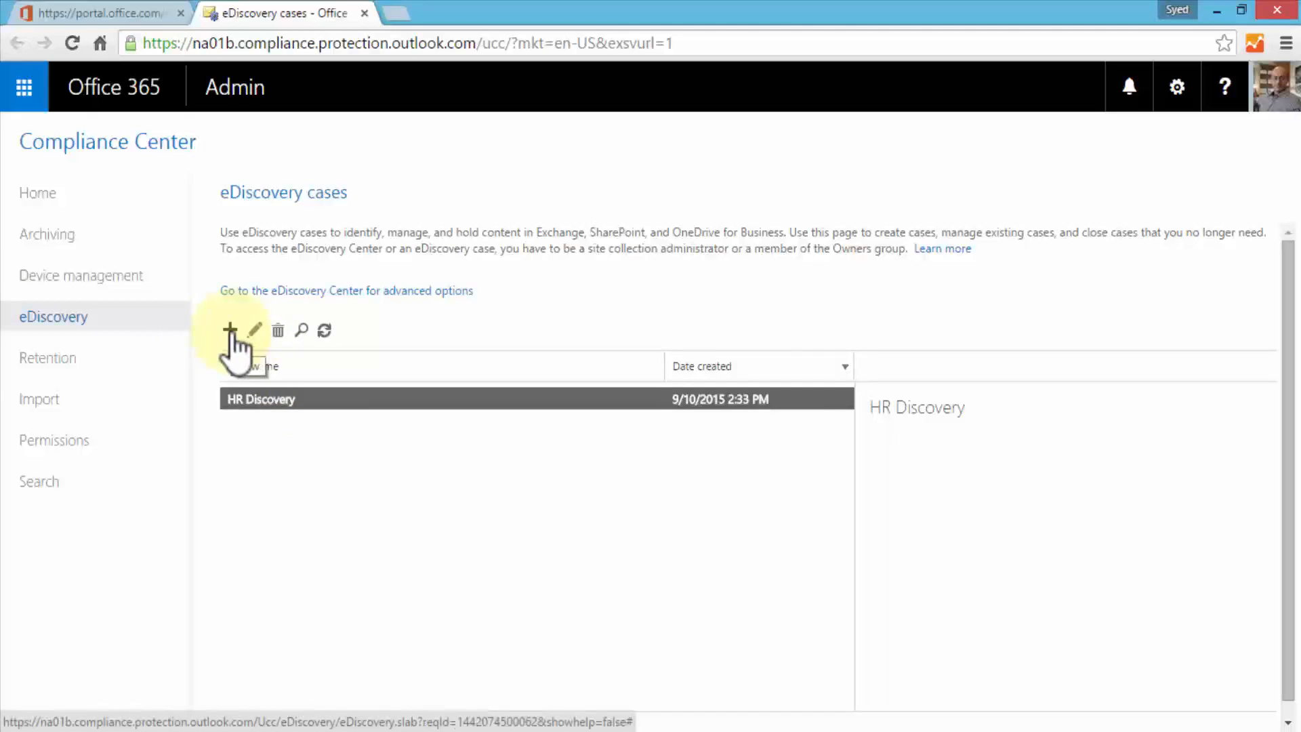
Step: Add a case site titled Amazing Discovery, URL amazingdiscovery, with the eDiscovery Case template
click(233, 330)
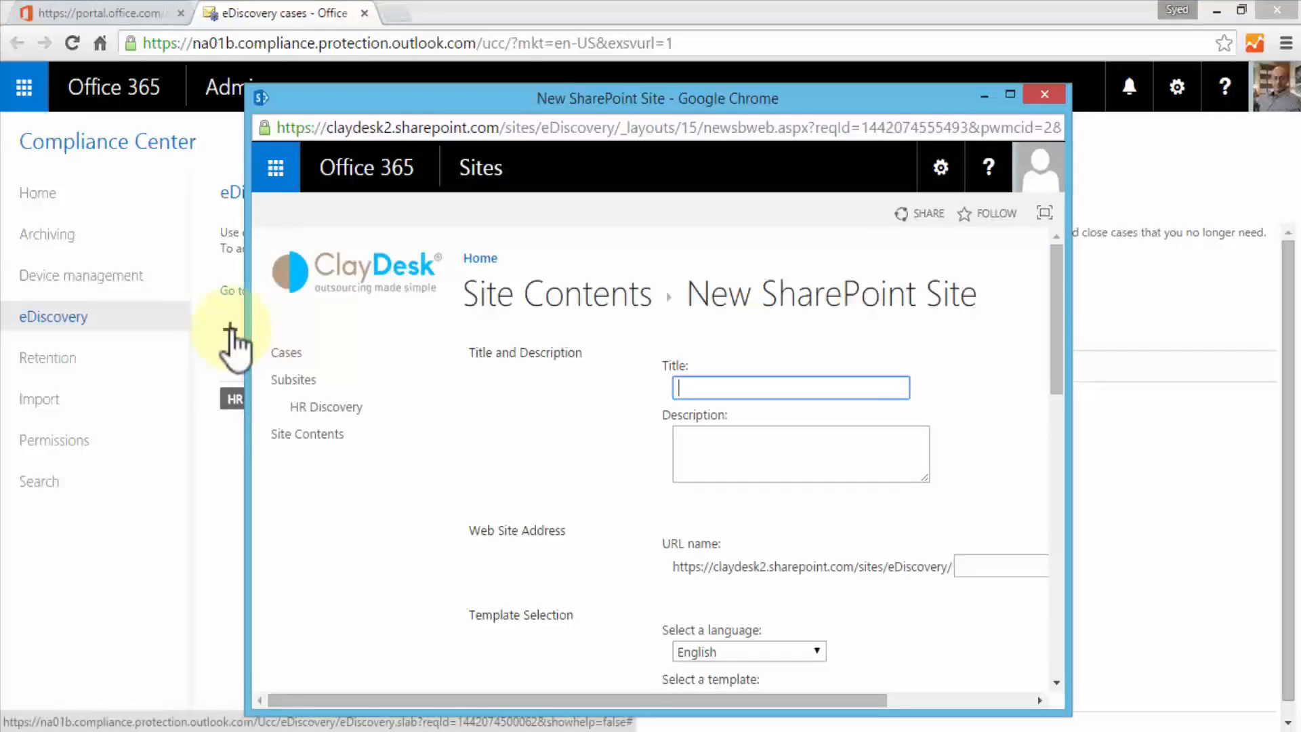
click(791, 387)
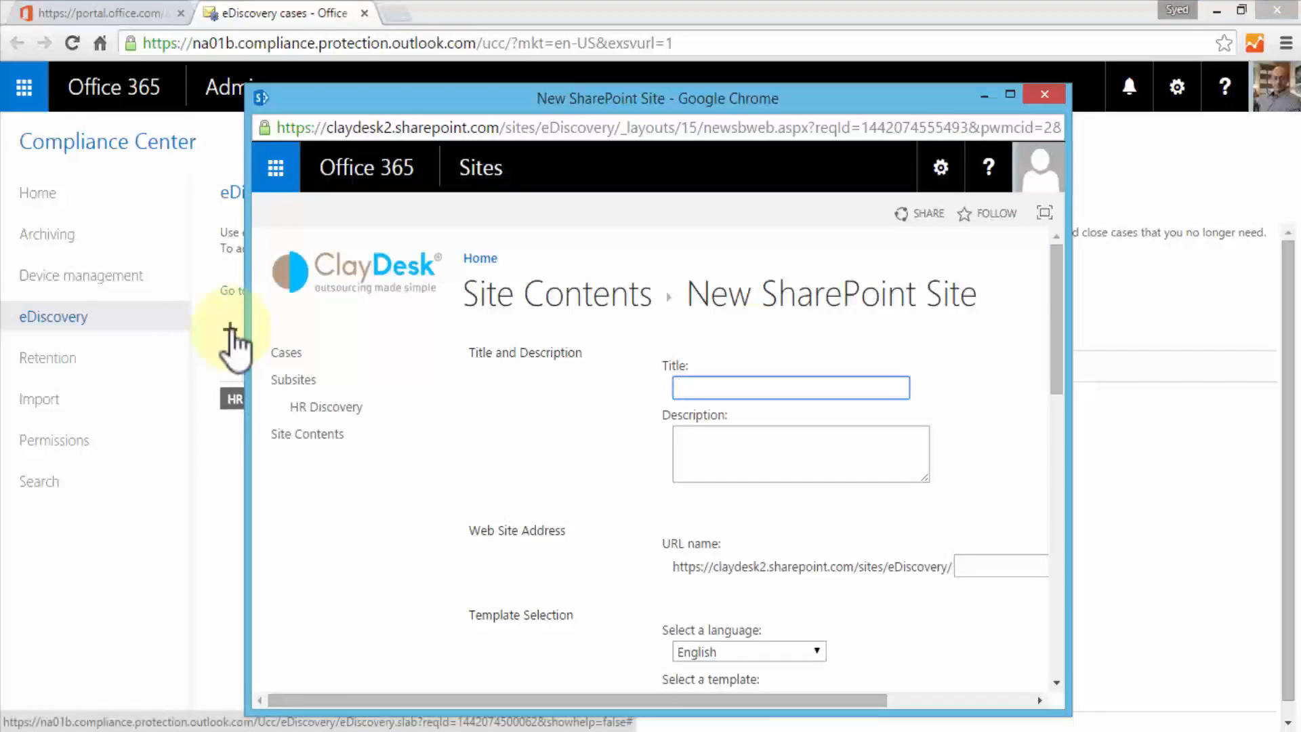
mouse_move(261, 340)
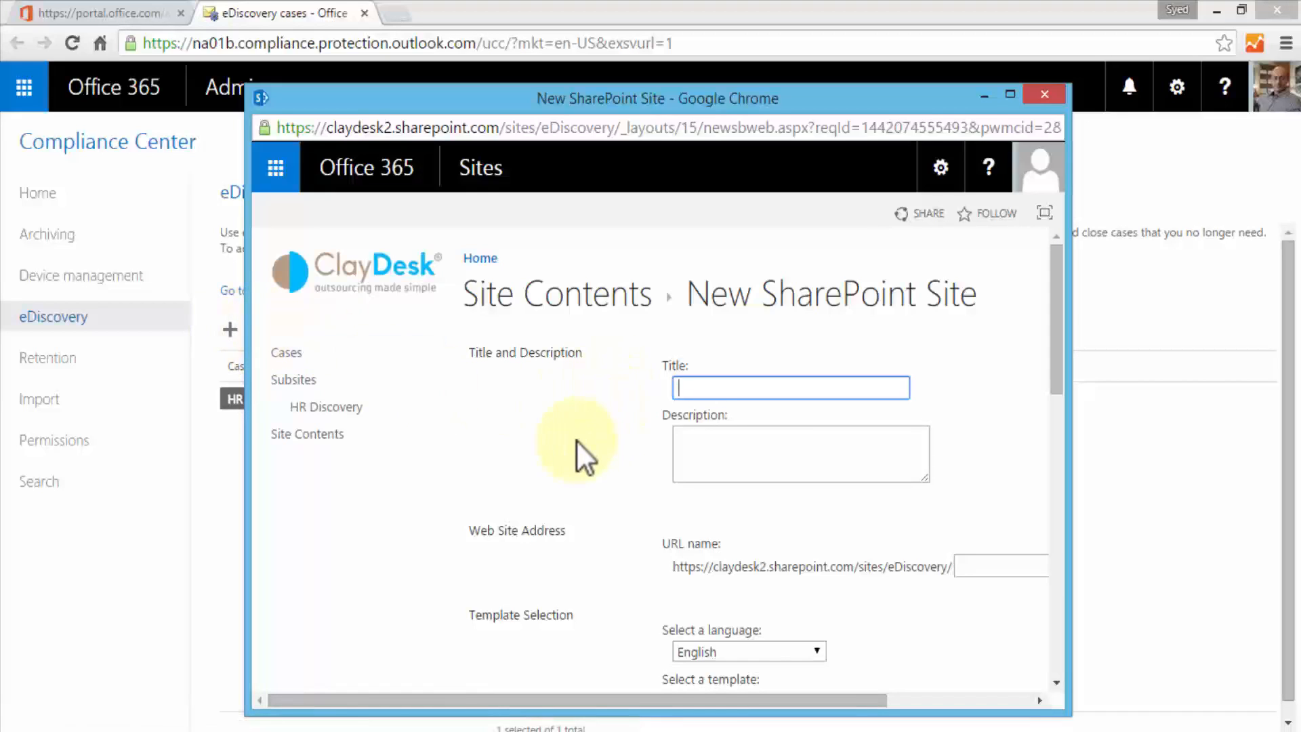
text(Amazing Discovery)
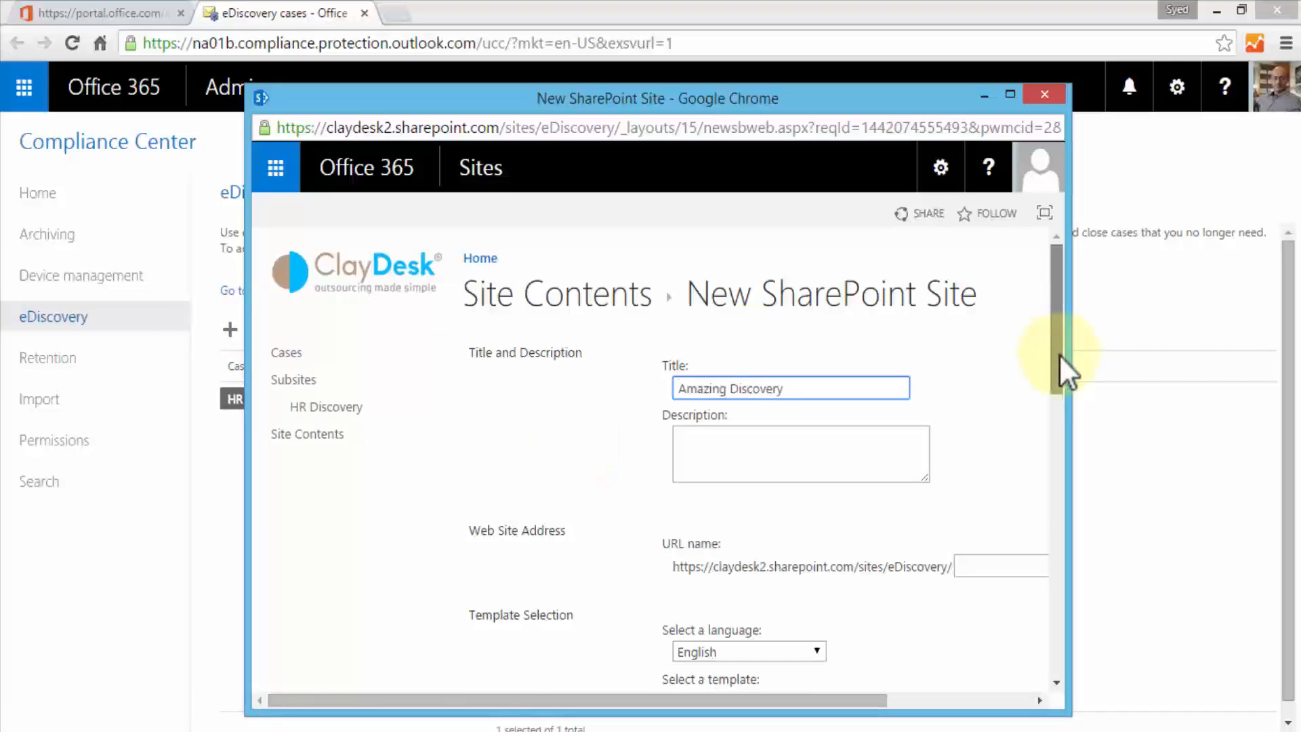
scroll(down, 3)
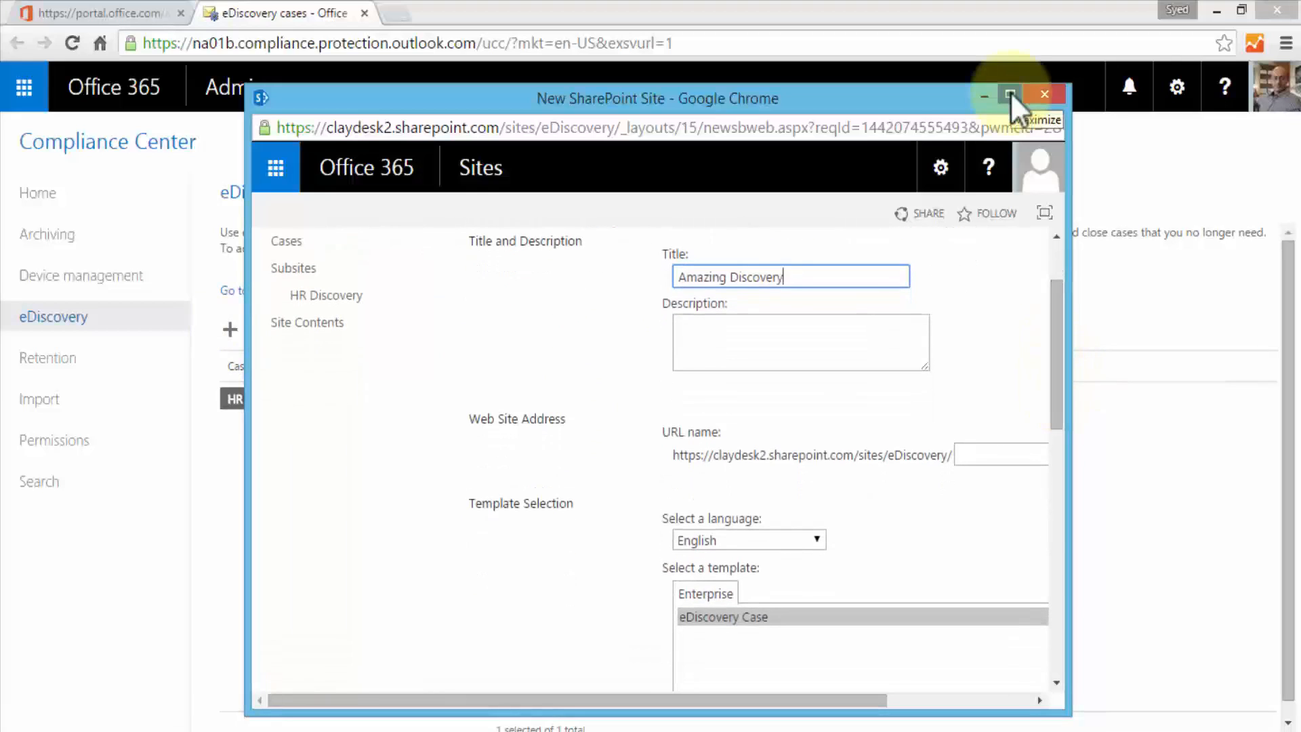
click(1010, 98)
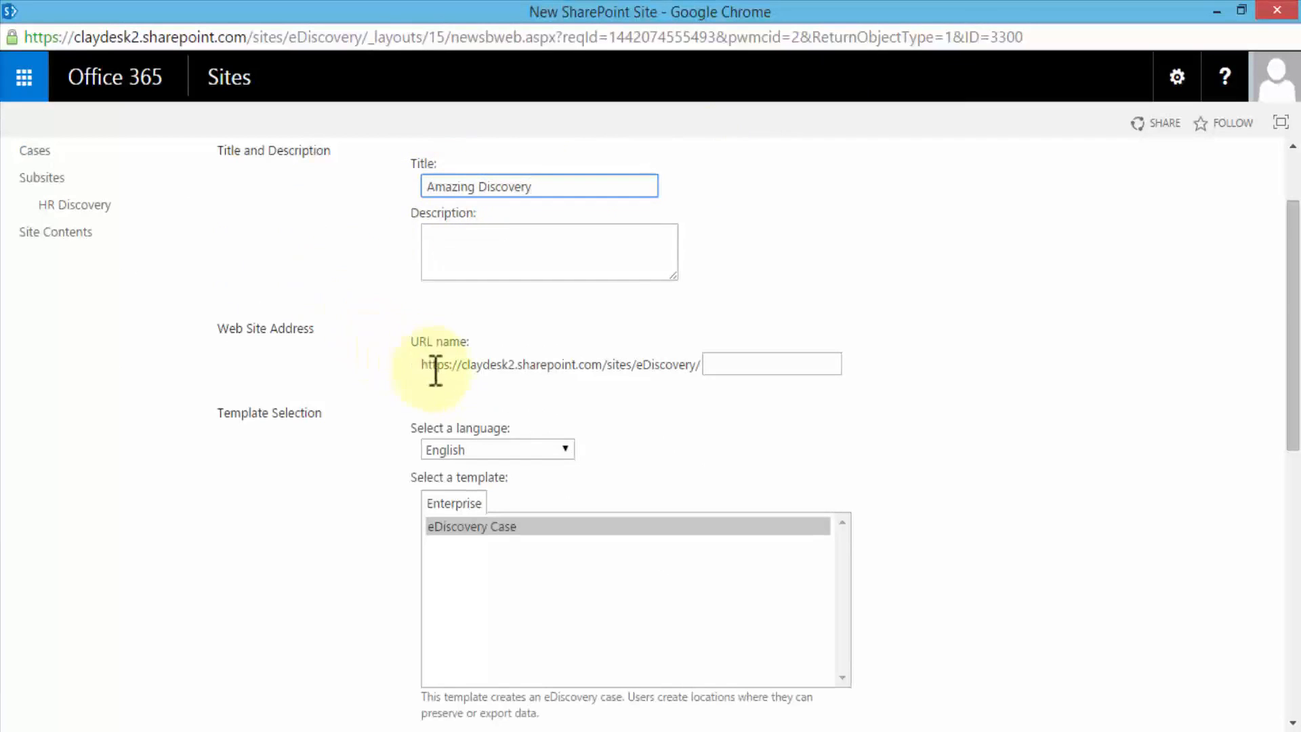
mouse_move(491, 367)
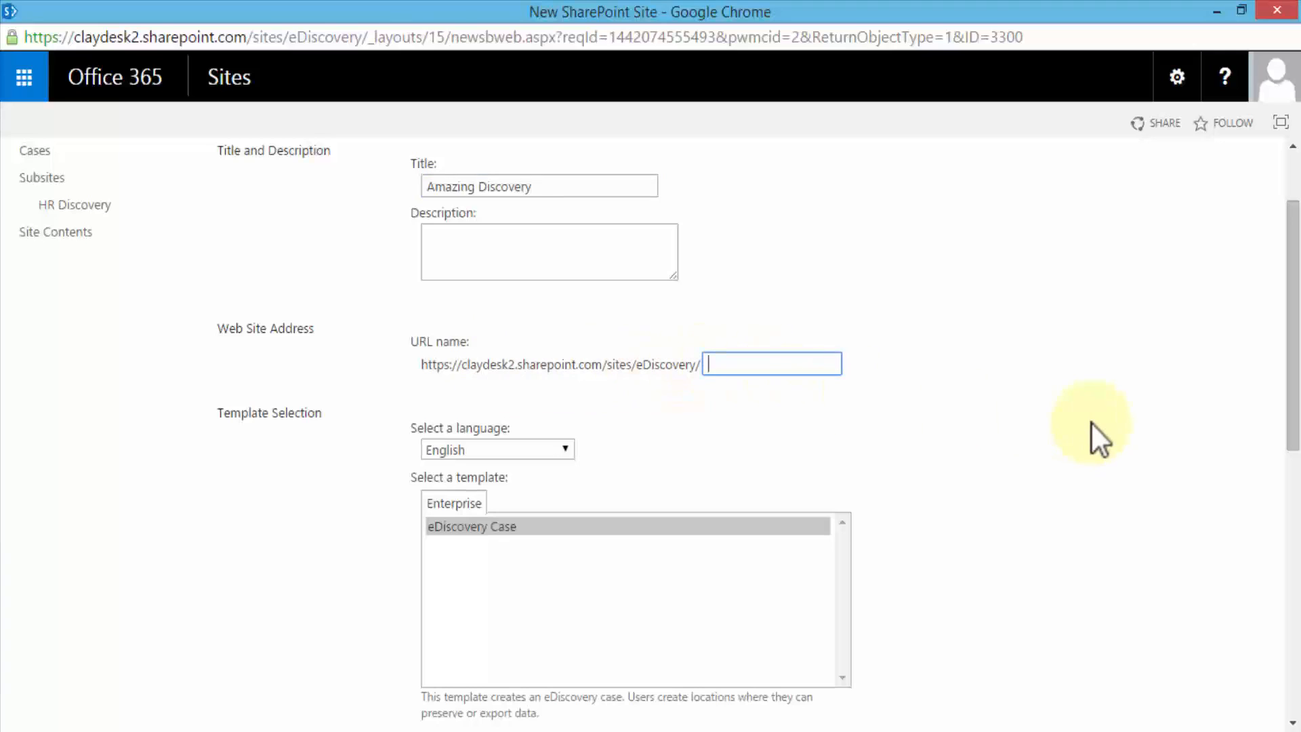
text(amazingdiscover)
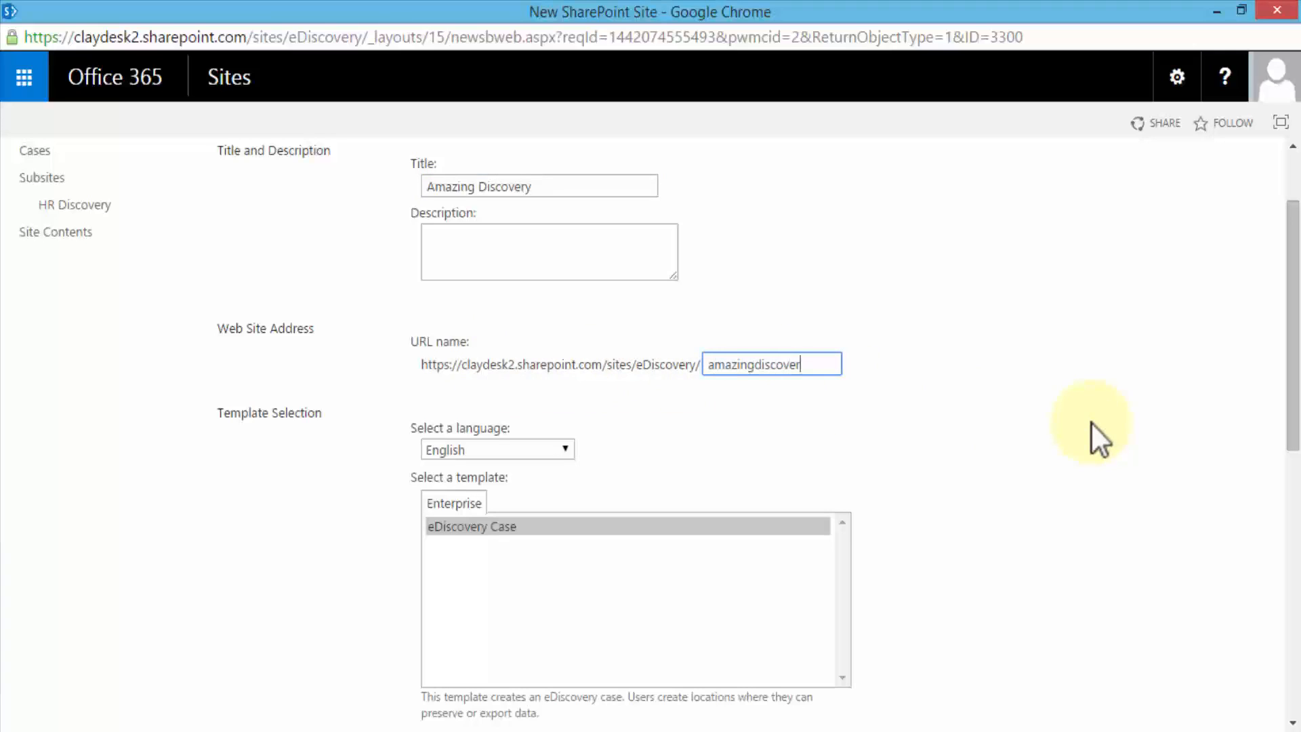
text(y)
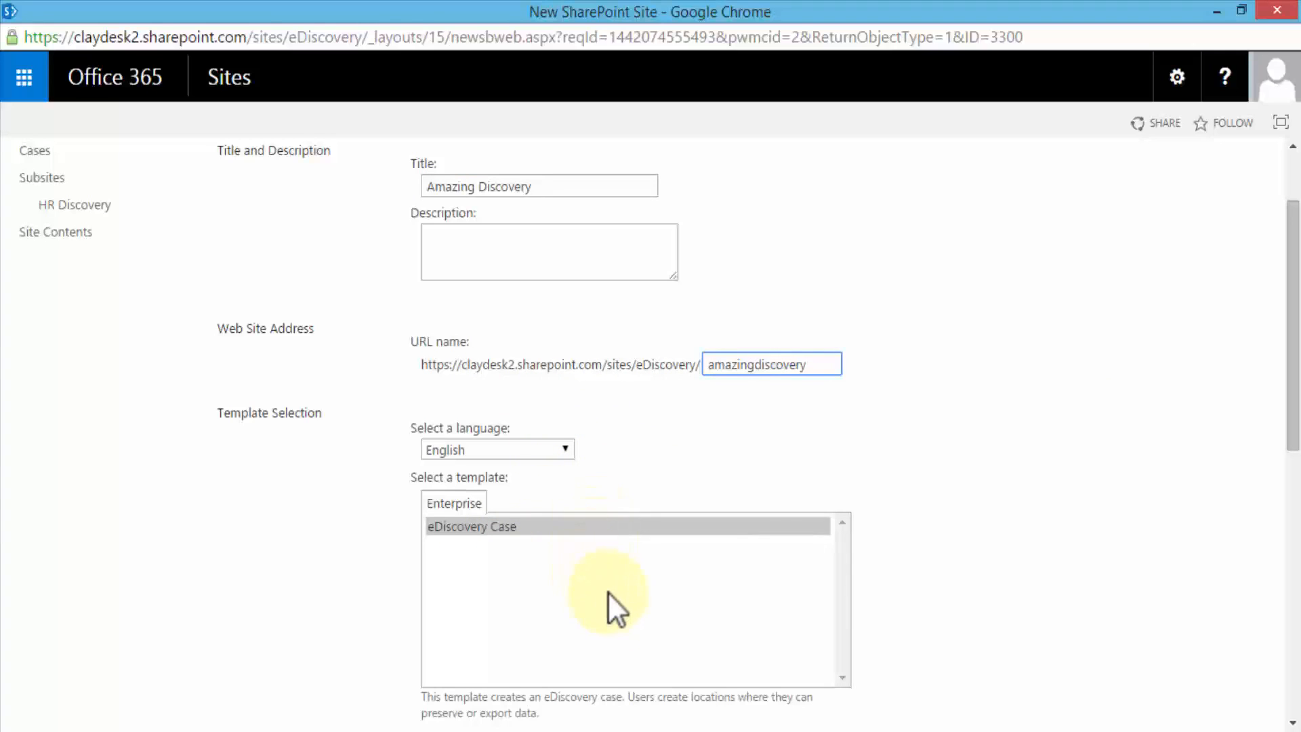
click(770, 363)
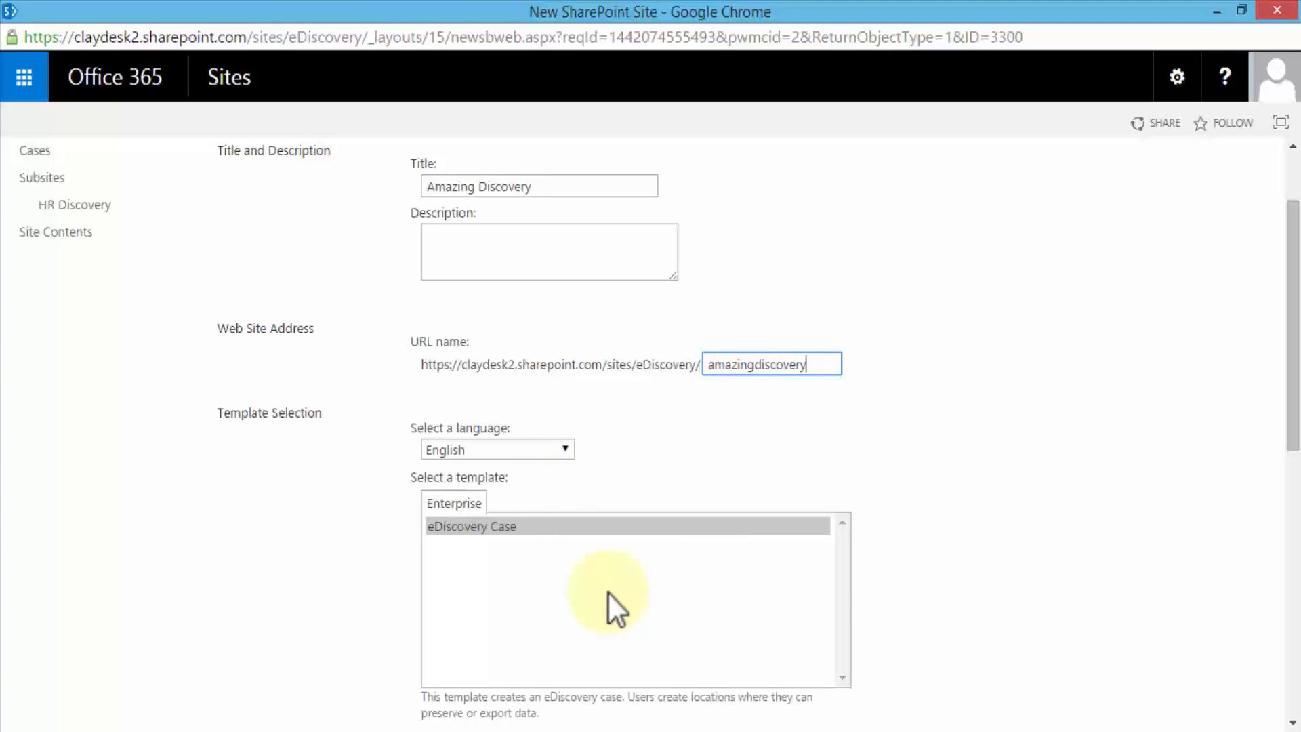
mouse_move(610, 594)
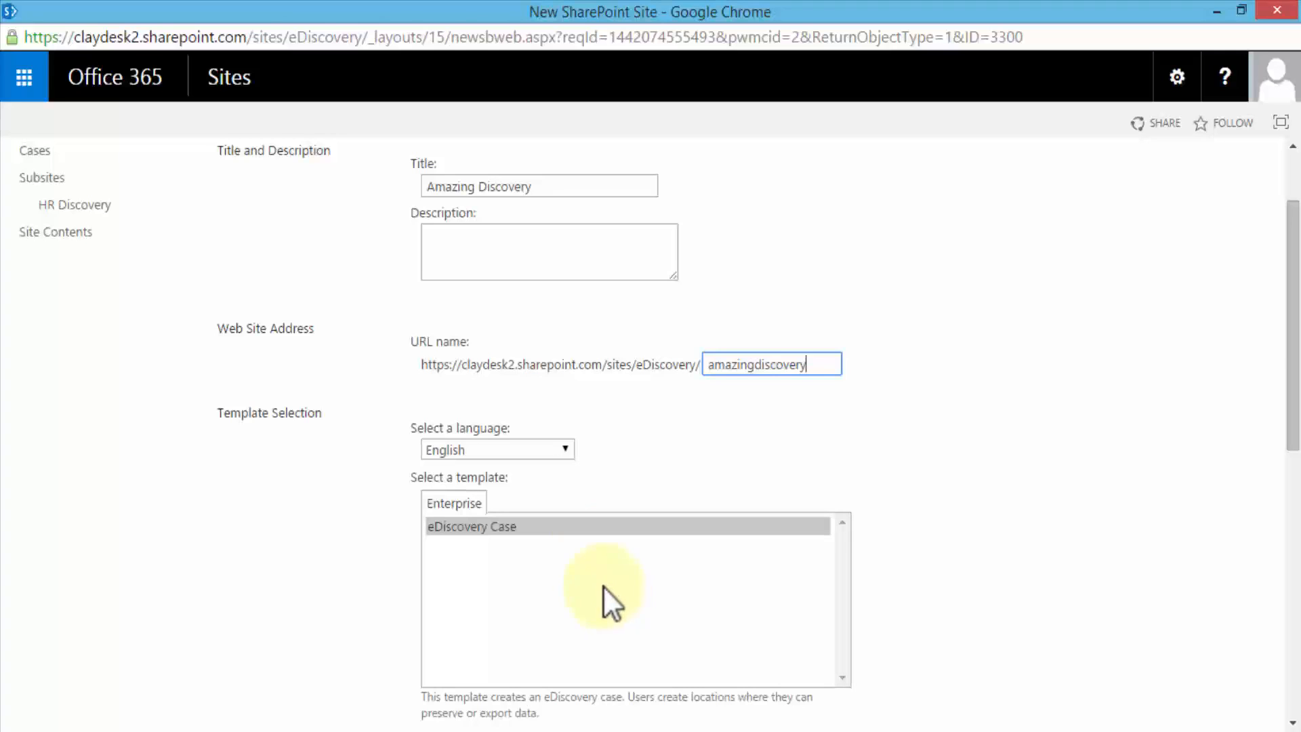
scroll(down, 3)
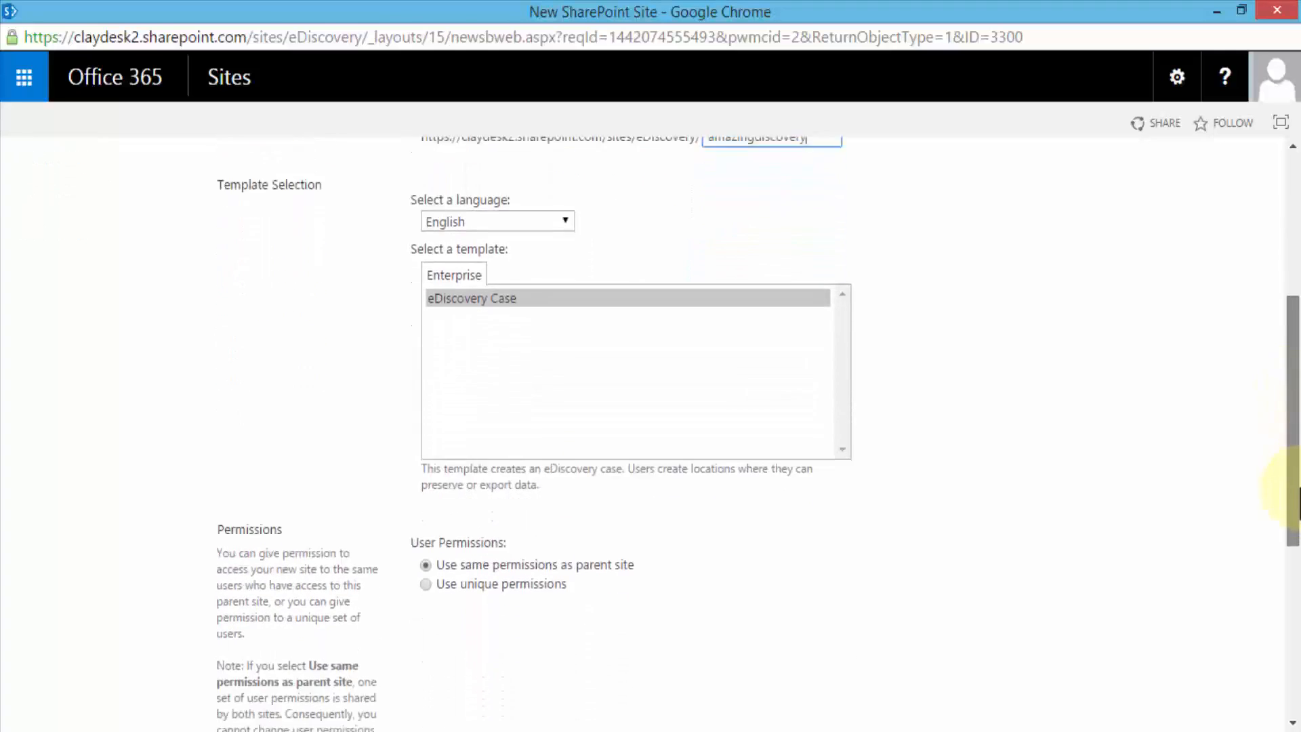
scroll(down, 3)
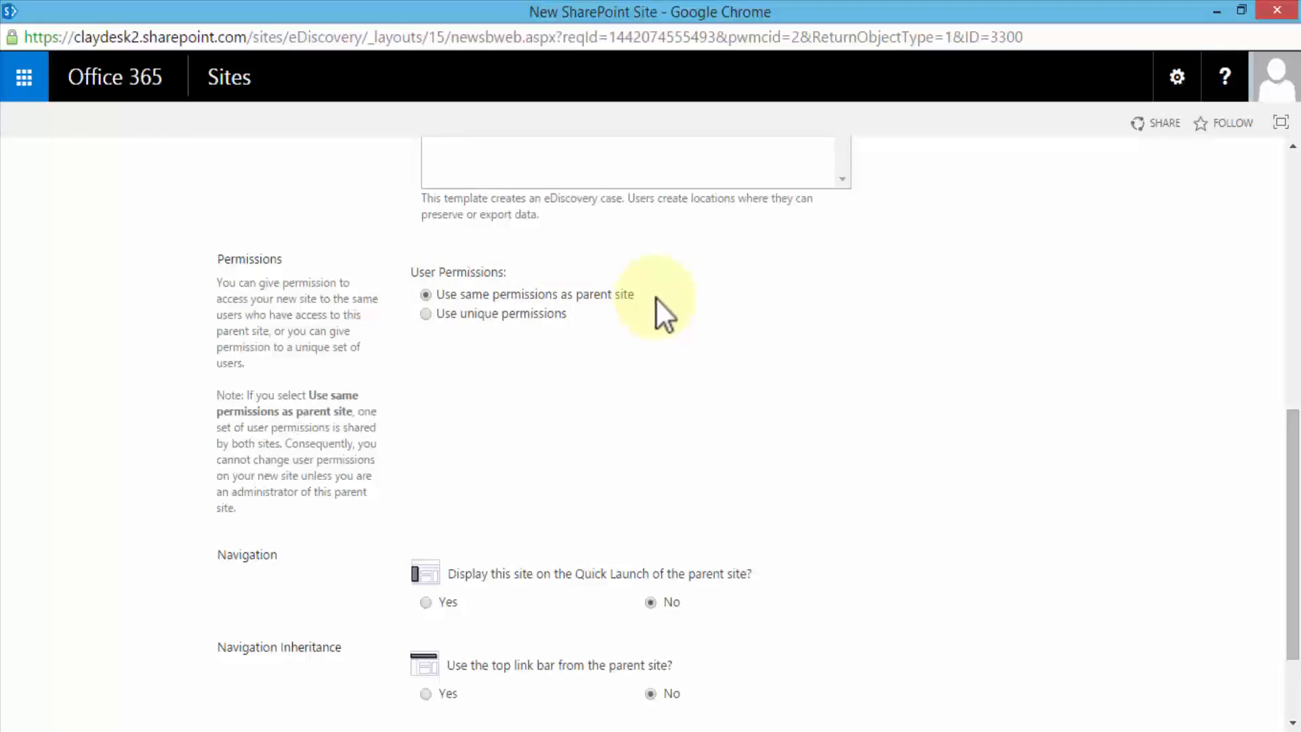
mouse_move(664, 315)
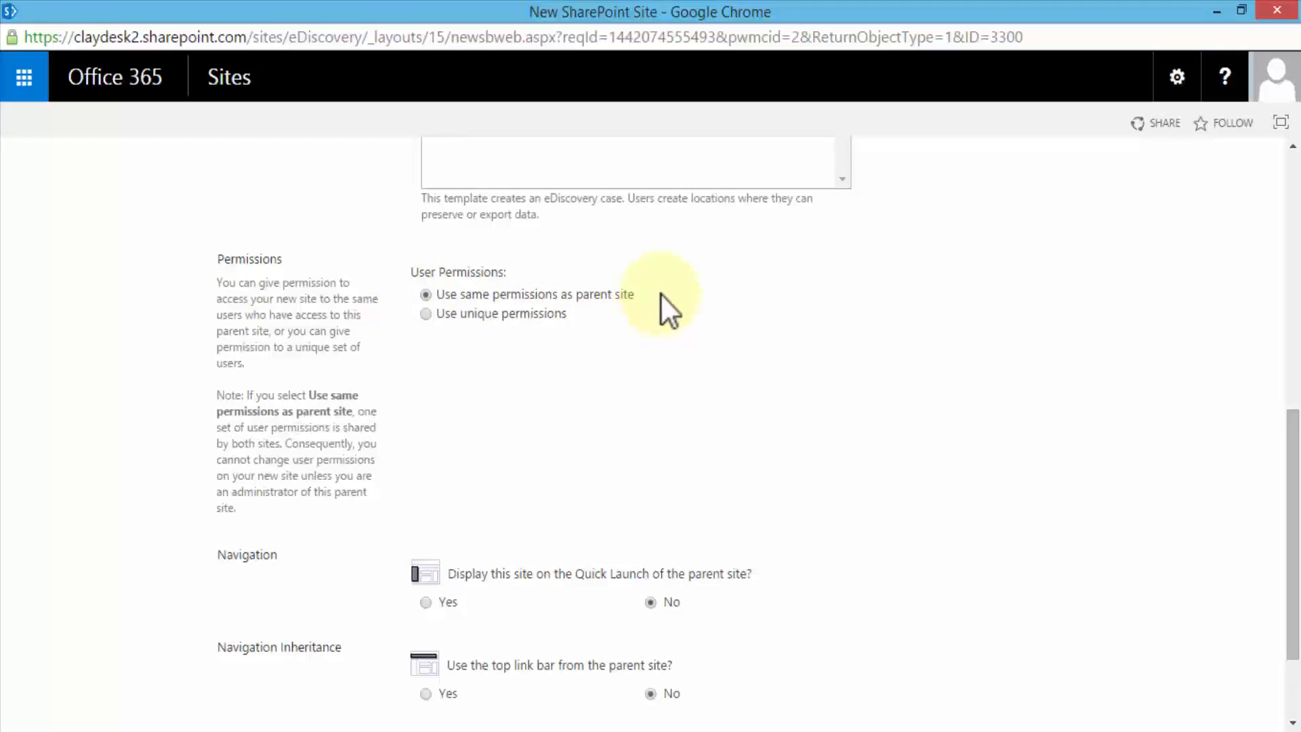
mouse_move(618, 332)
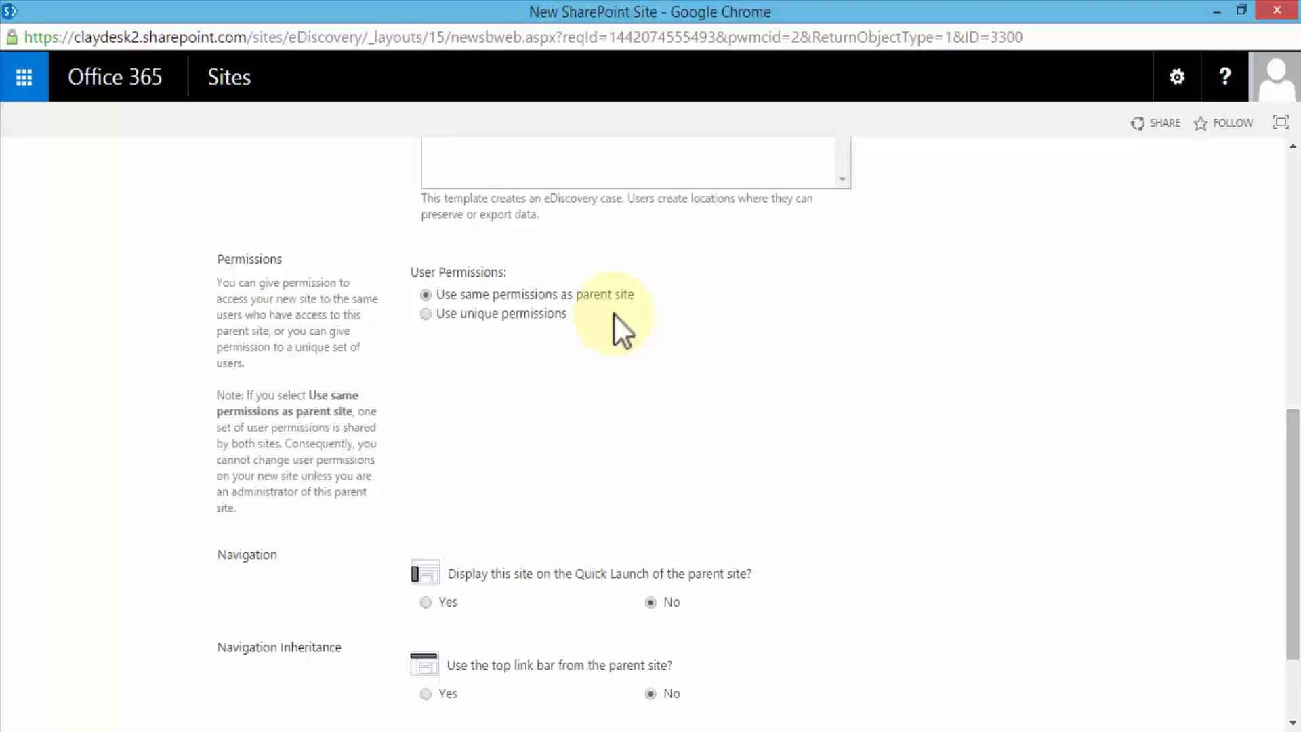
scroll(down, 3)
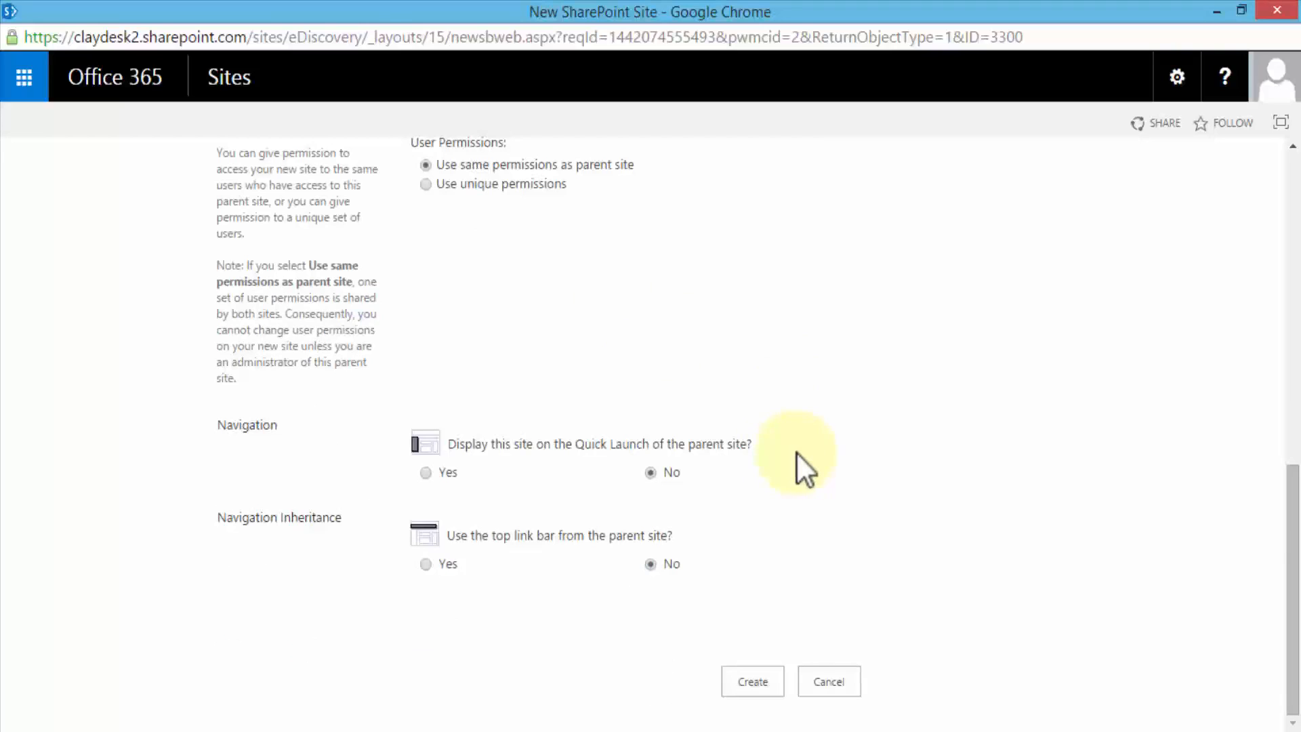
Step: Set 'Display this site on the Quick Launch of the parent site' to Yes for Amazing Discovery
click(425, 472)
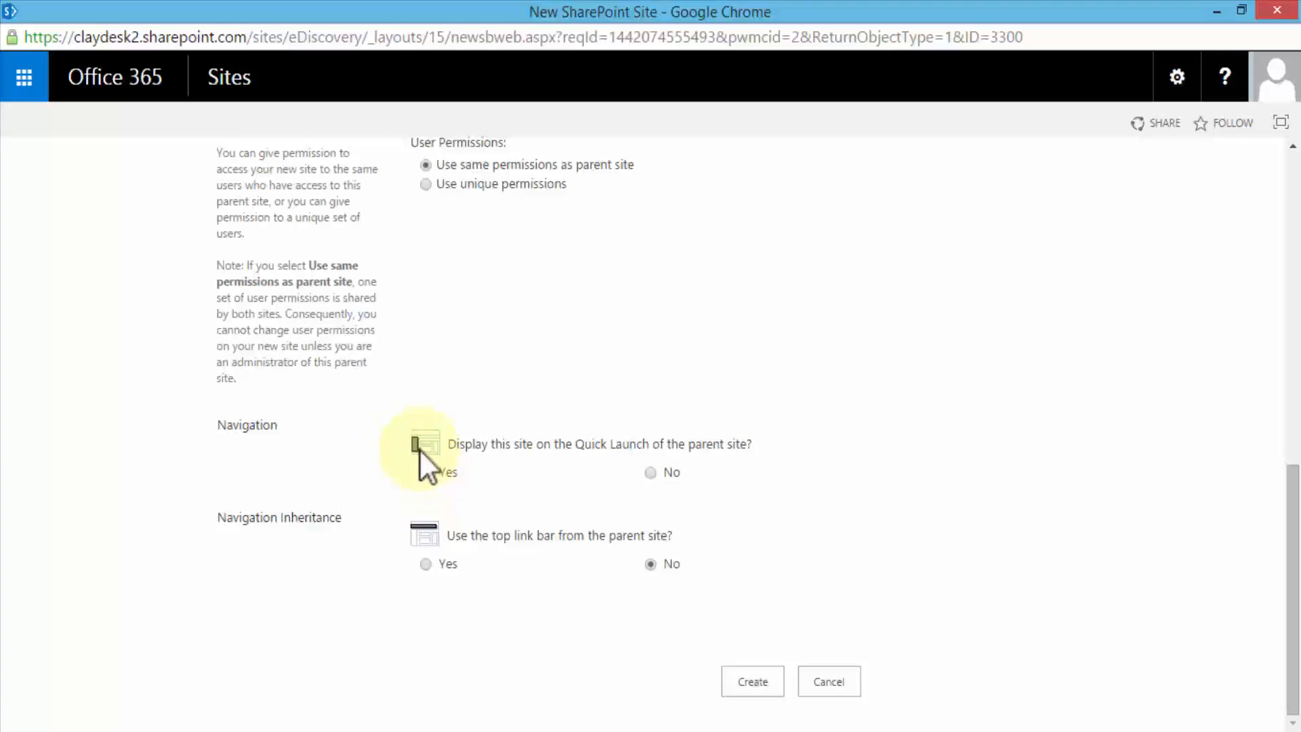
click(425, 472)
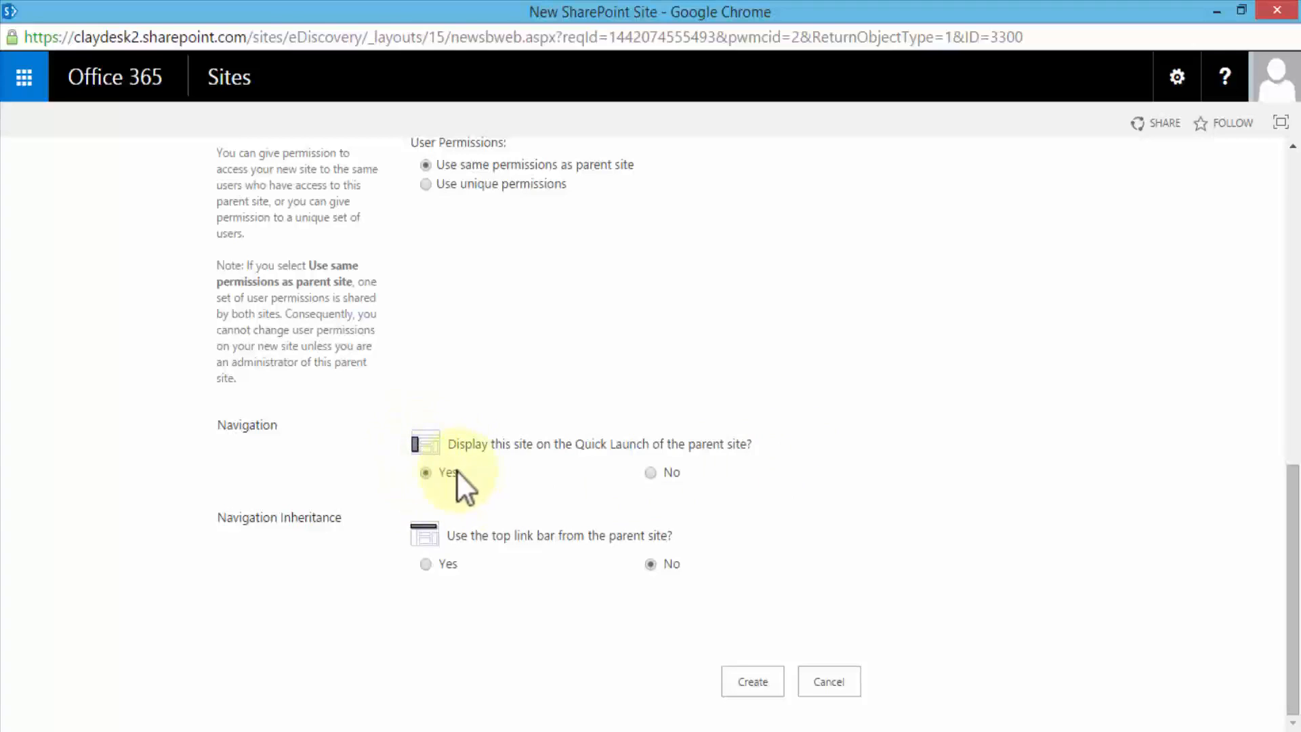
mouse_move(577, 494)
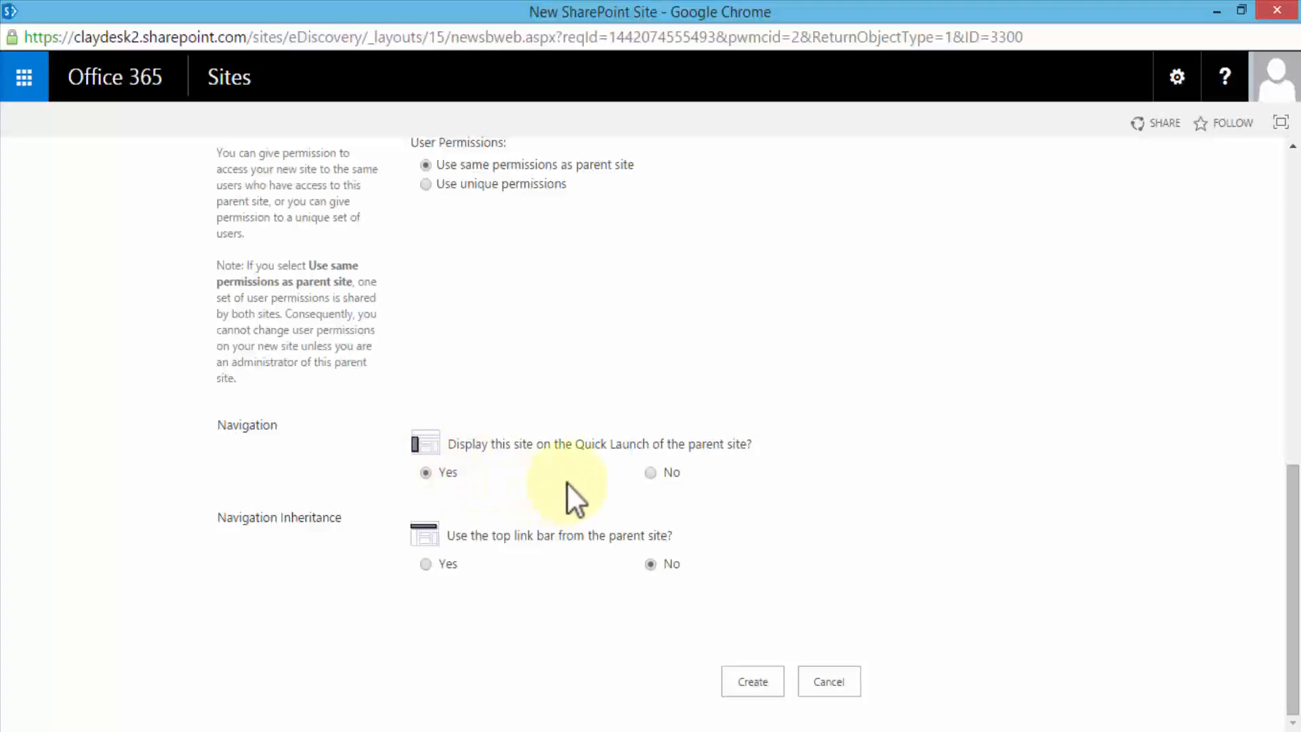
mouse_move(282, 539)
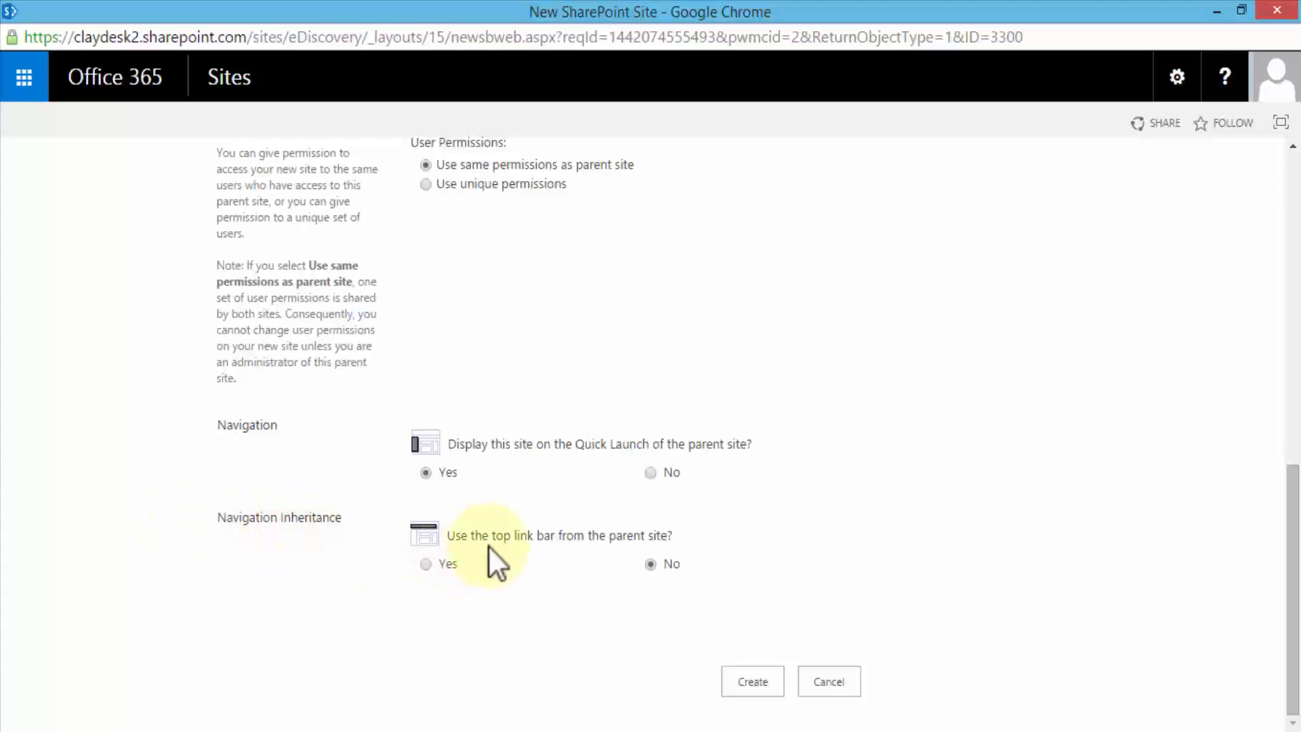
mouse_move(432, 580)
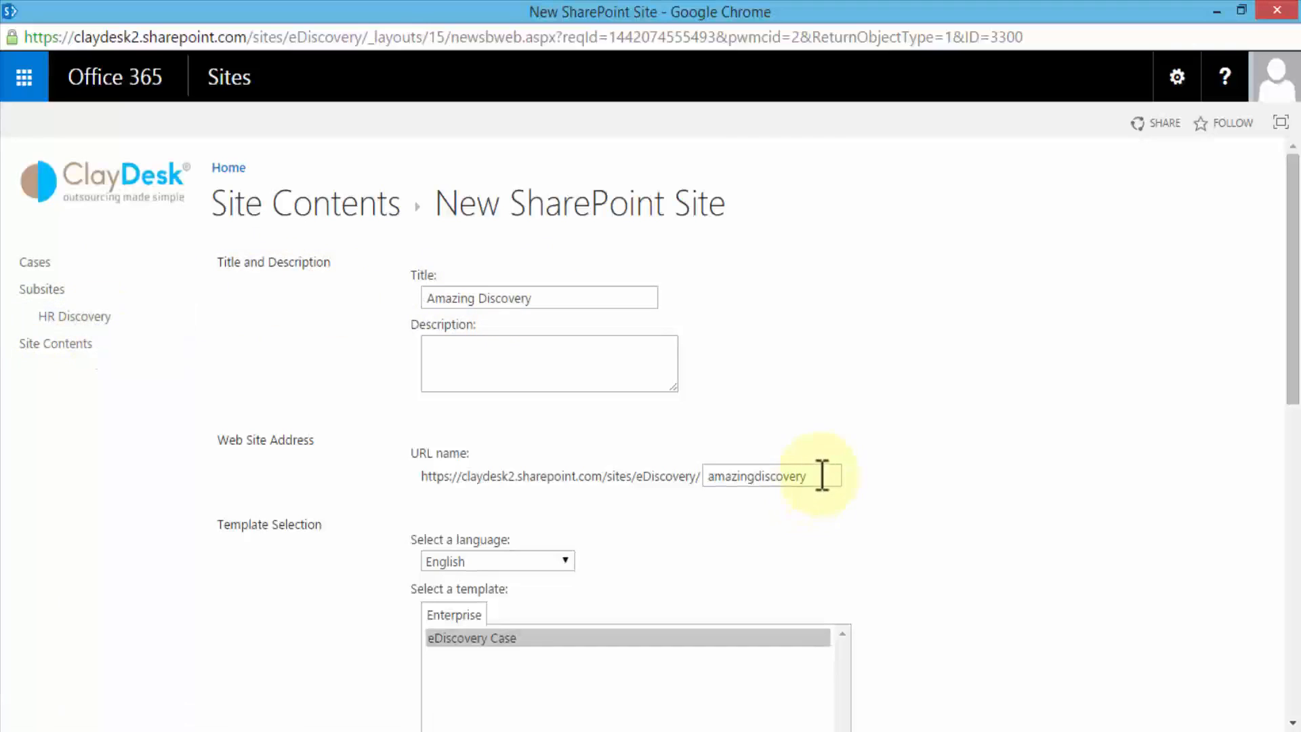
Step: Use the parent's top link bar and create the Amazing Discovery site
scroll(down, 3)
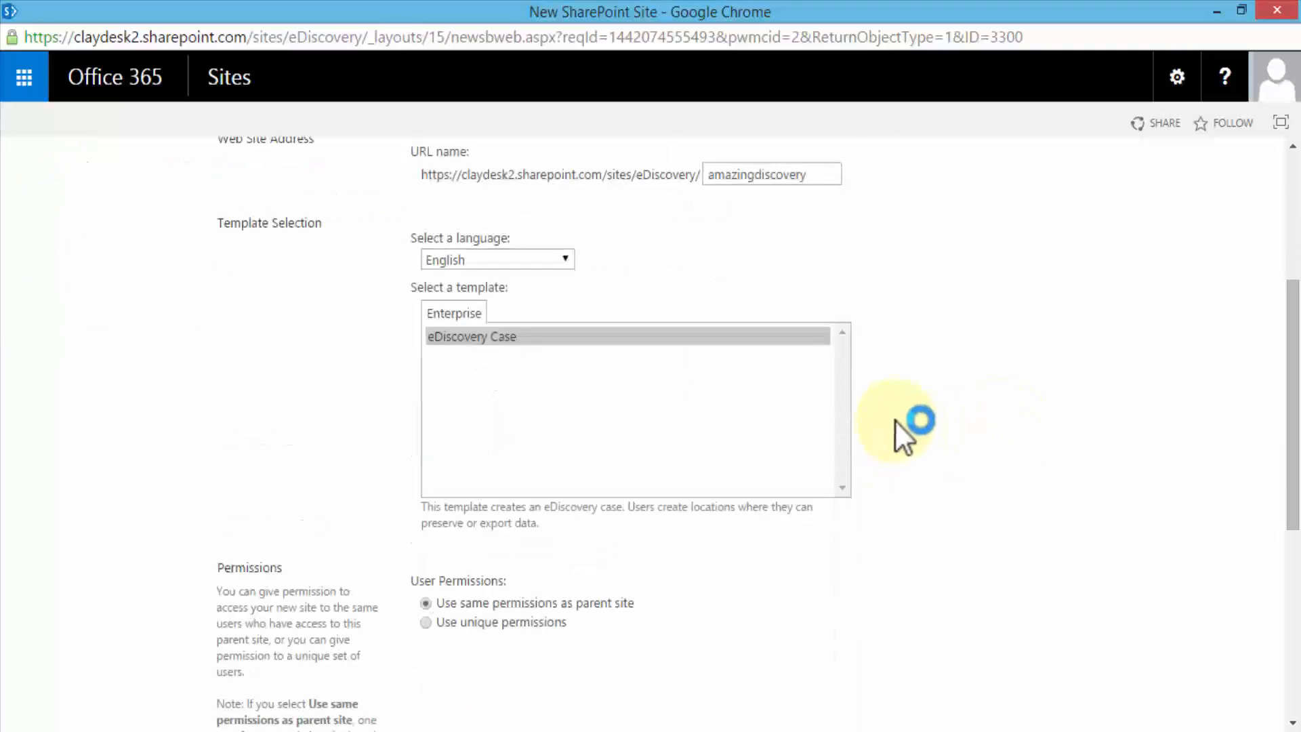
scroll(down, 3)
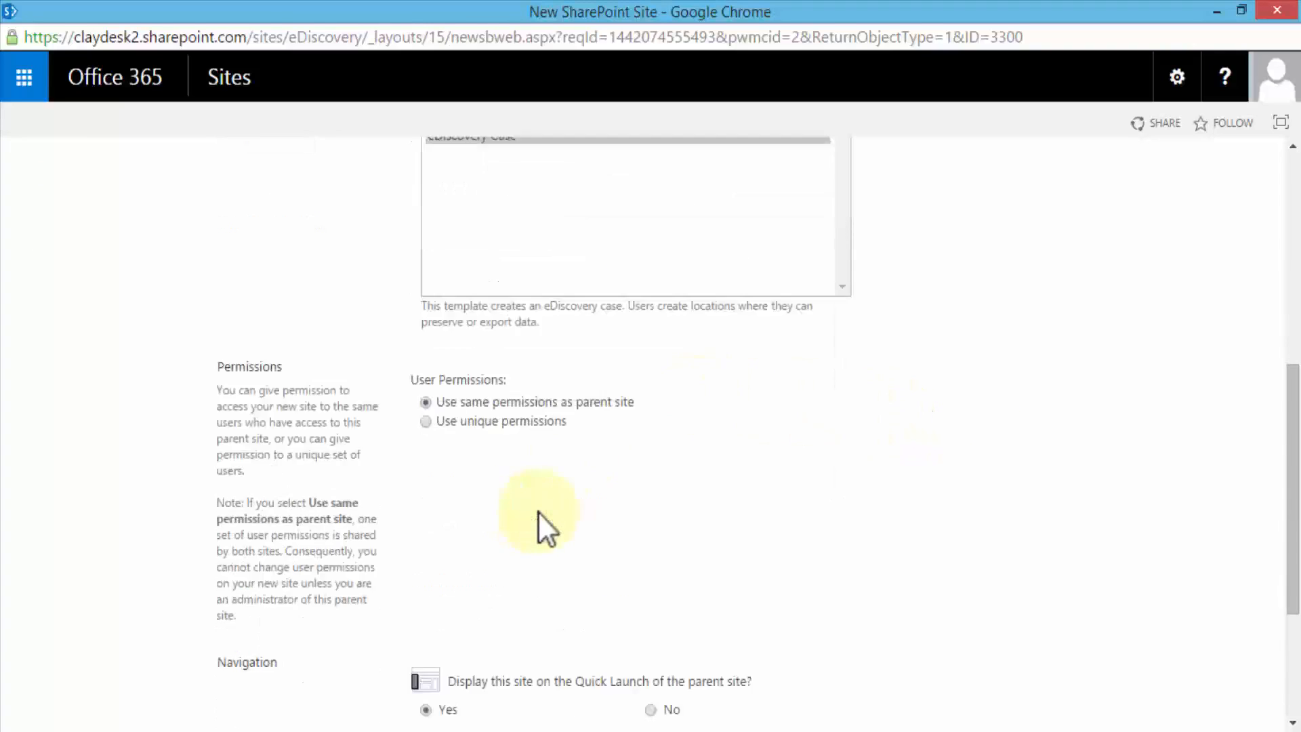
scroll(down, 3)
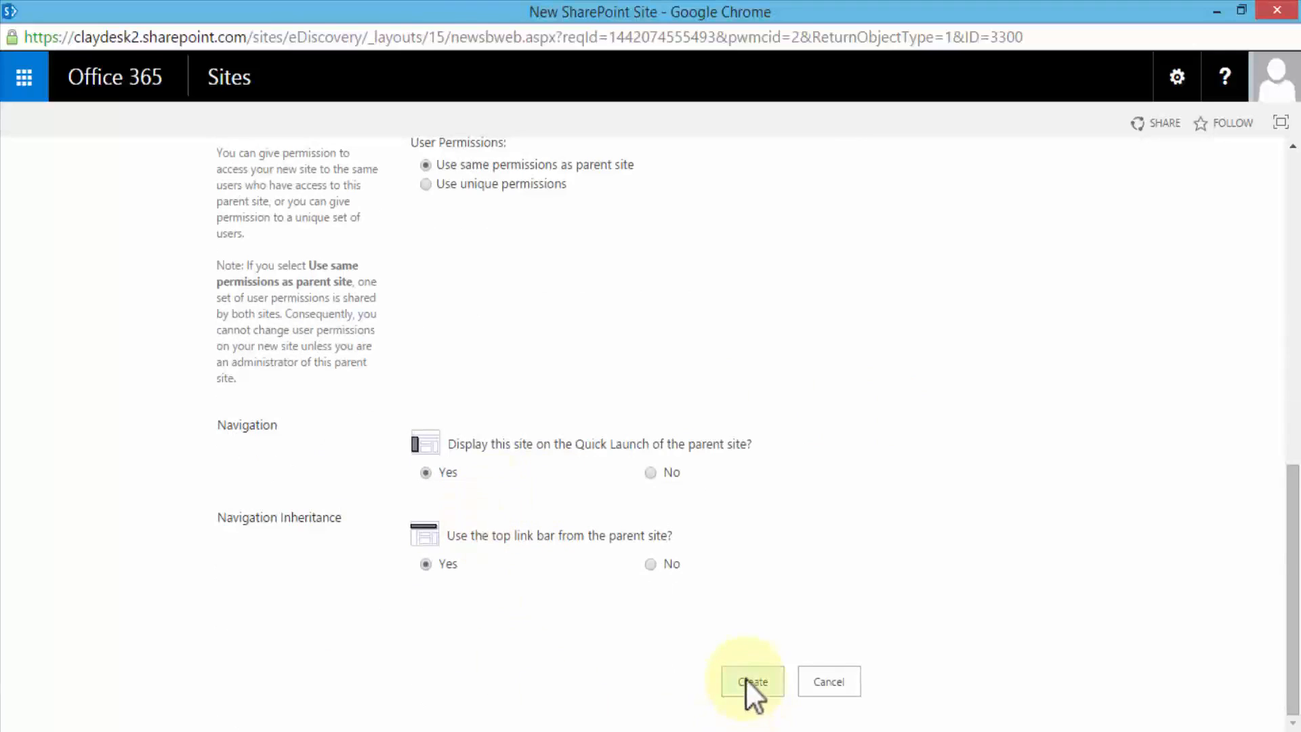
click(751, 681)
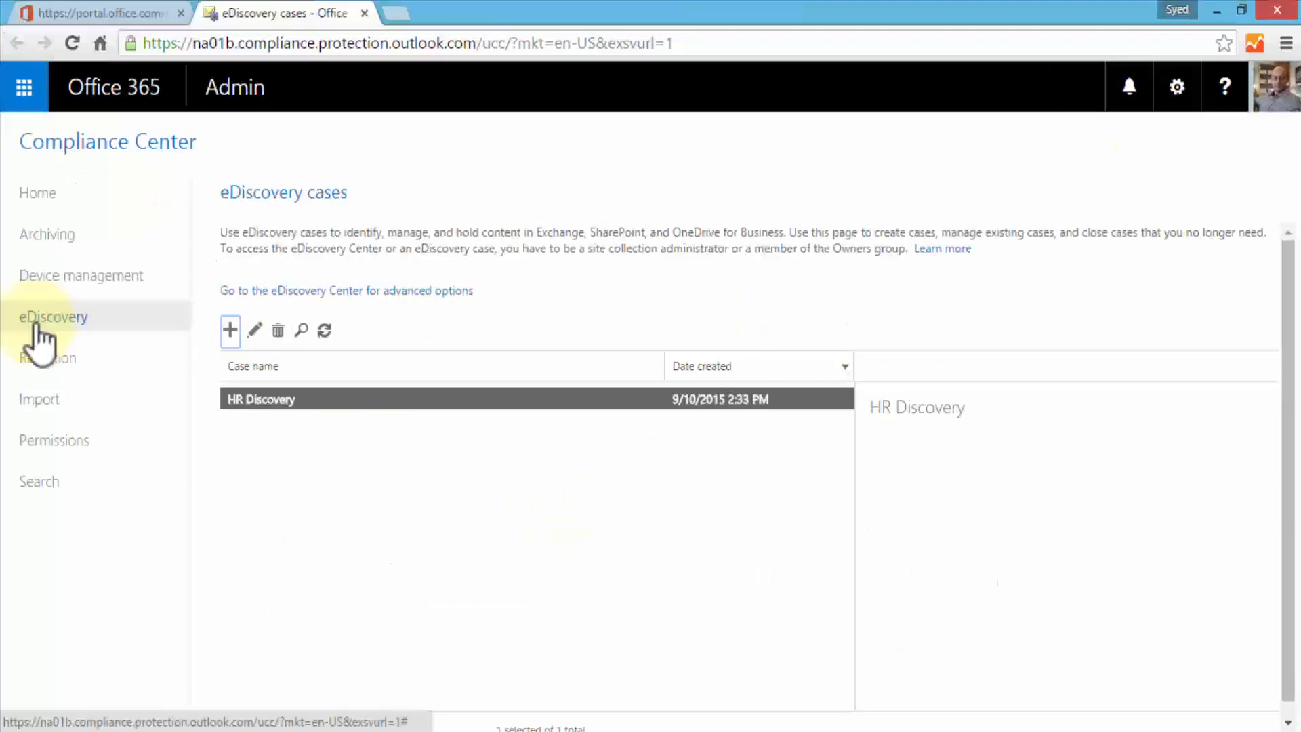
Step: Open Retention, showing the delete policy links and an empty preservation policy list
click(48, 358)
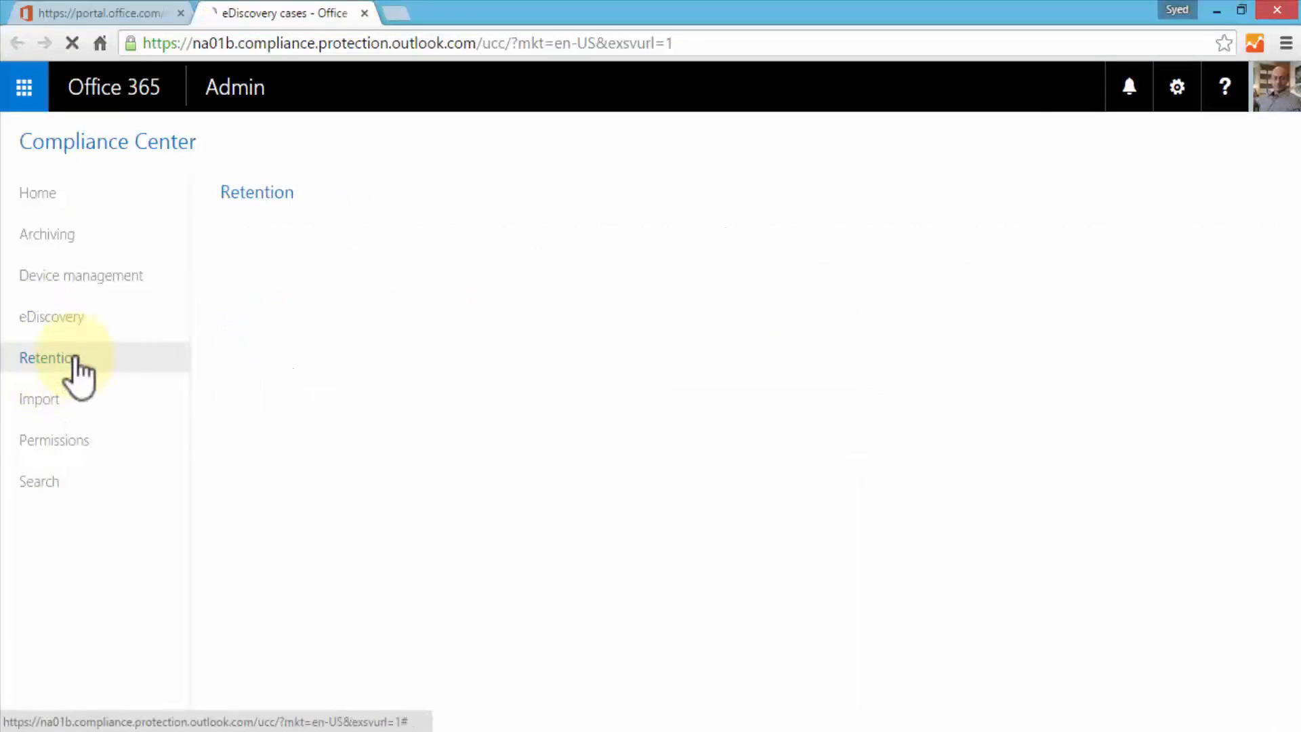
click(51, 358)
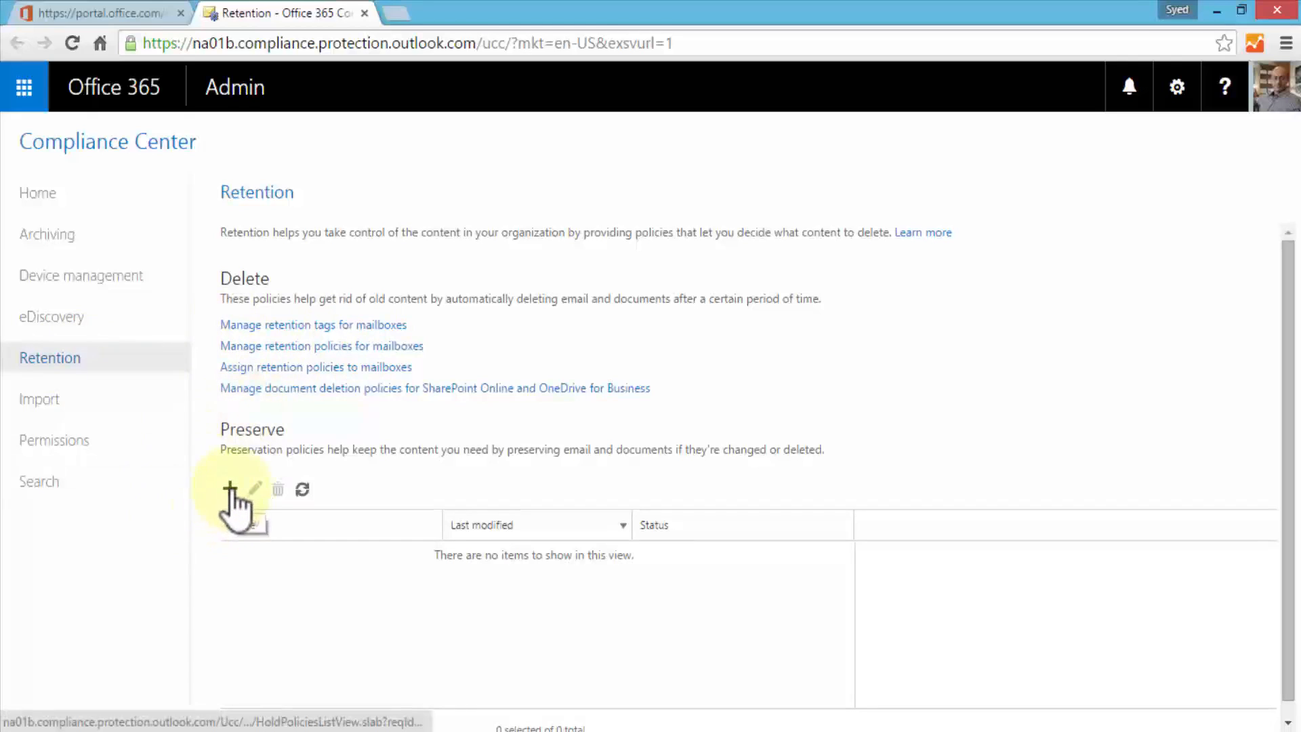
Step: Start a new preservation policy named Document Deletion covering mailboxes only
click(238, 489)
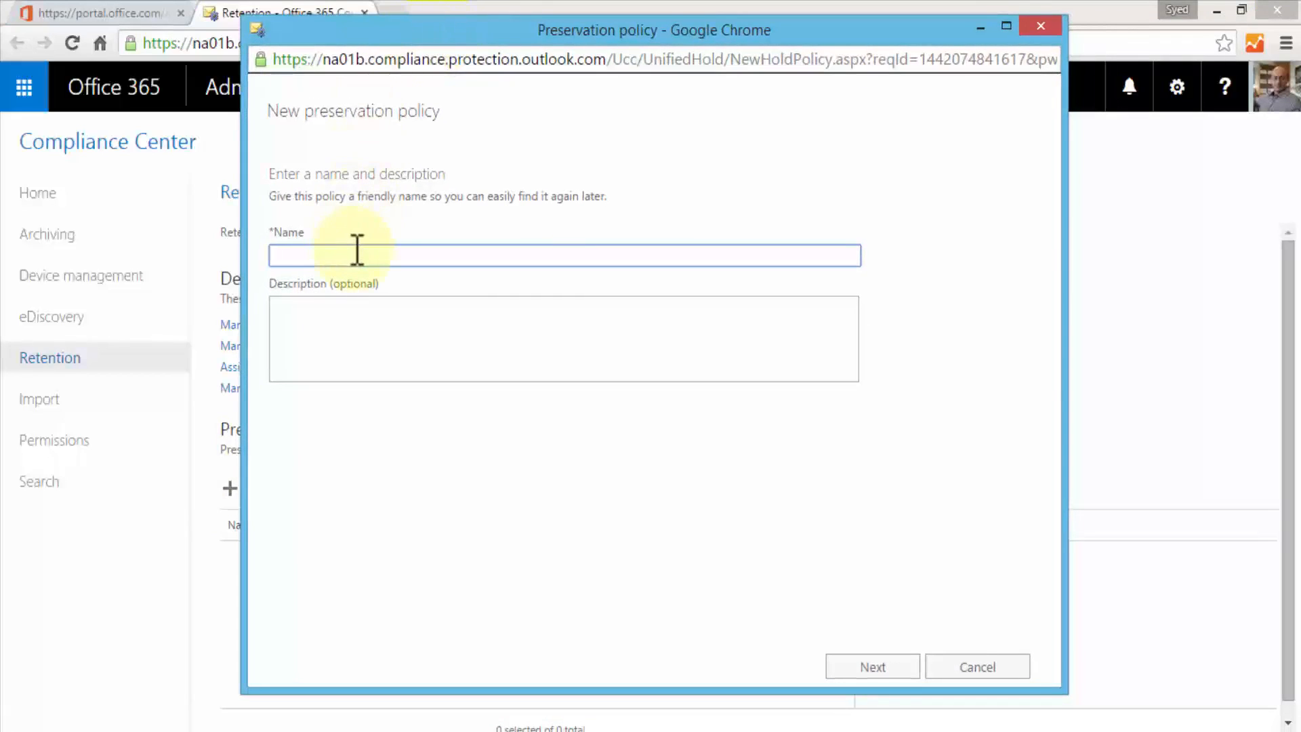
text(Document Dele)
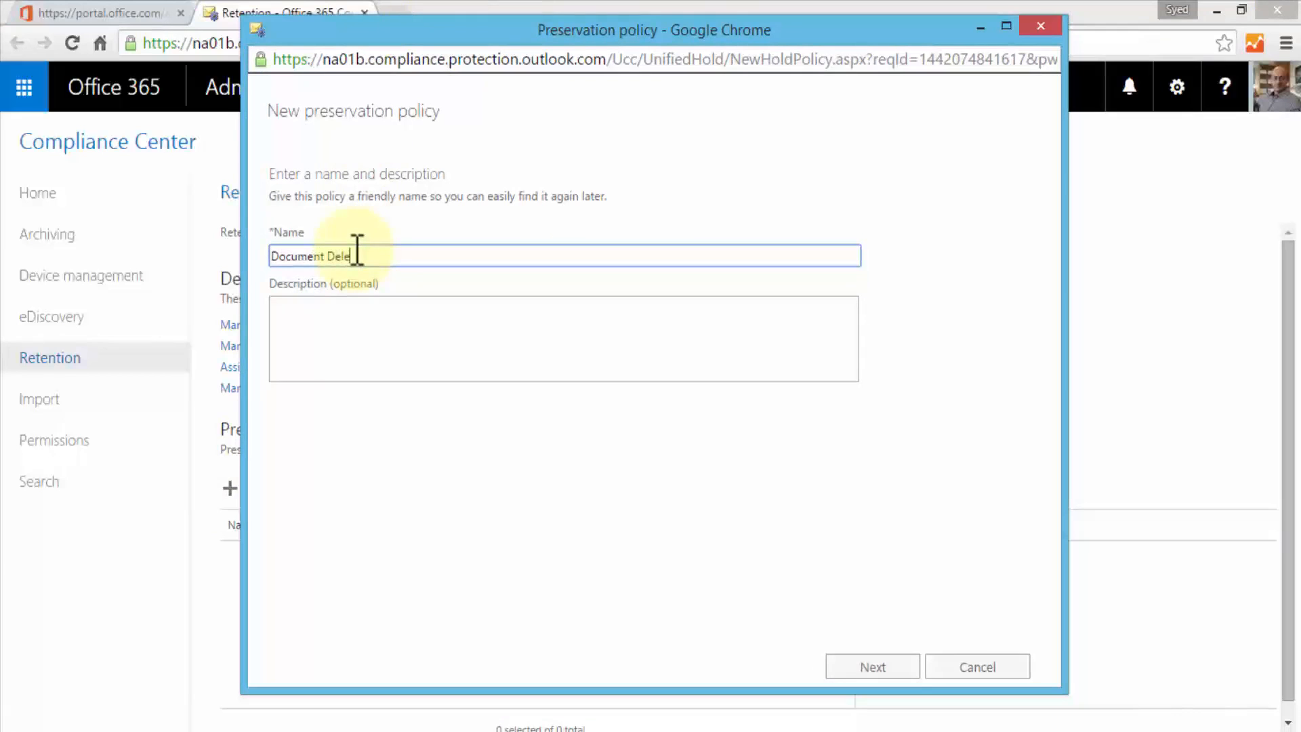
click(871, 666)
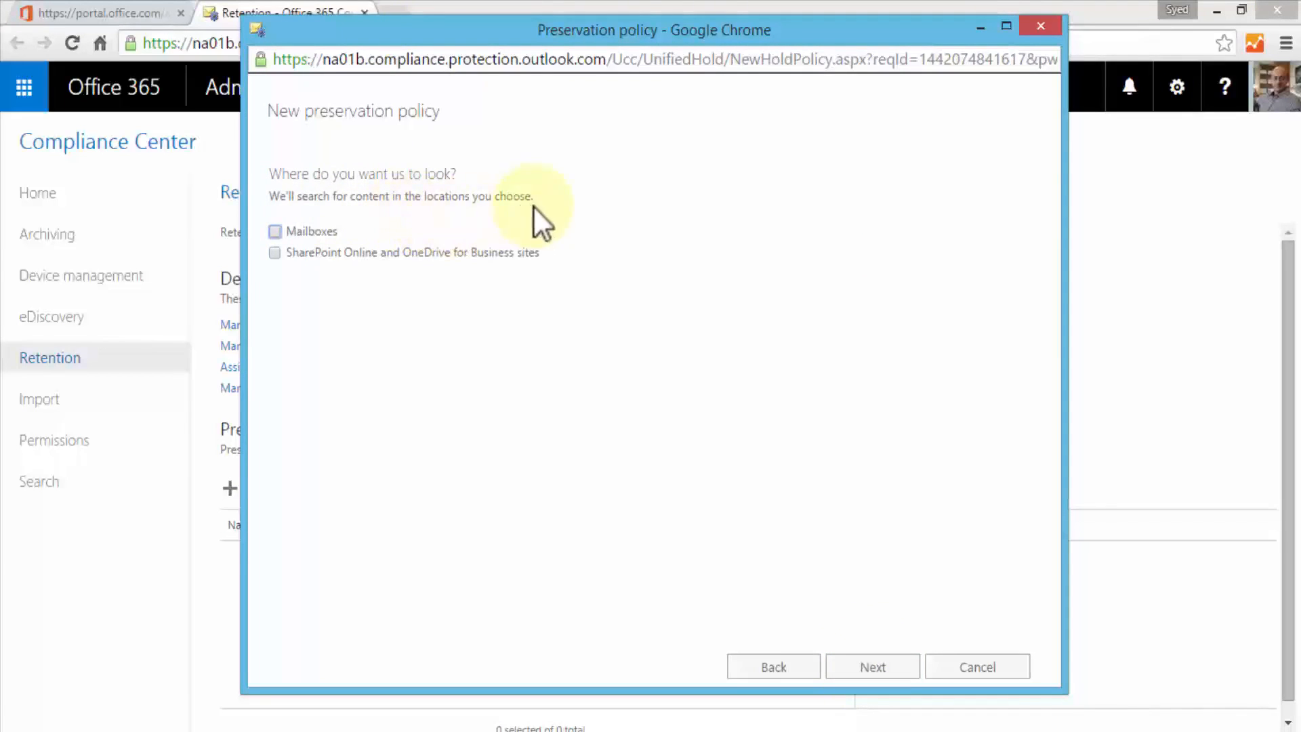
mouse_move(276, 252)
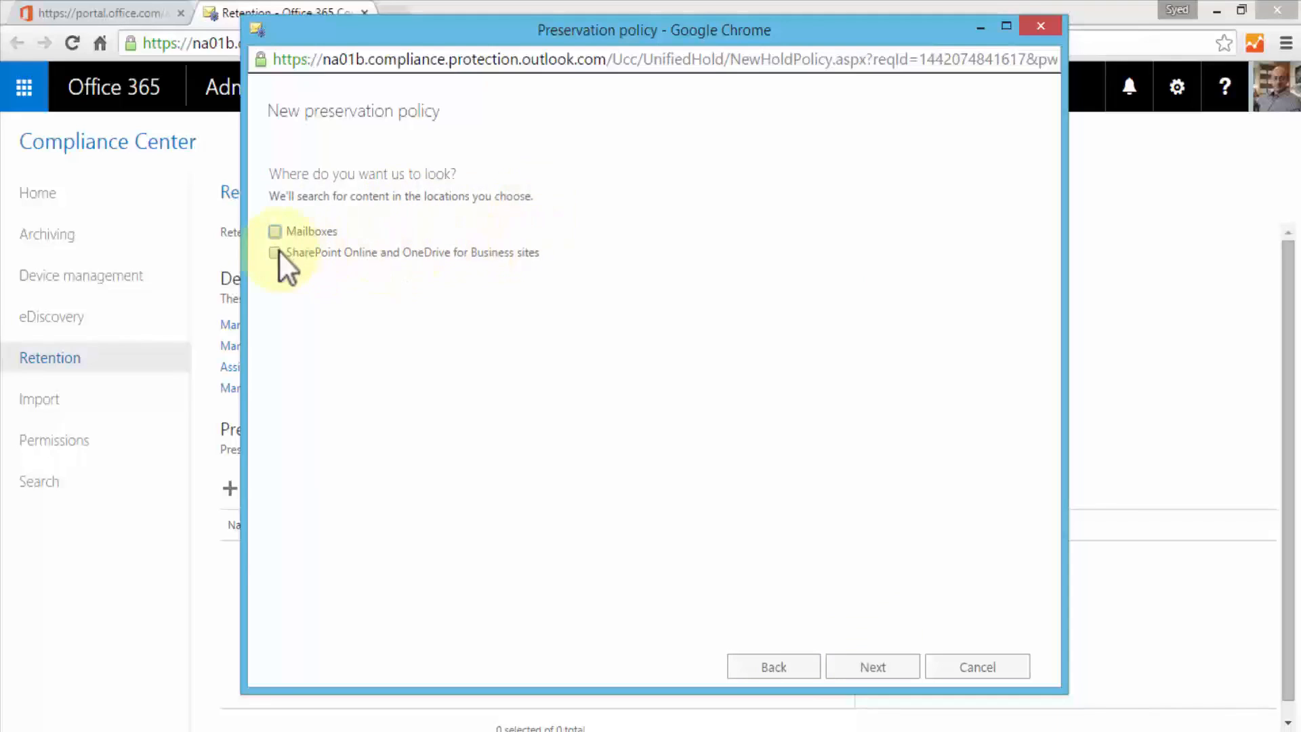
click(274, 252)
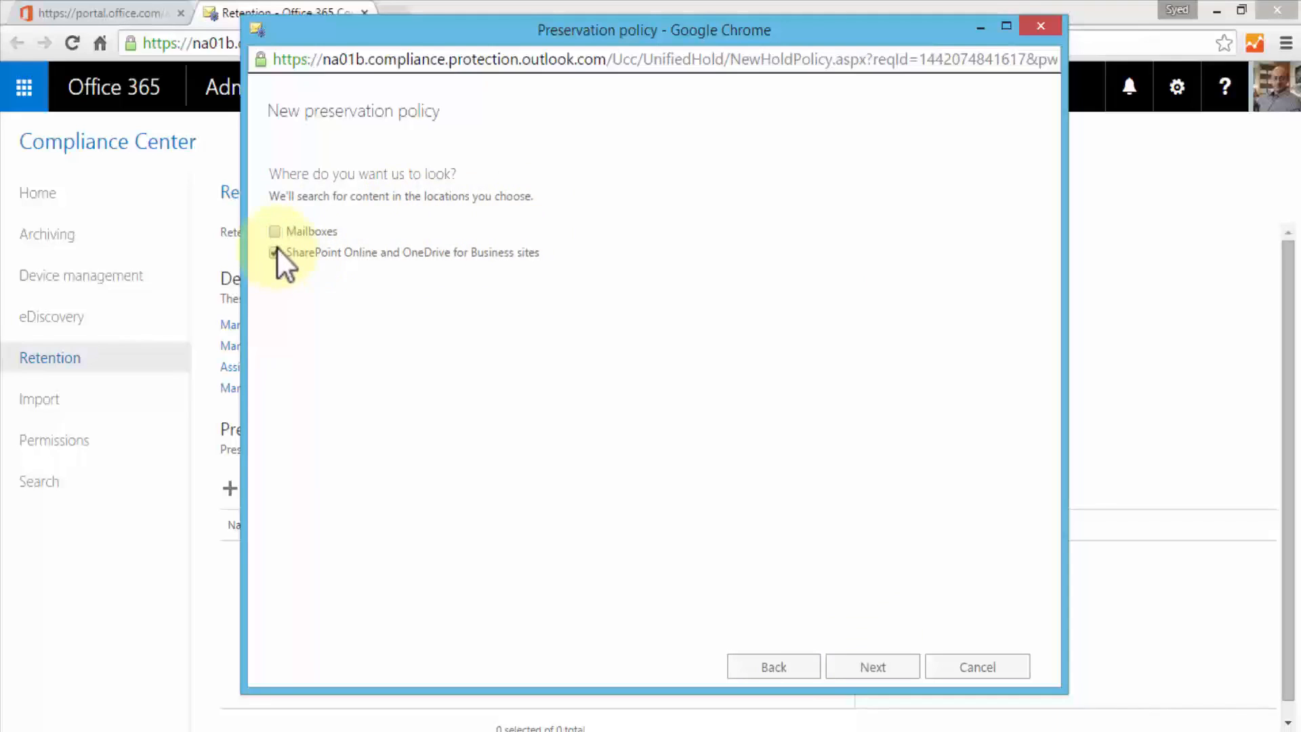
click(275, 232)
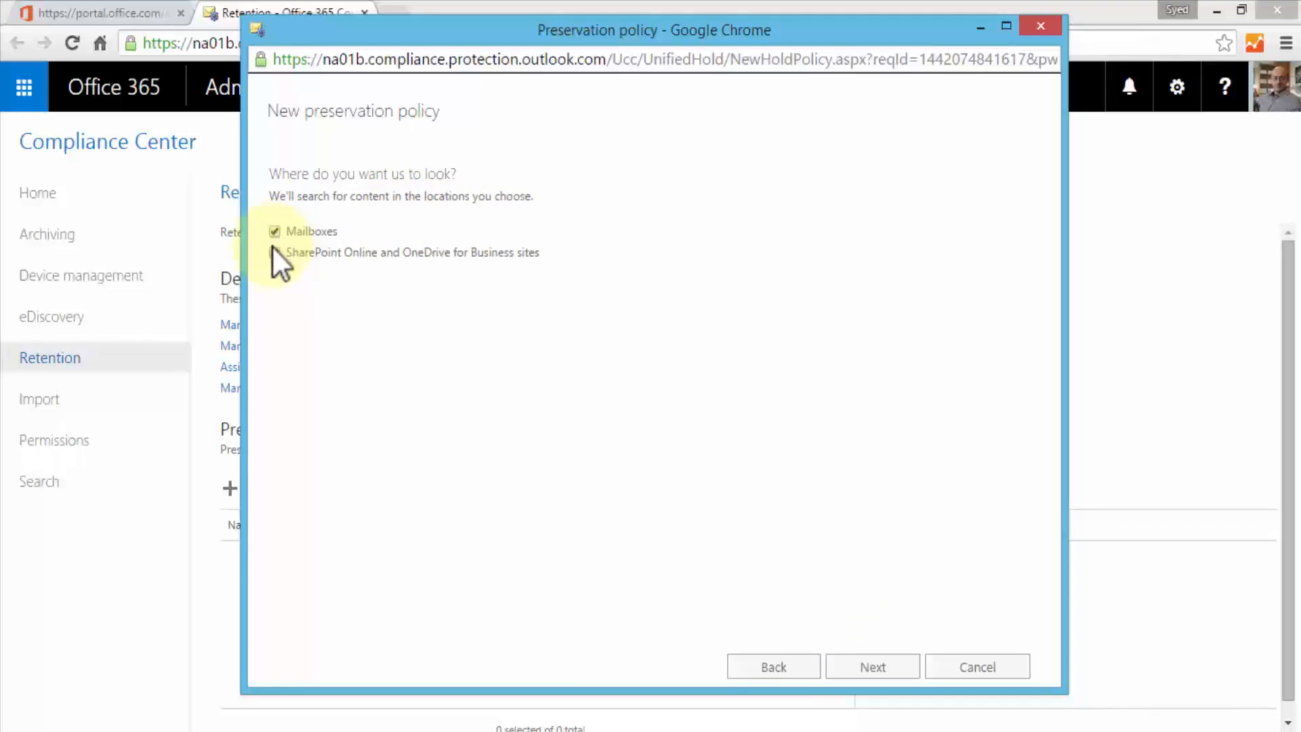
click(273, 253)
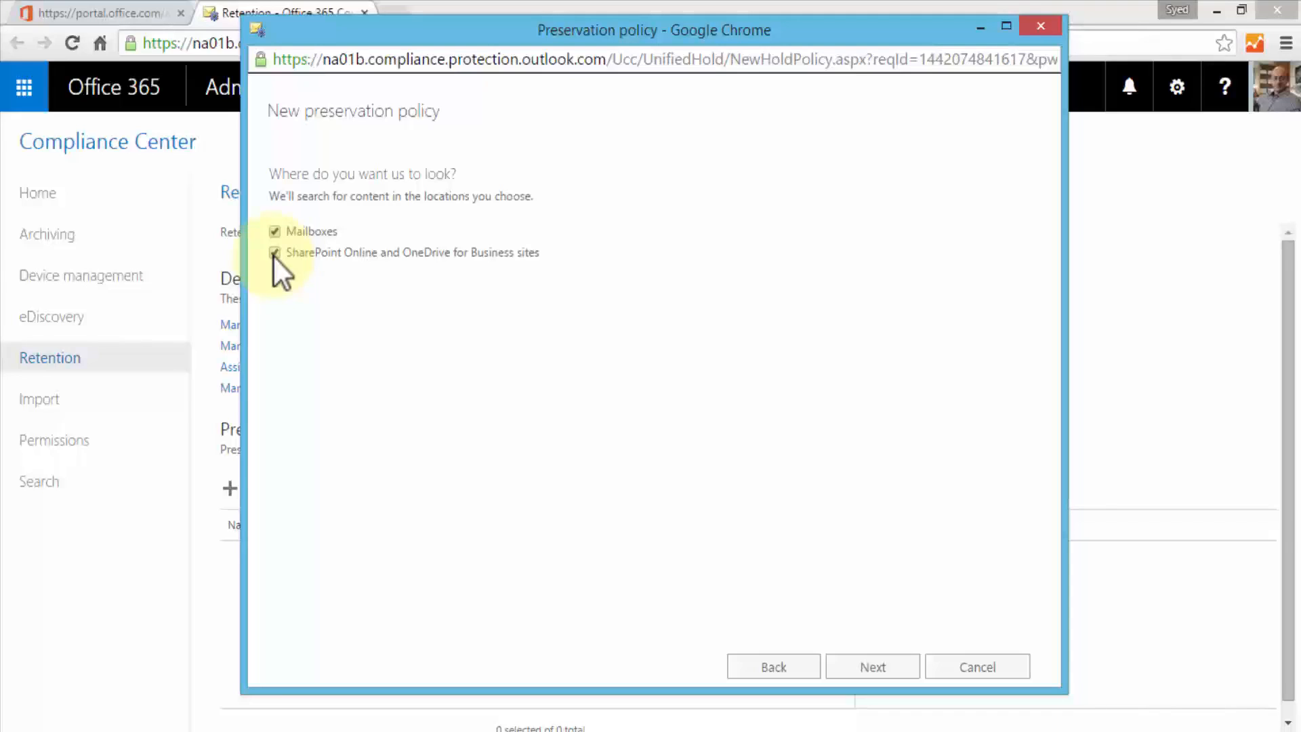
click(274, 252)
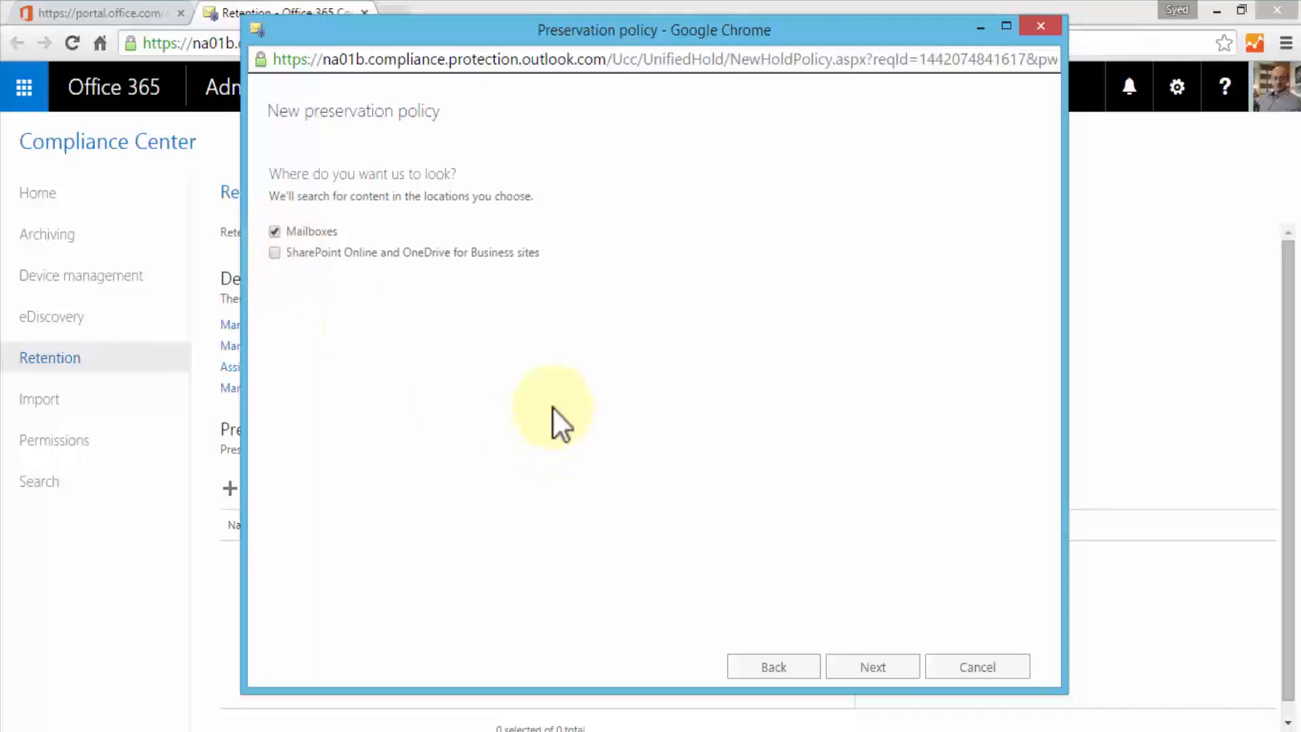
click(872, 666)
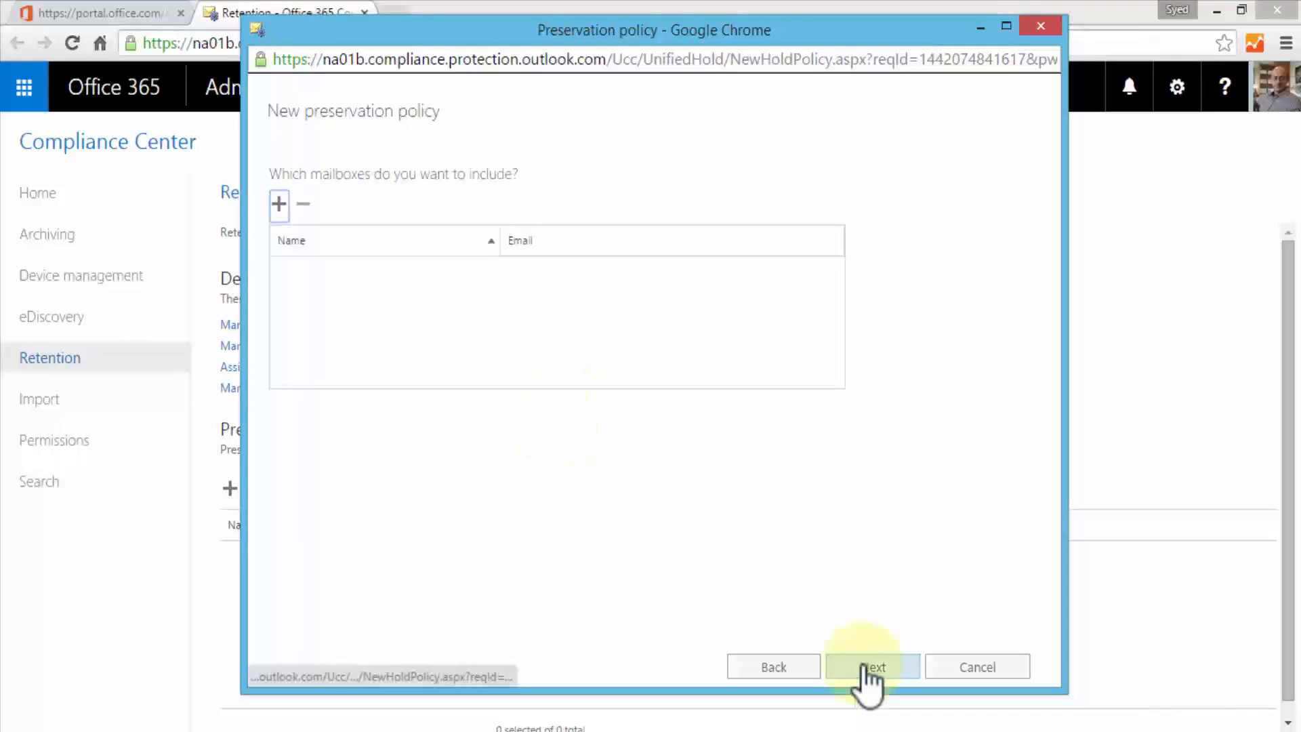
click(872, 667)
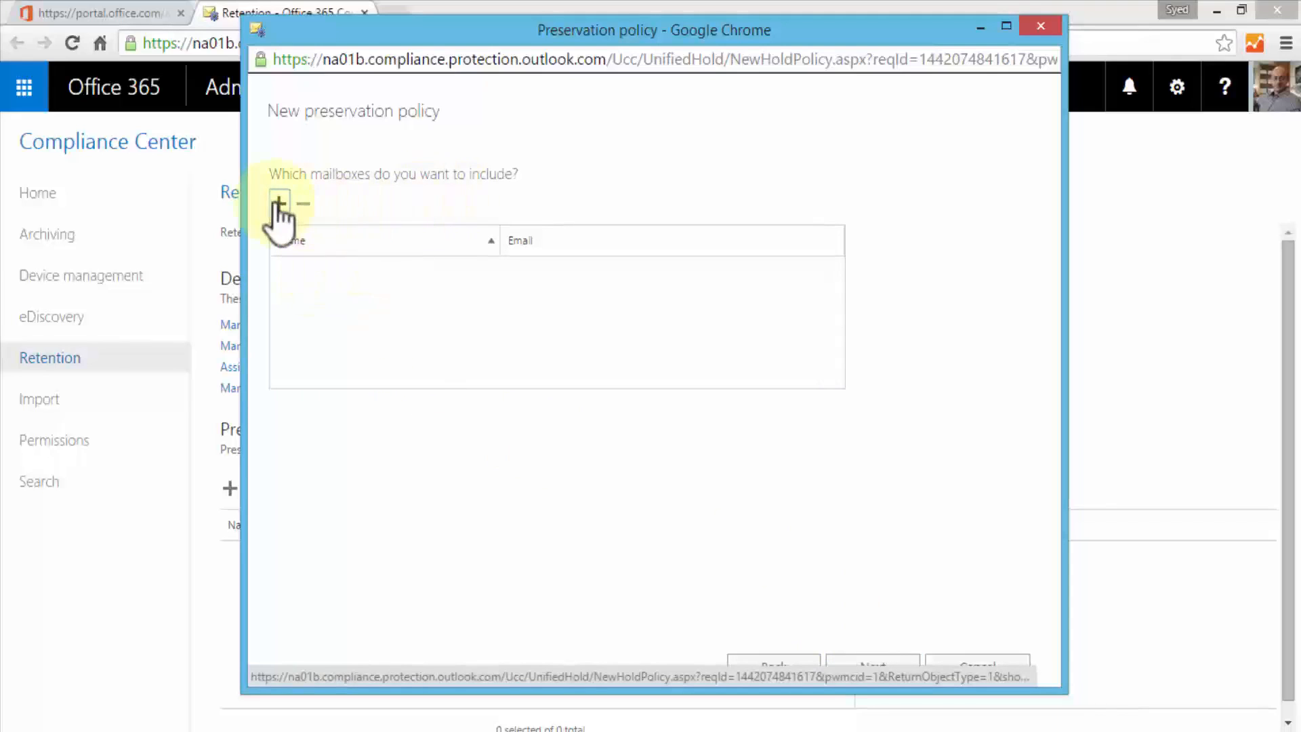
click(279, 204)
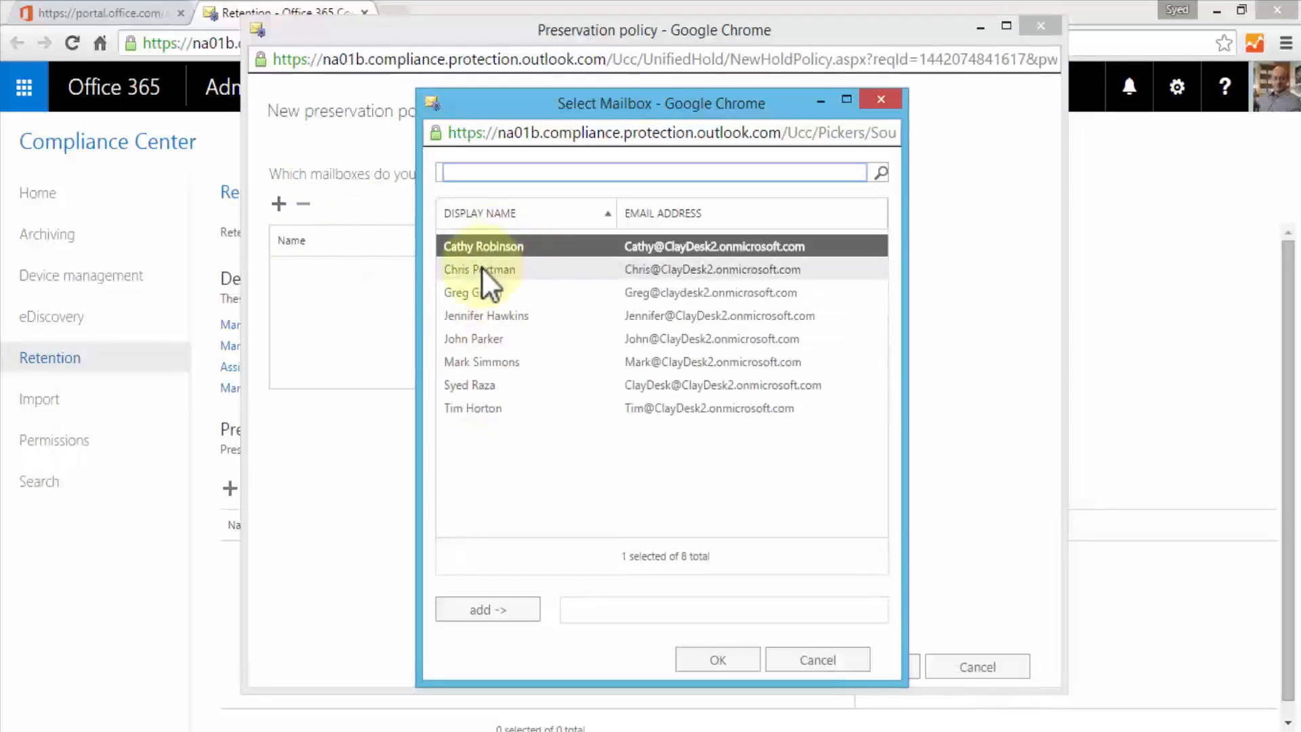
mouse_move(472, 292)
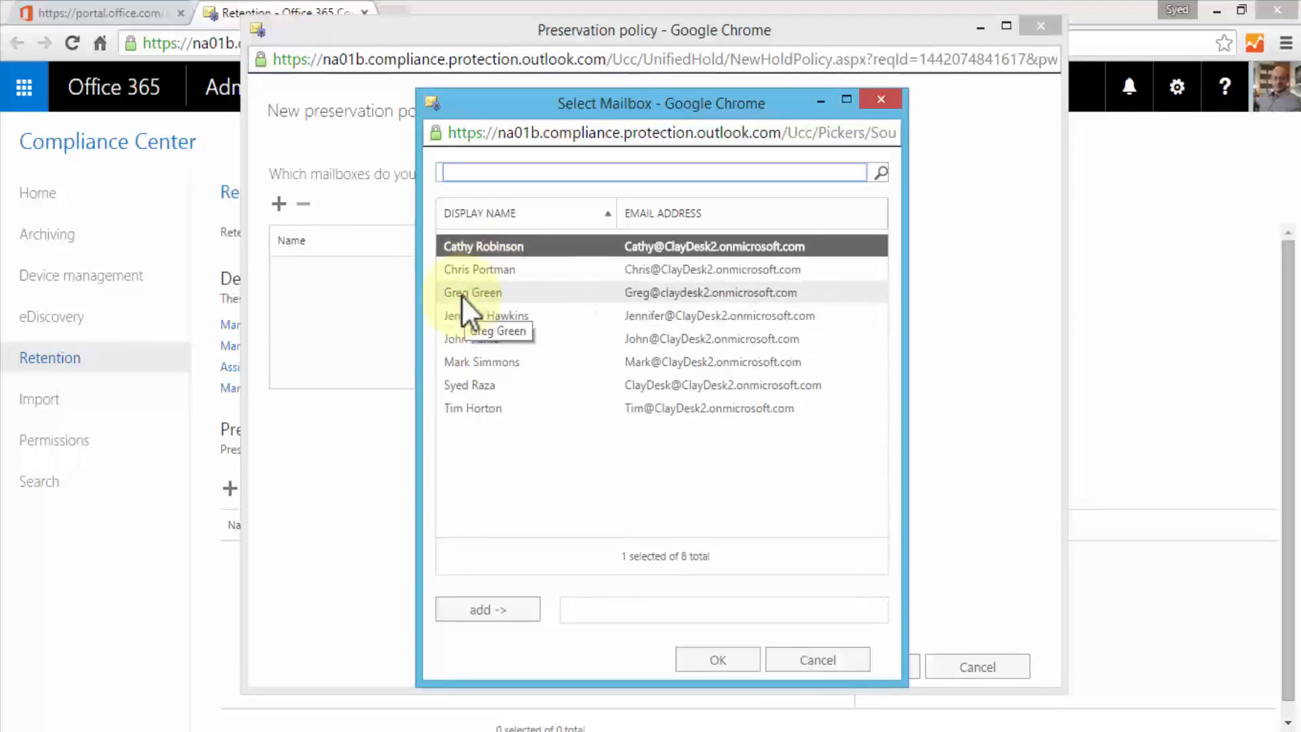
click(481, 362)
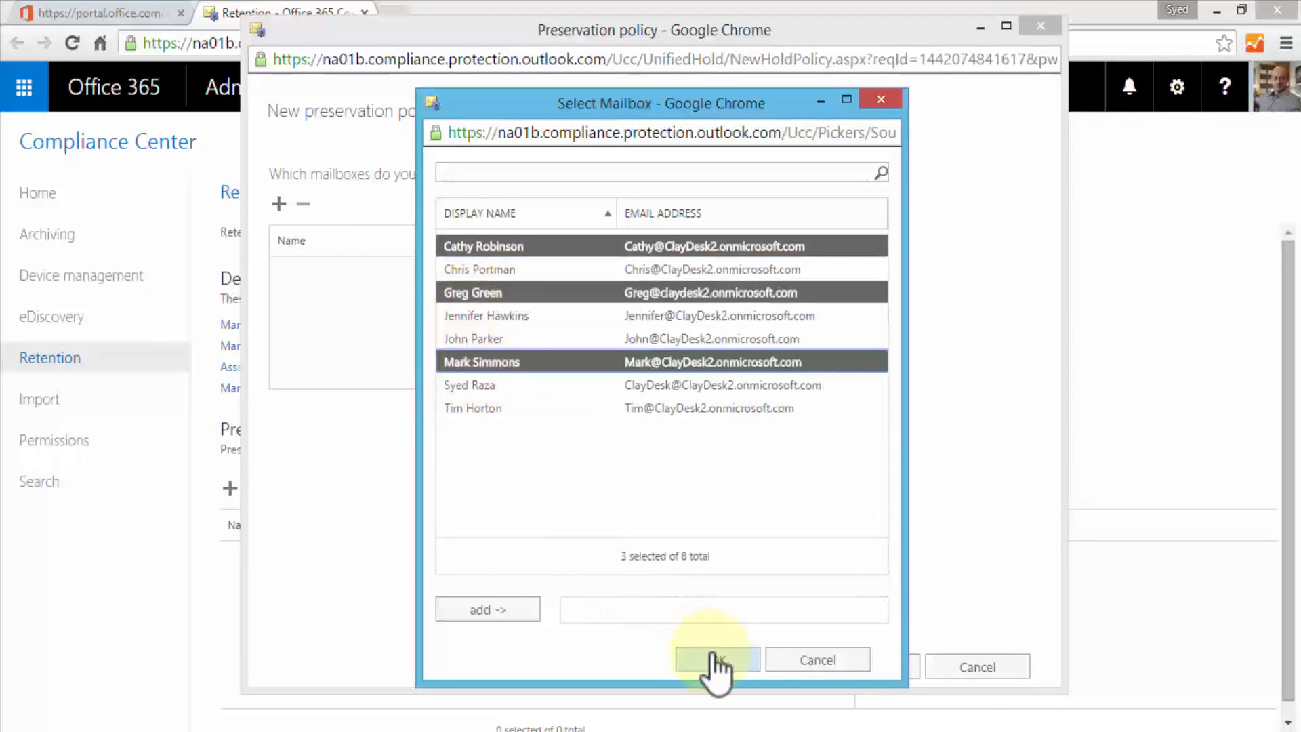
click(716, 659)
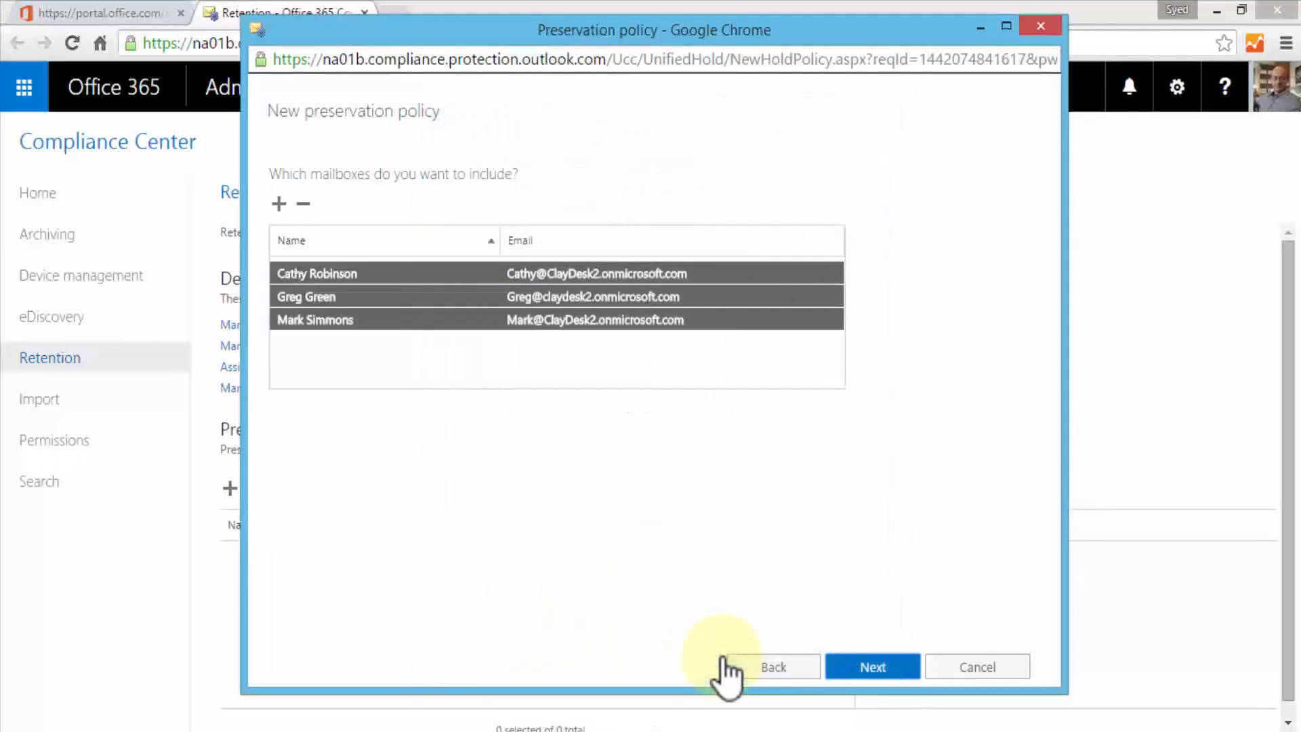
Step: Leave the keyword and date filters blank and continue to the preservation duration
click(872, 666)
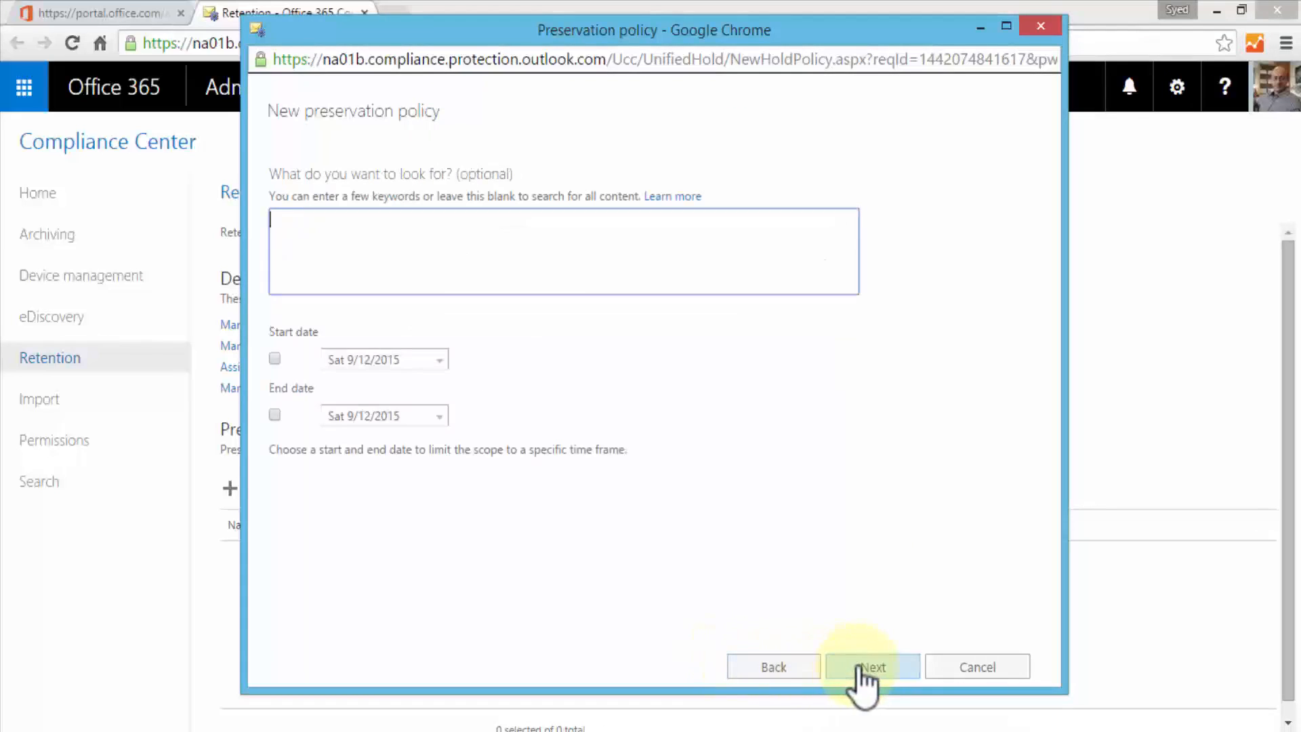
mouse_move(422, 248)
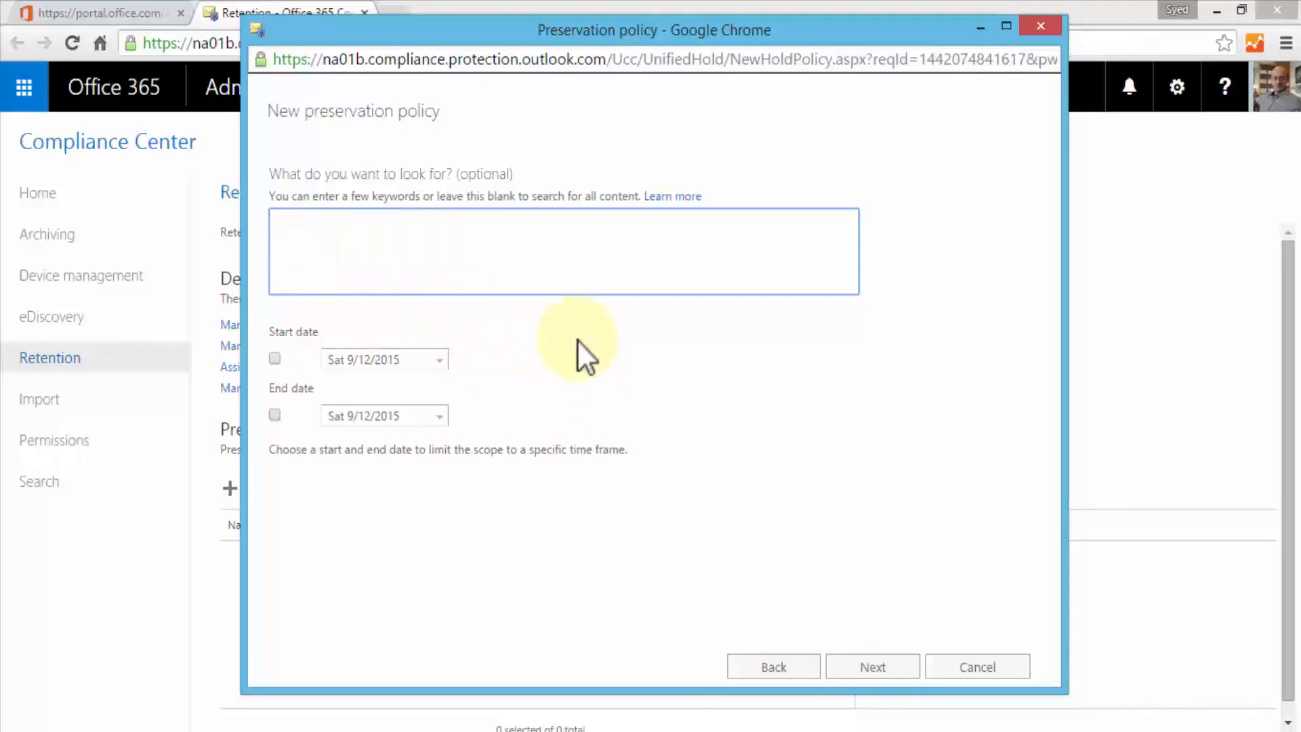
click(872, 666)
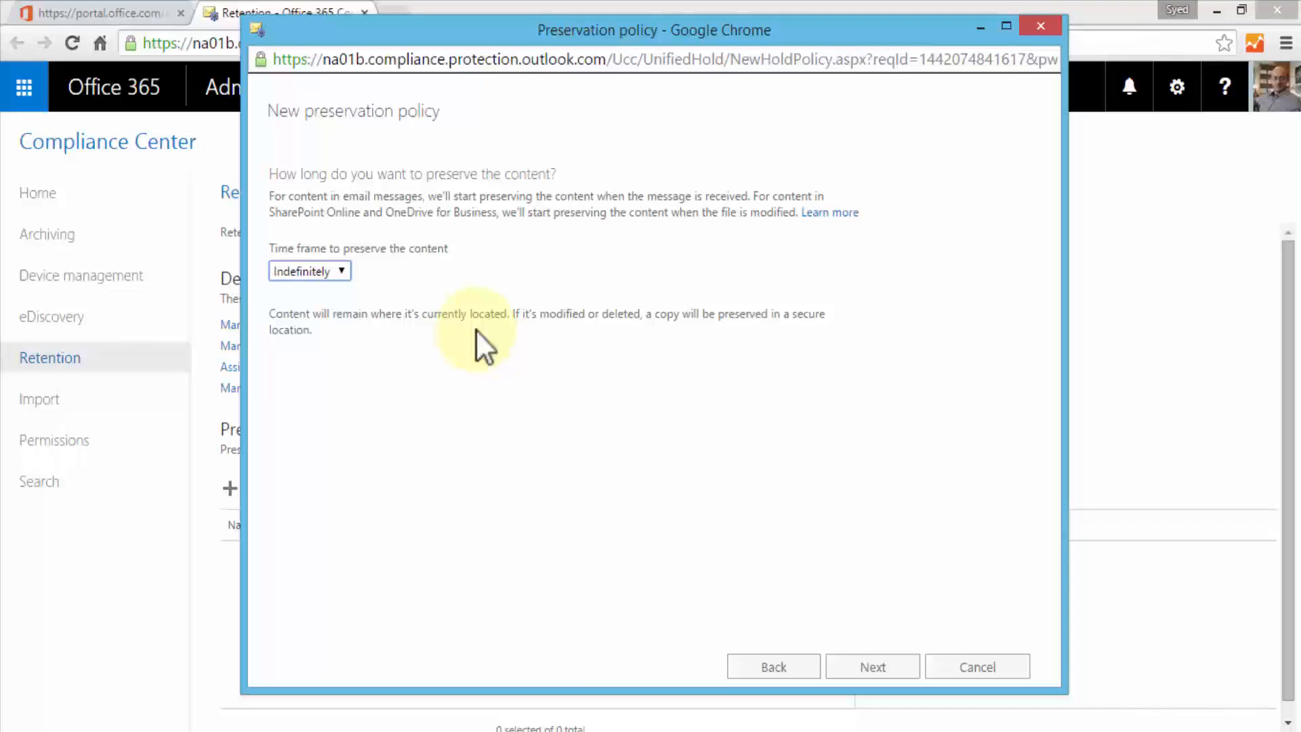
mouse_move(296, 278)
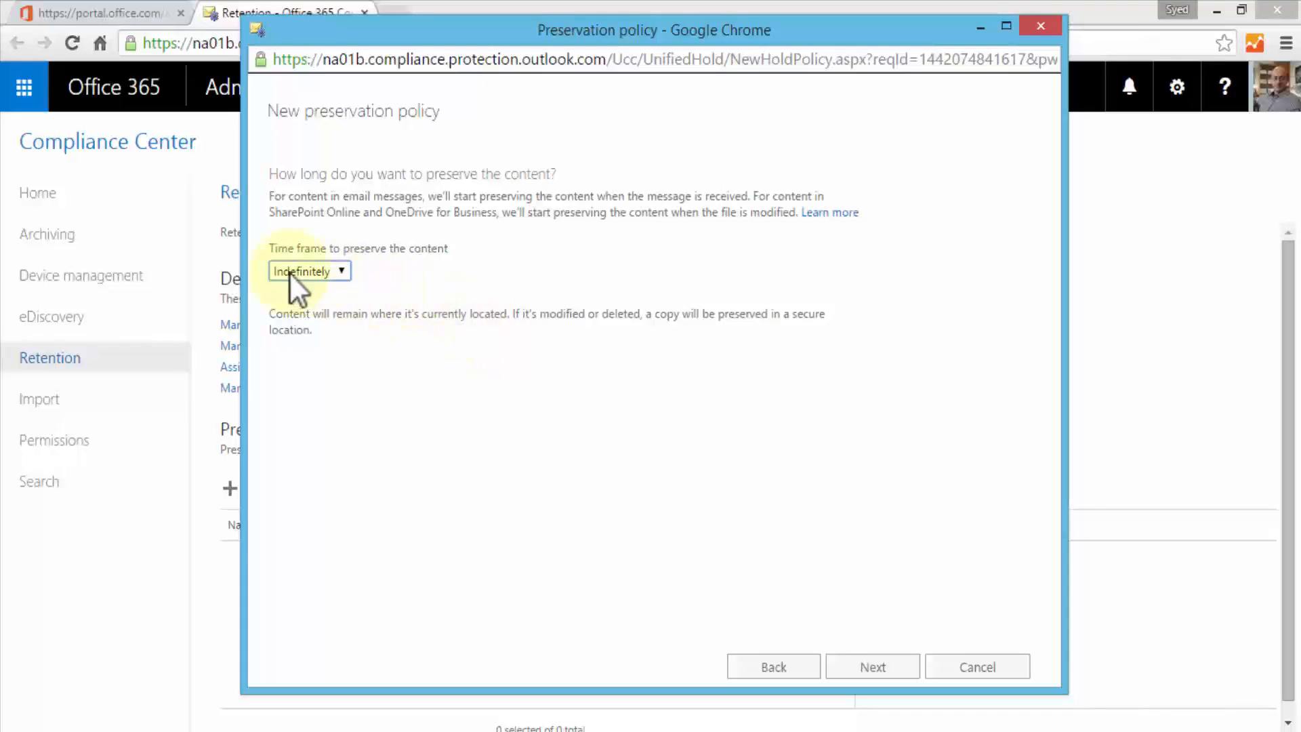
Step: Set the preservation time frame to 7 years and continue to the review
click(309, 271)
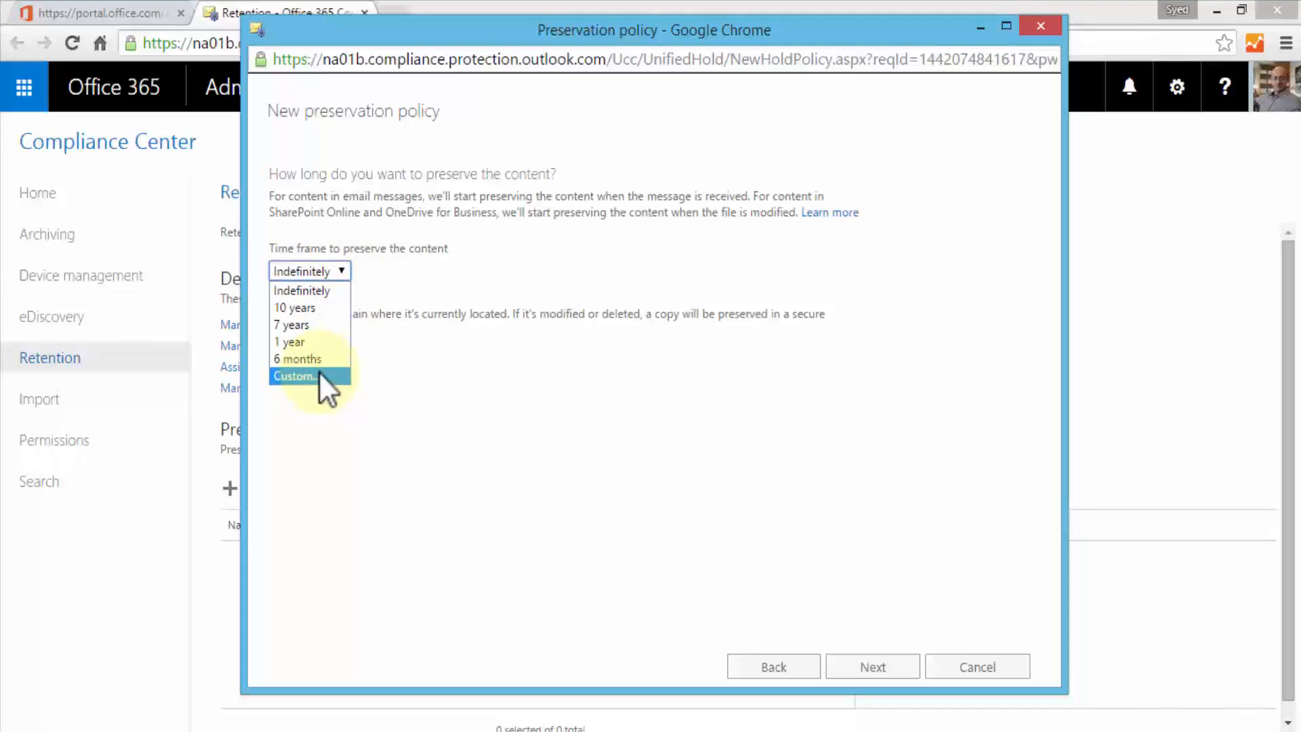
mouse_move(299, 341)
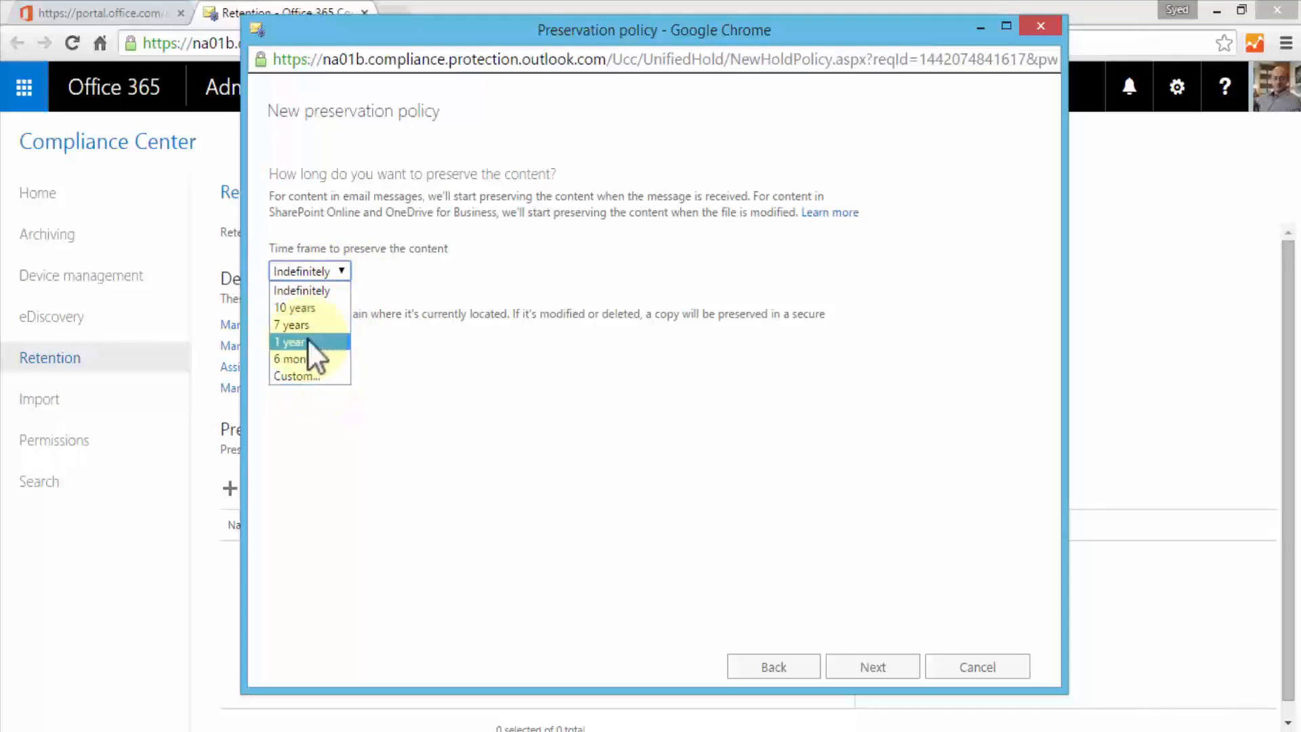
click(291, 325)
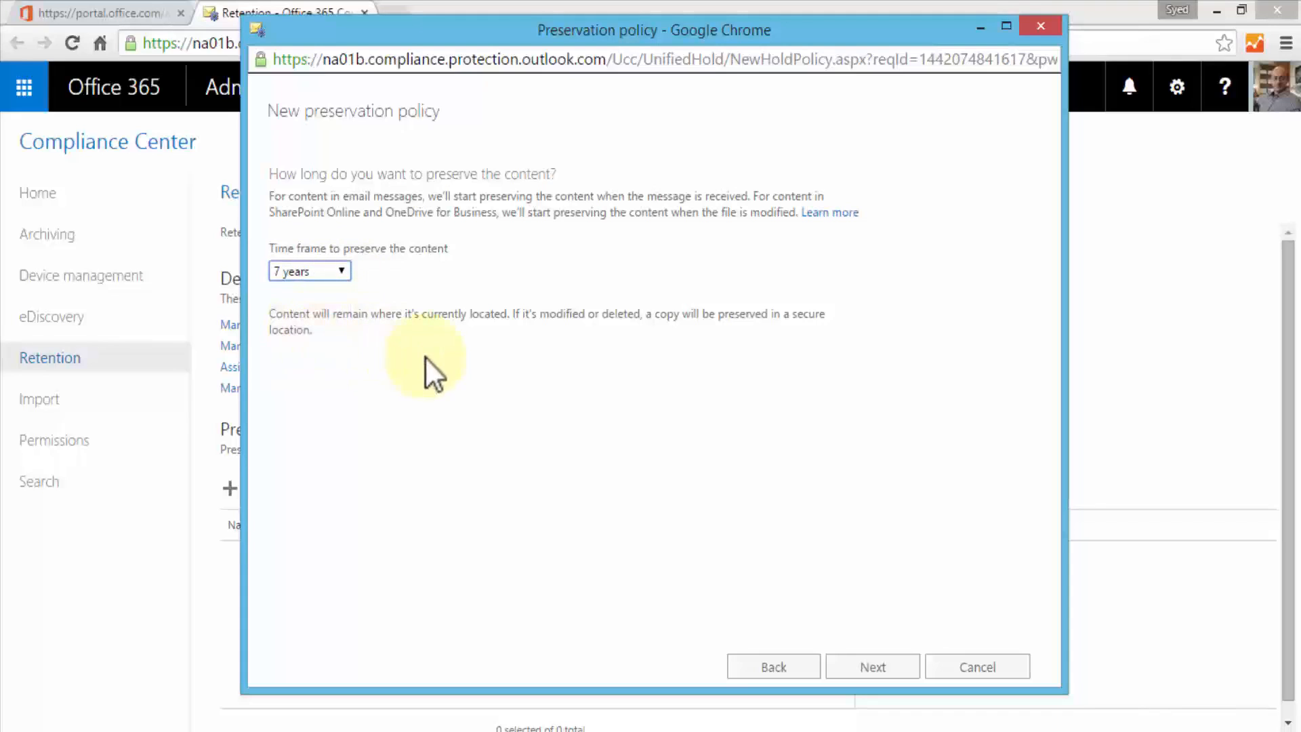
click(872, 666)
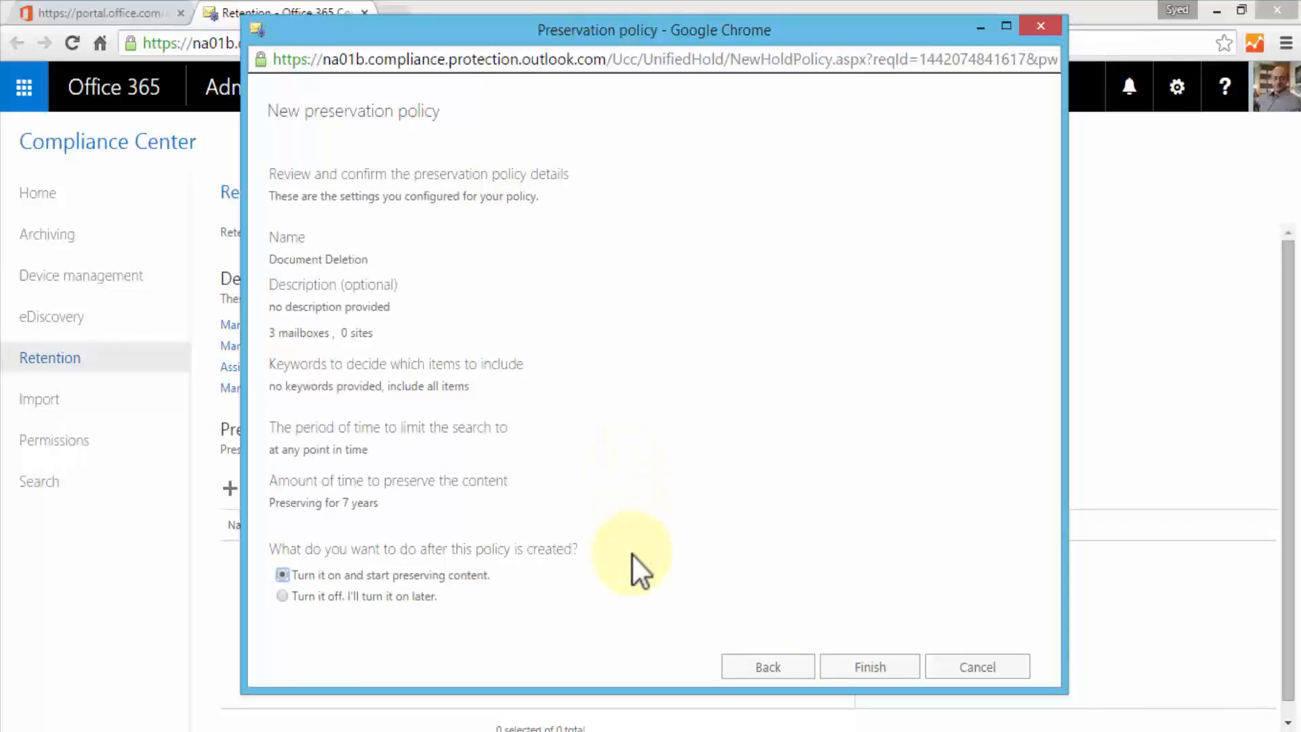
mouse_move(444, 602)
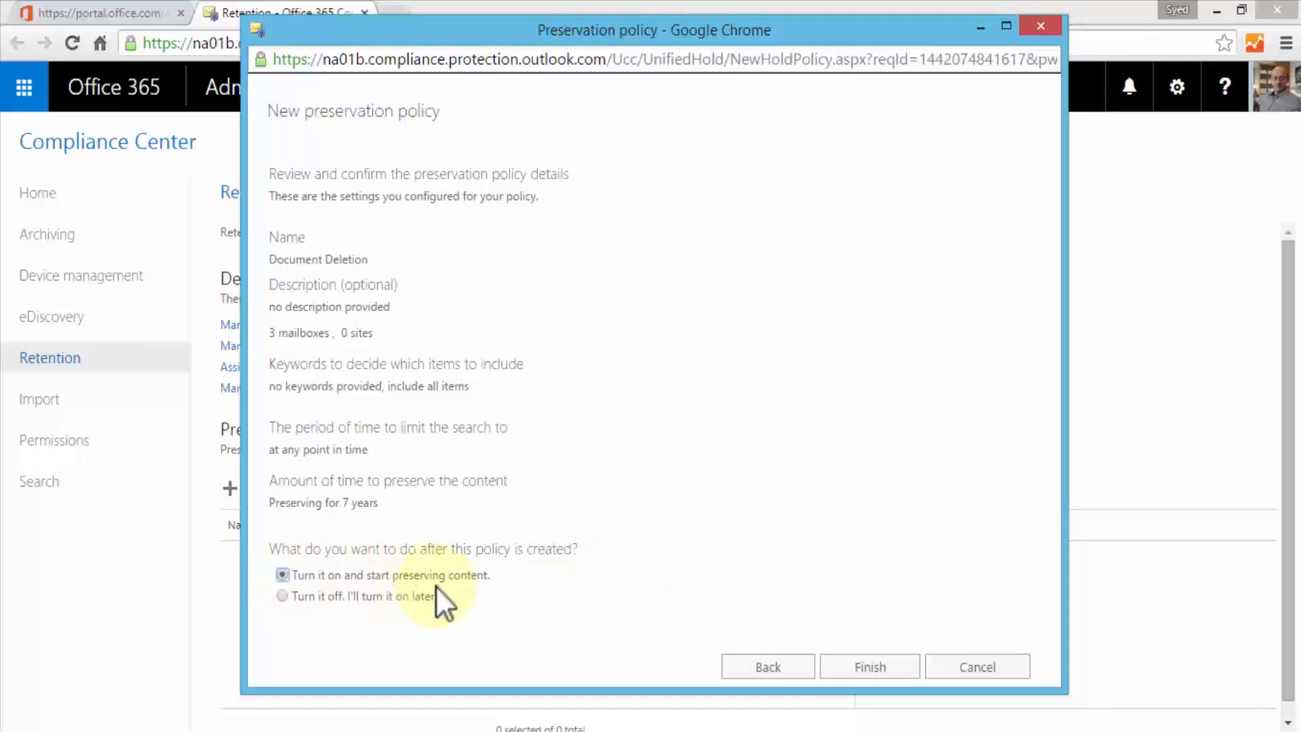
mouse_move(518, 598)
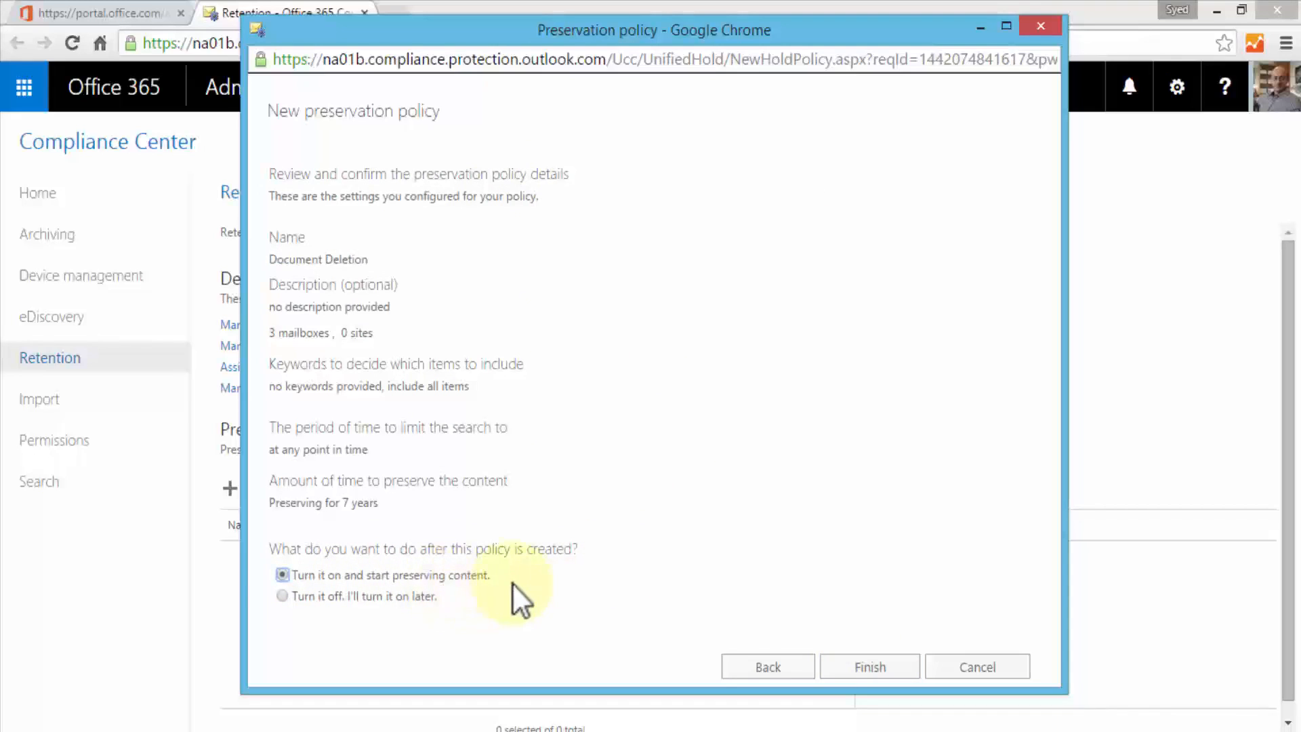
Step: Finish the Document Deletion policy turned on and dismiss the deployment-delay warning
click(869, 666)
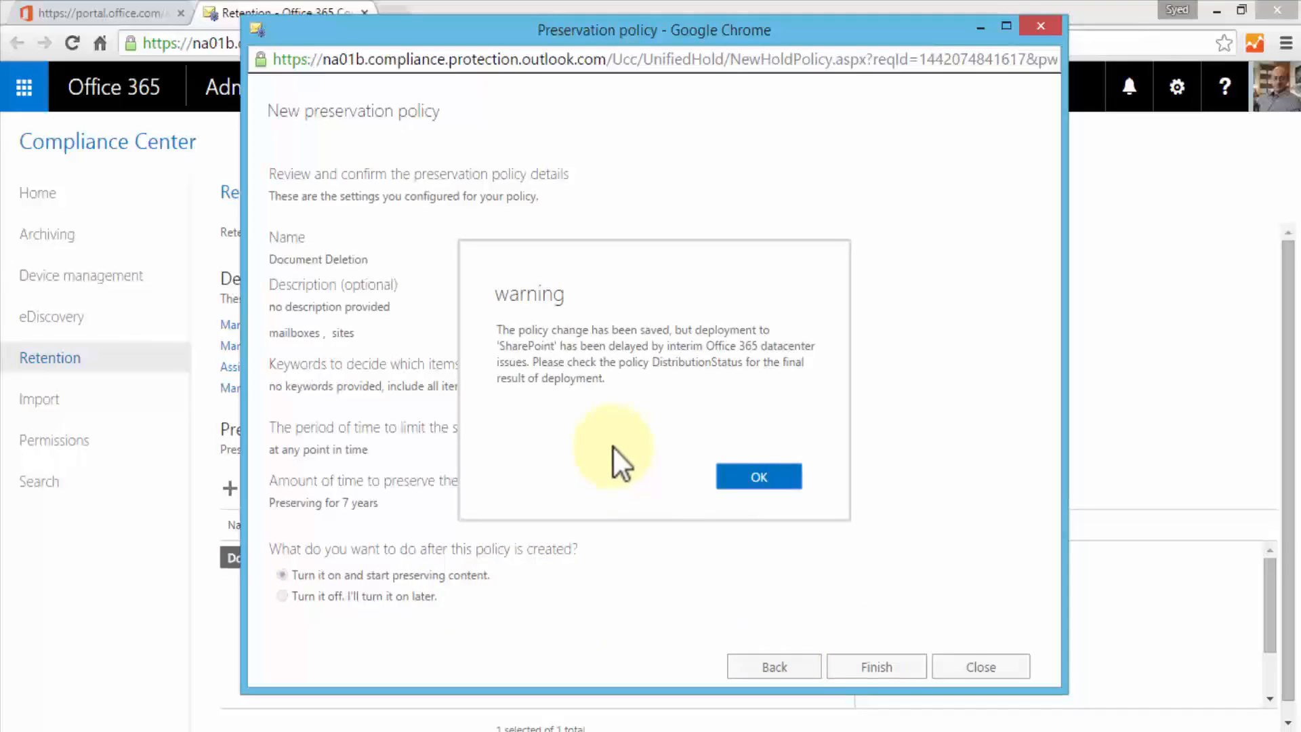
mouse_move(621, 448)
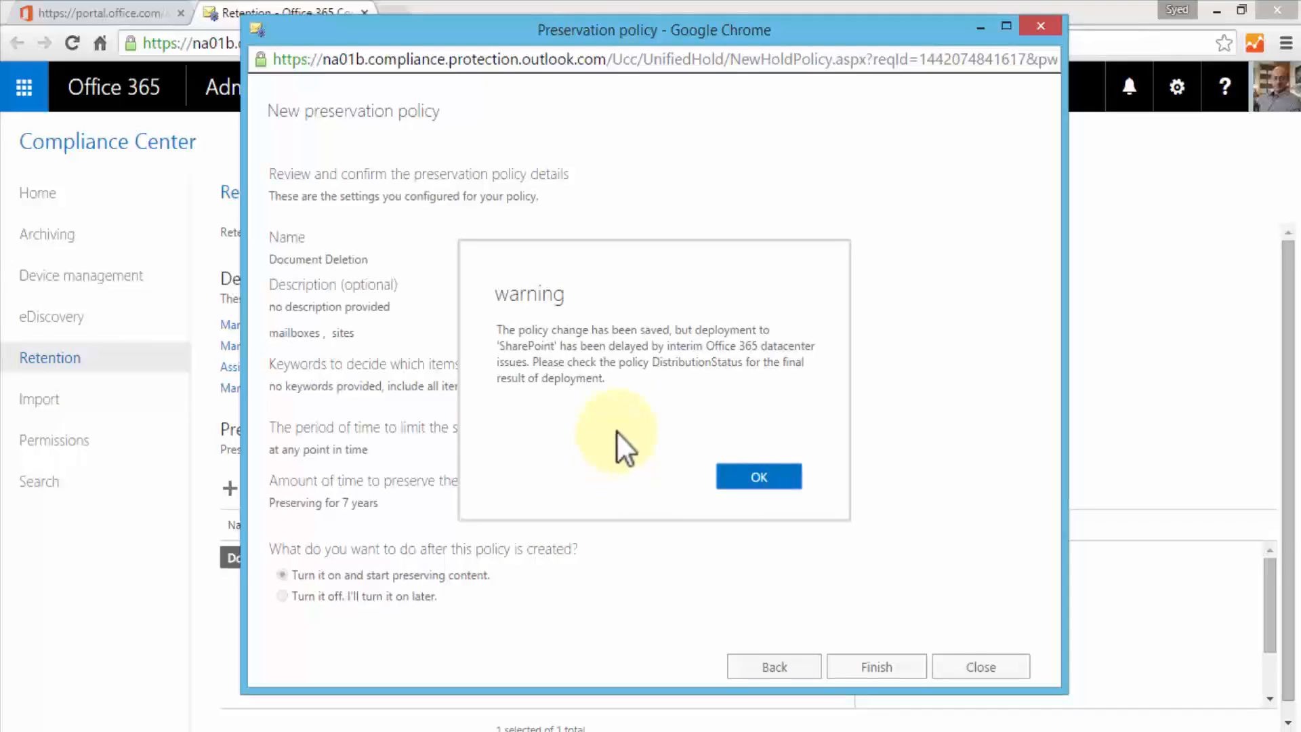
mouse_move(632, 432)
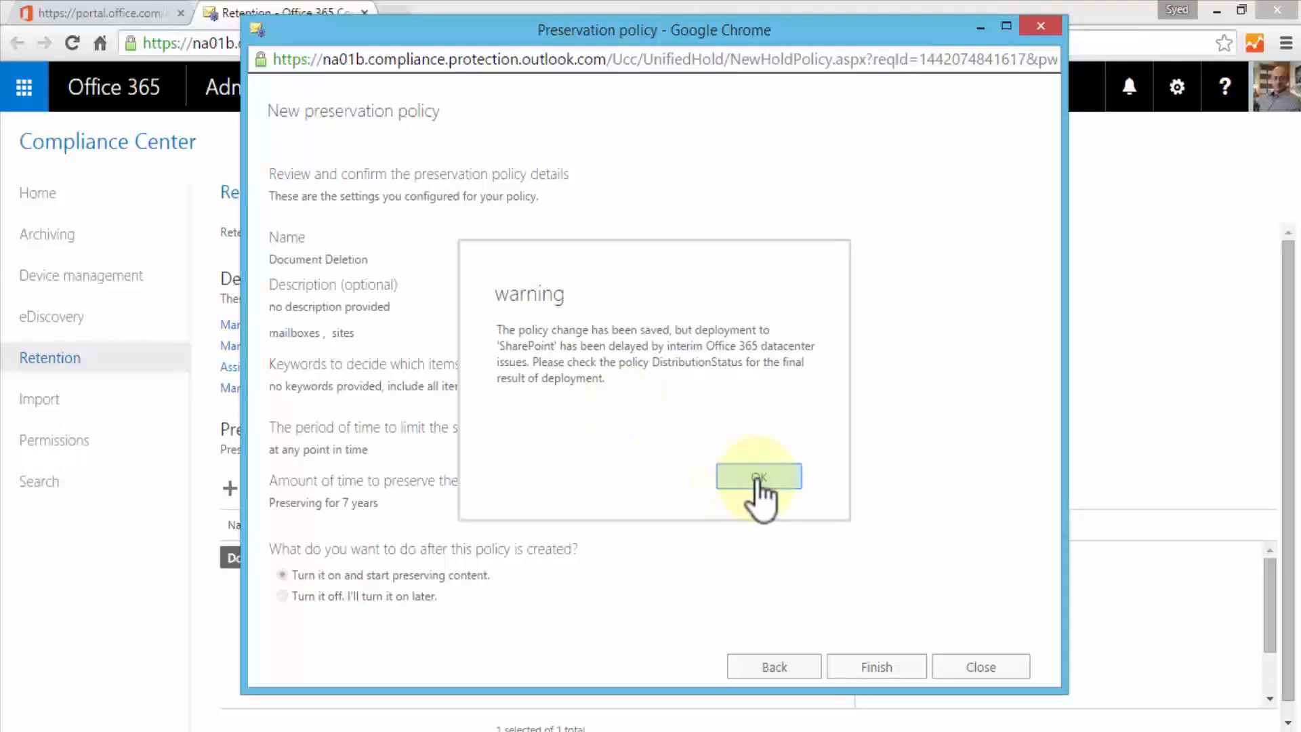
click(757, 477)
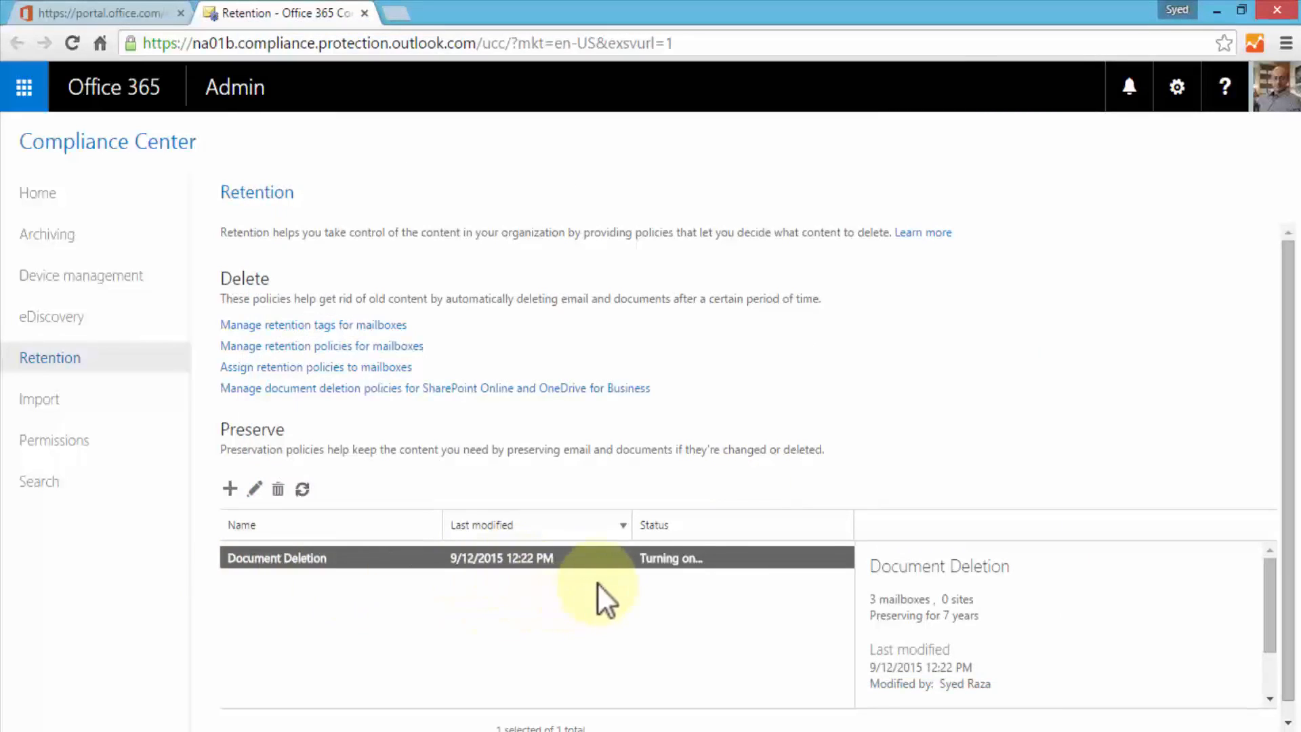
mouse_move(747, 594)
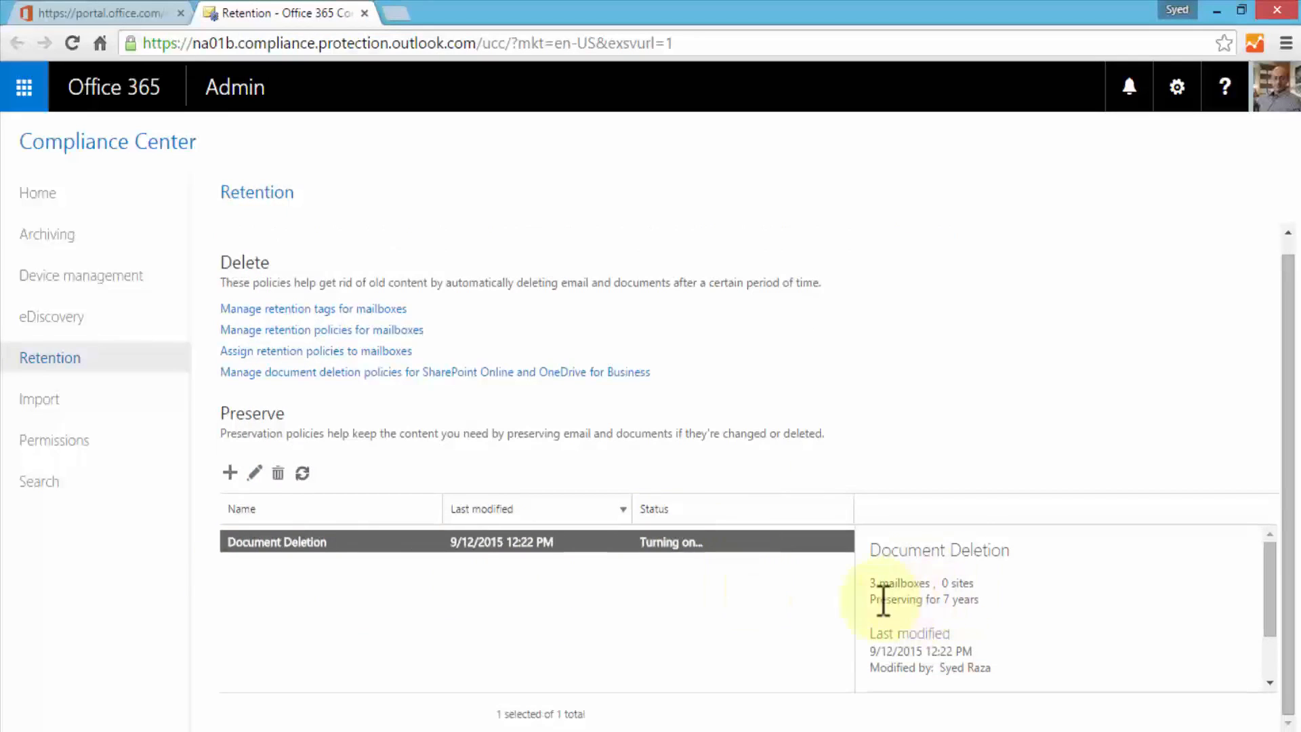
mouse_move(995, 618)
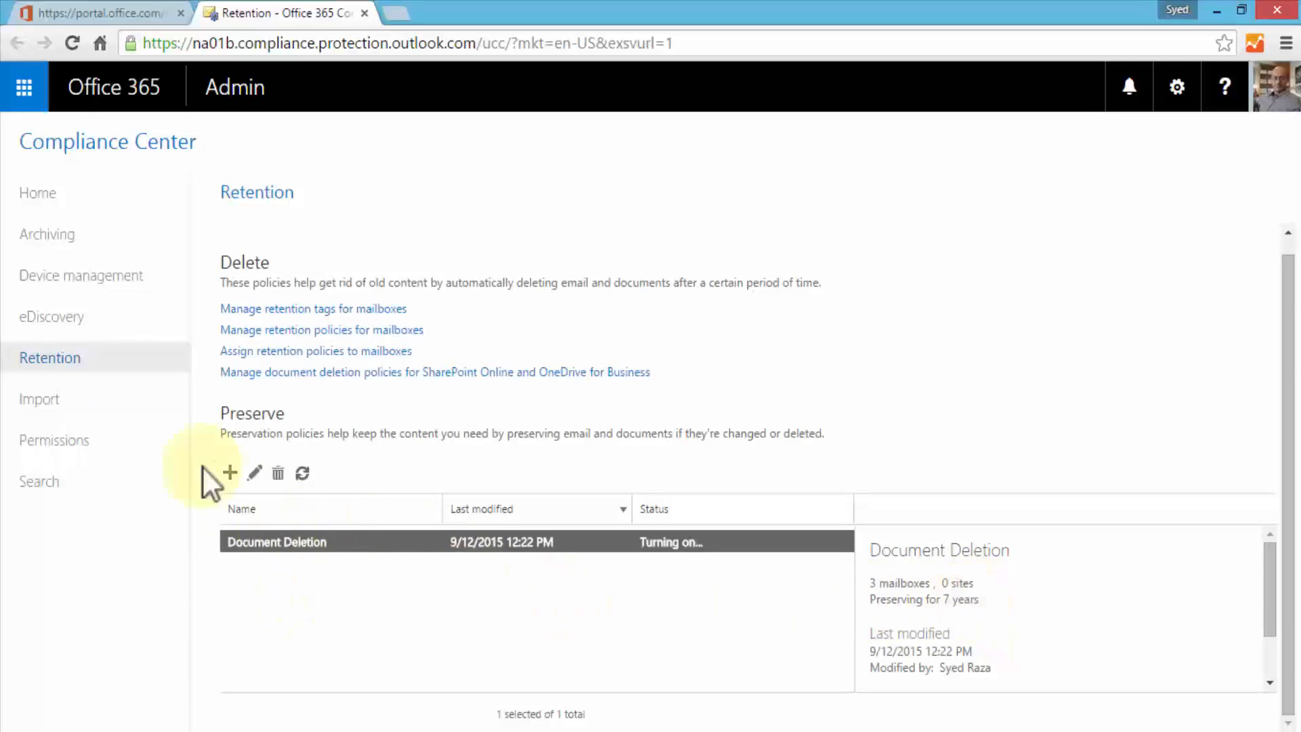
Step: Review Document Deletion under Preserve (3 mailboxes, 7 years), then open Import data
click(39, 399)
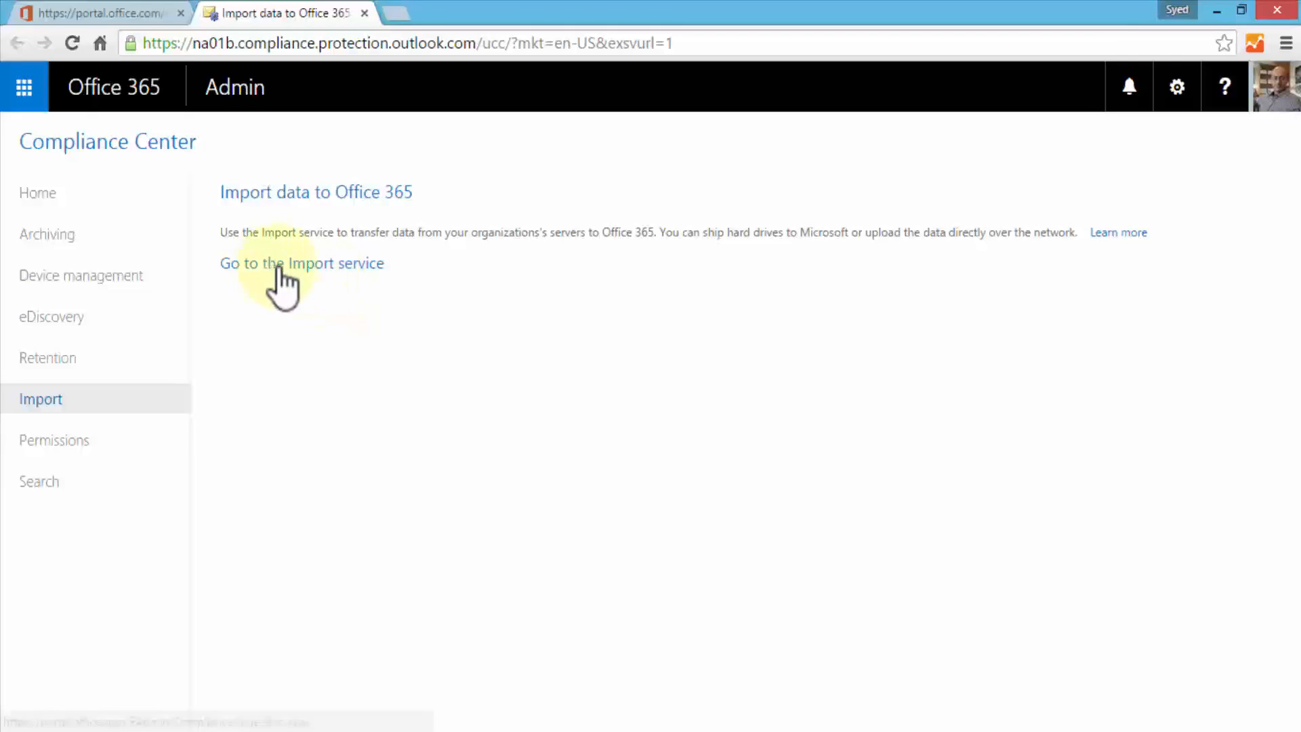
Step: View the Import service page with no import jobs, then close its tab
click(301, 263)
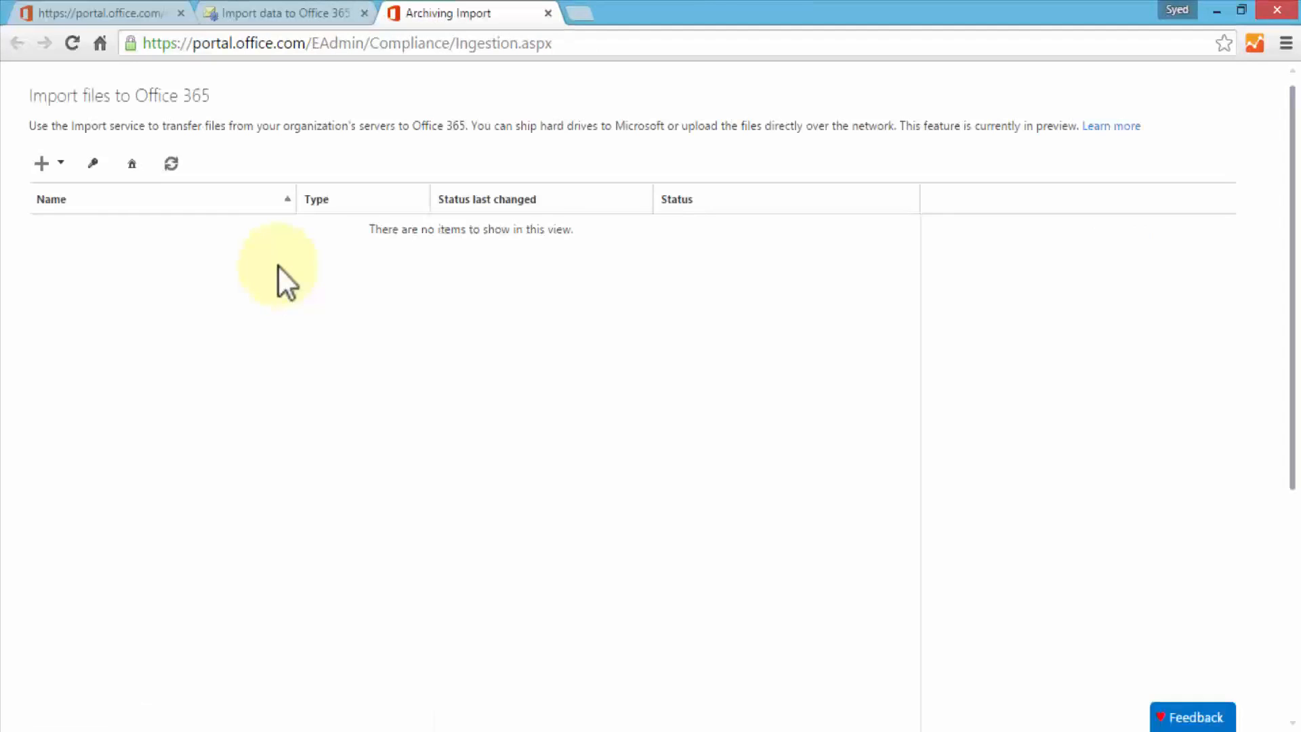
mouse_move(43, 163)
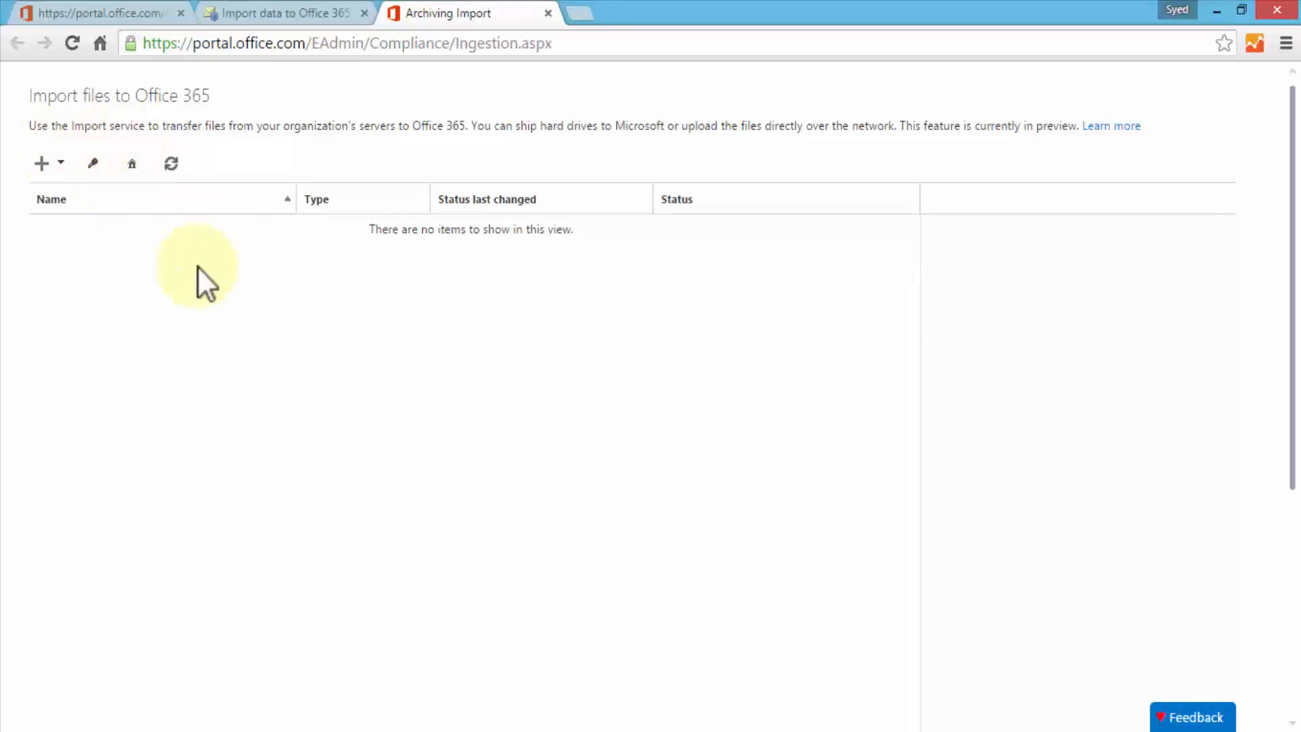
mouse_move(190, 278)
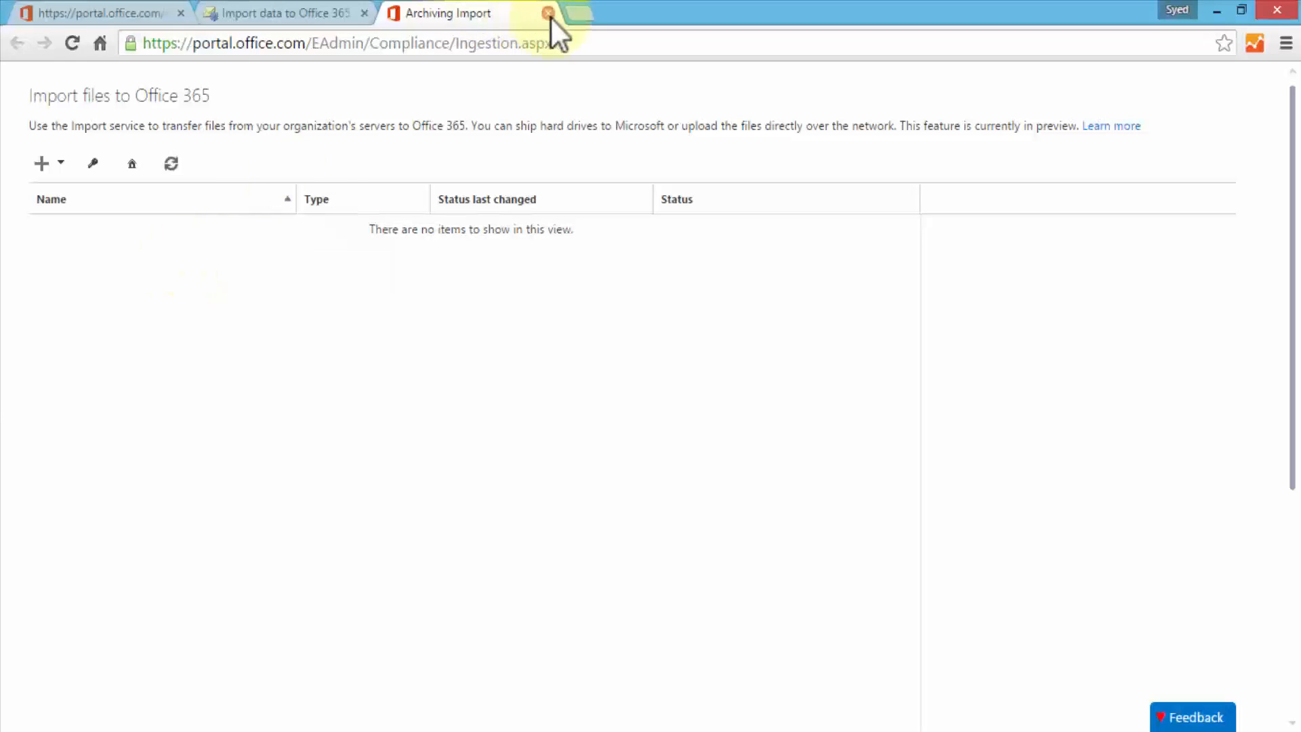
click(55, 440)
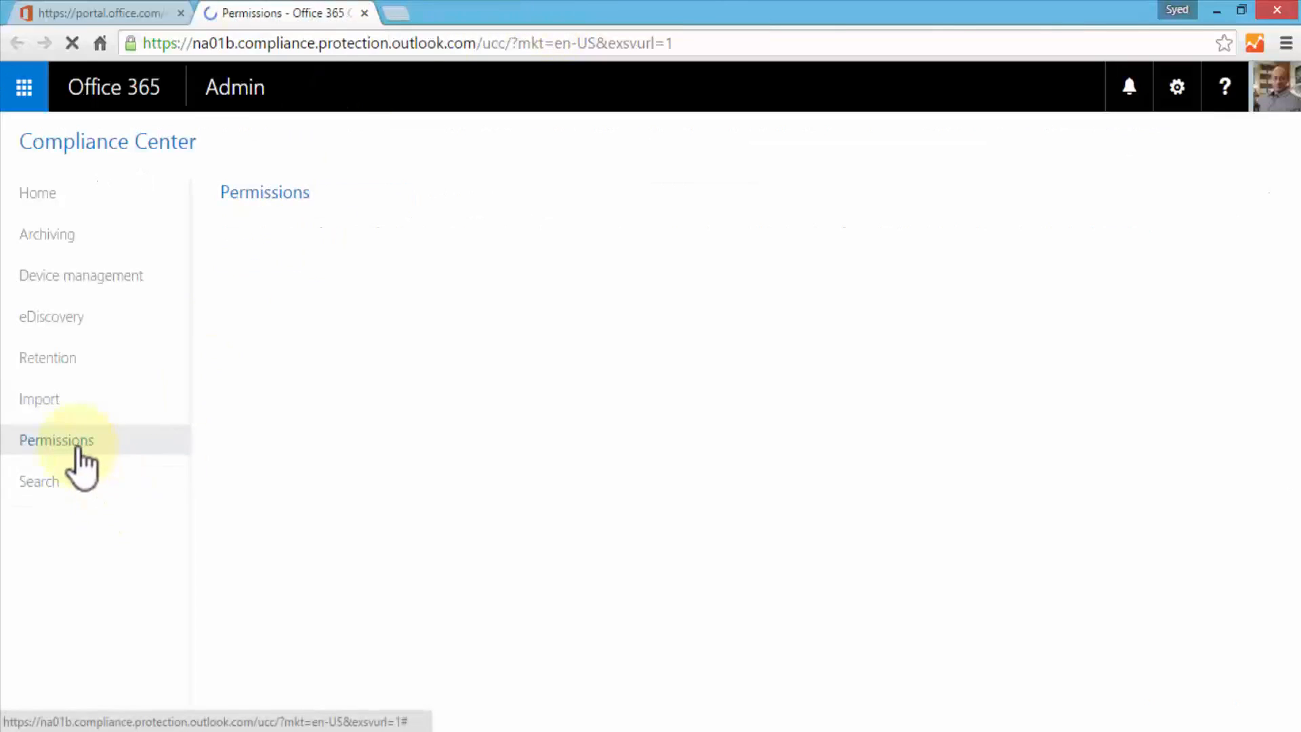
Step: Review the Permissions role groups, then go to the Compliance search page
click(56, 440)
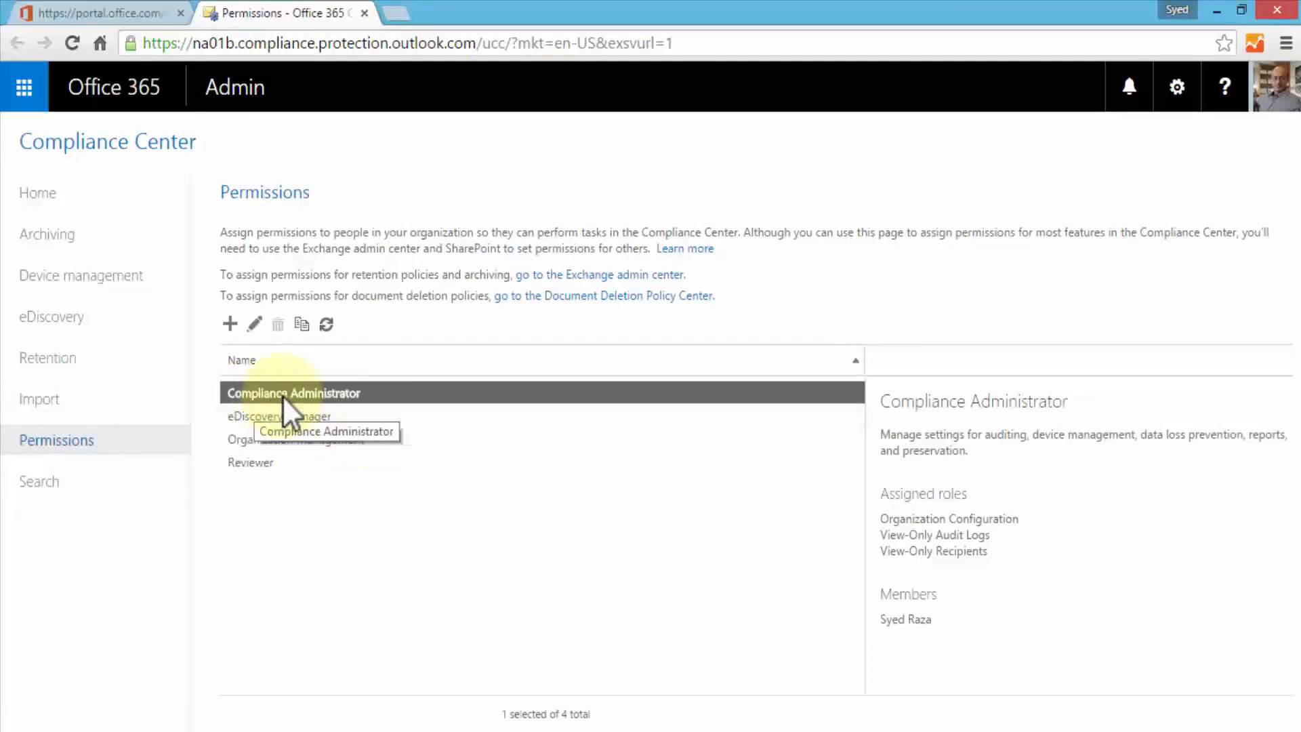
mouse_move(929, 620)
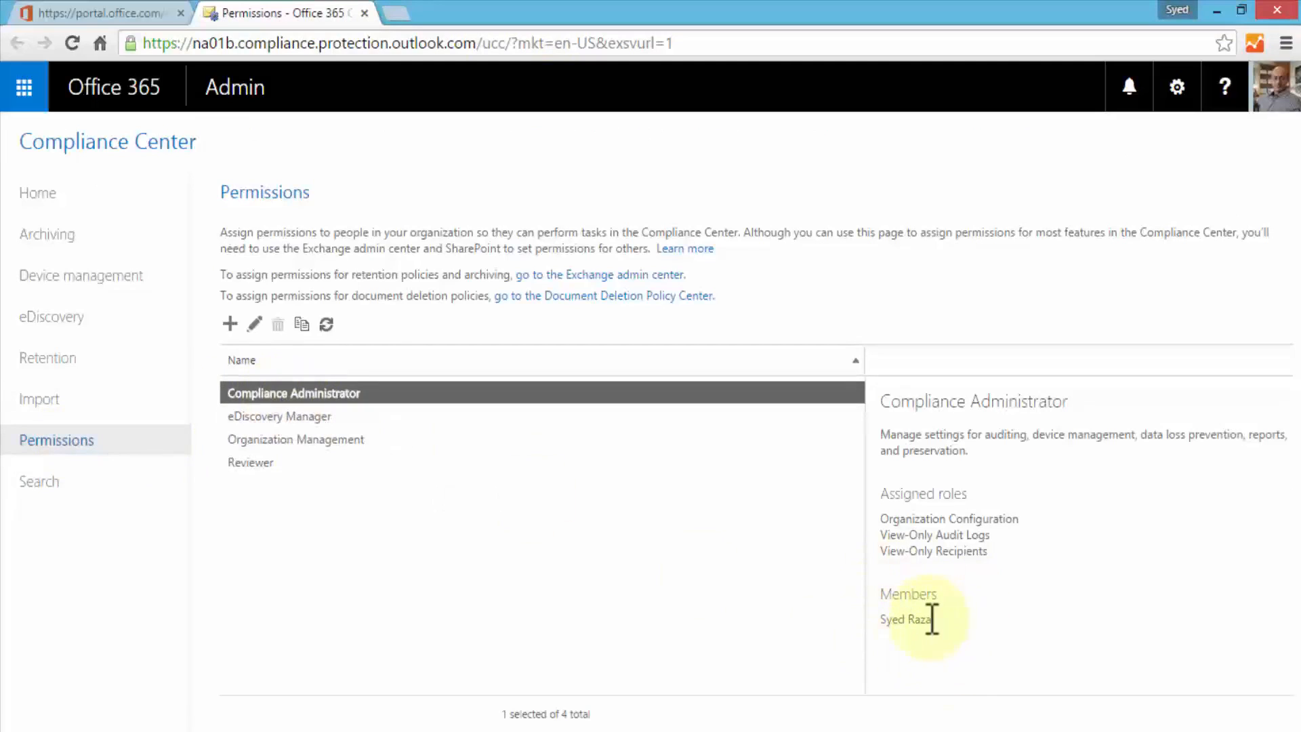
mouse_move(1024, 602)
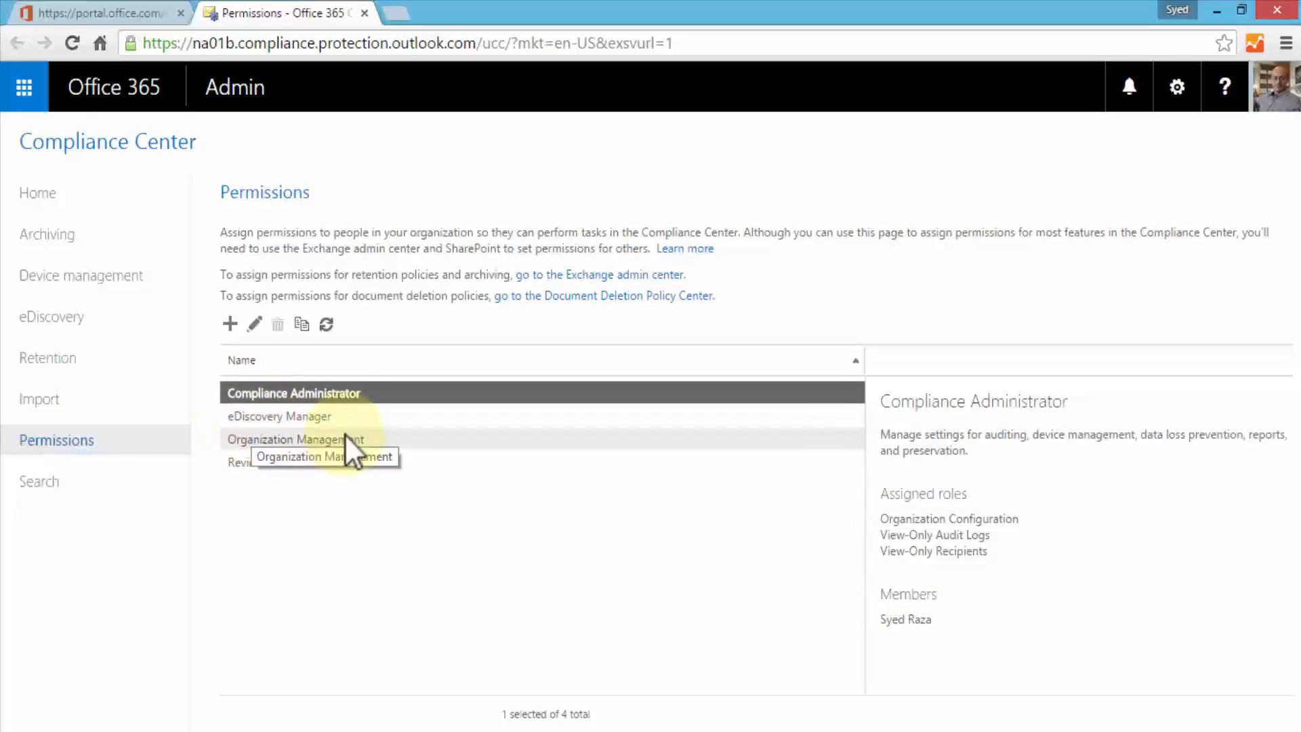
mouse_move(74, 498)
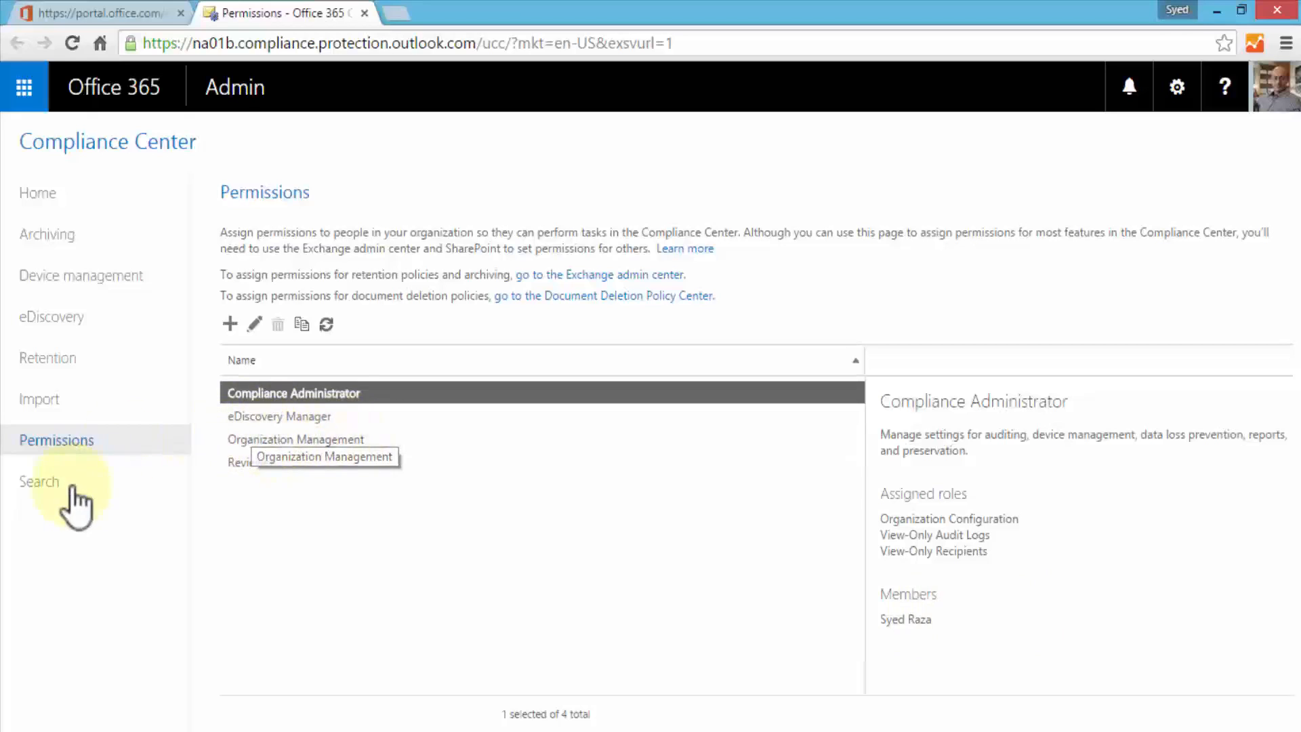
click(40, 481)
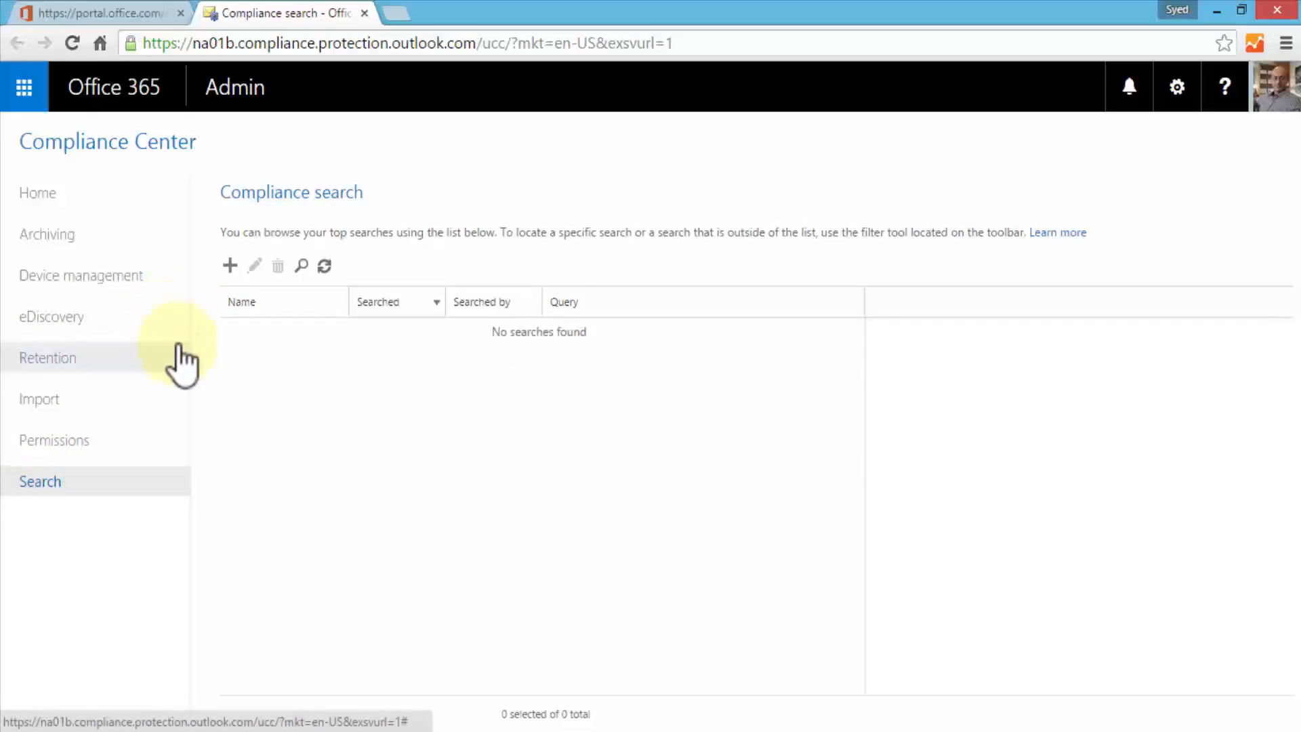
Step: Leave the empty Compliance search list and go back to the Welcome home page
click(230, 266)
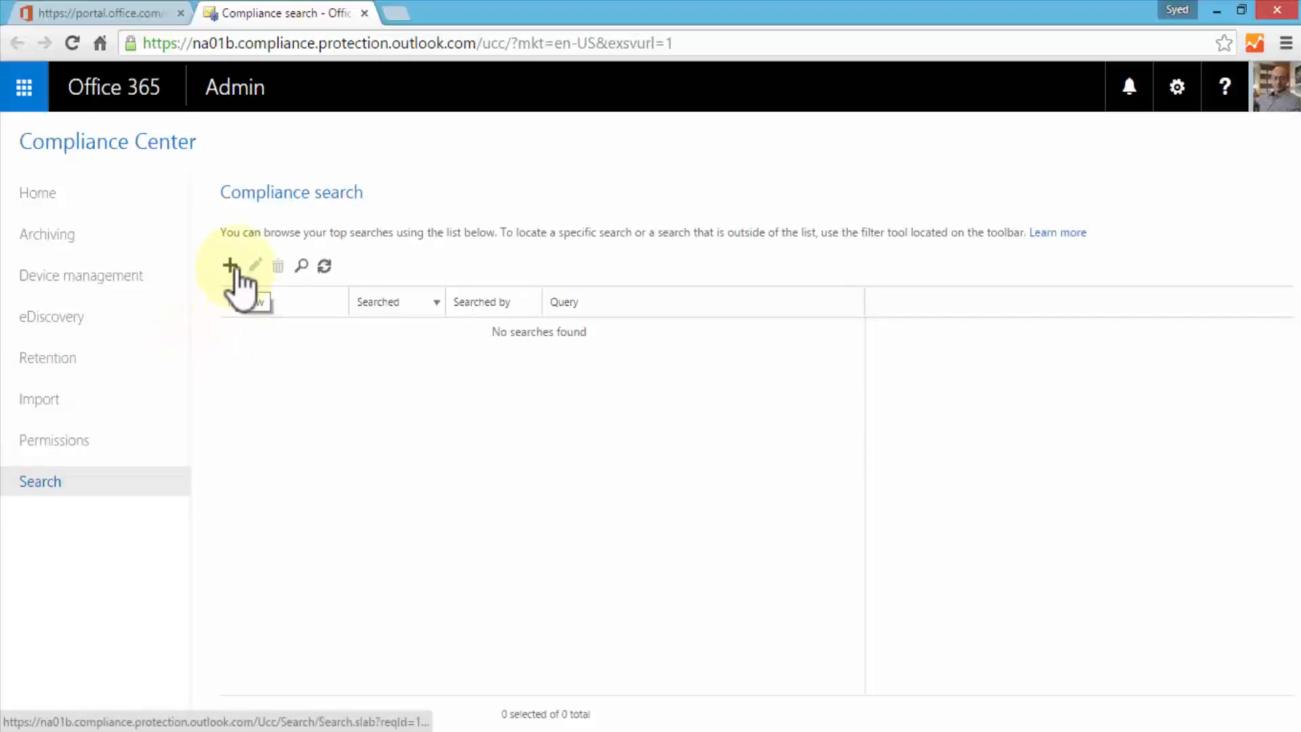
click(229, 265)
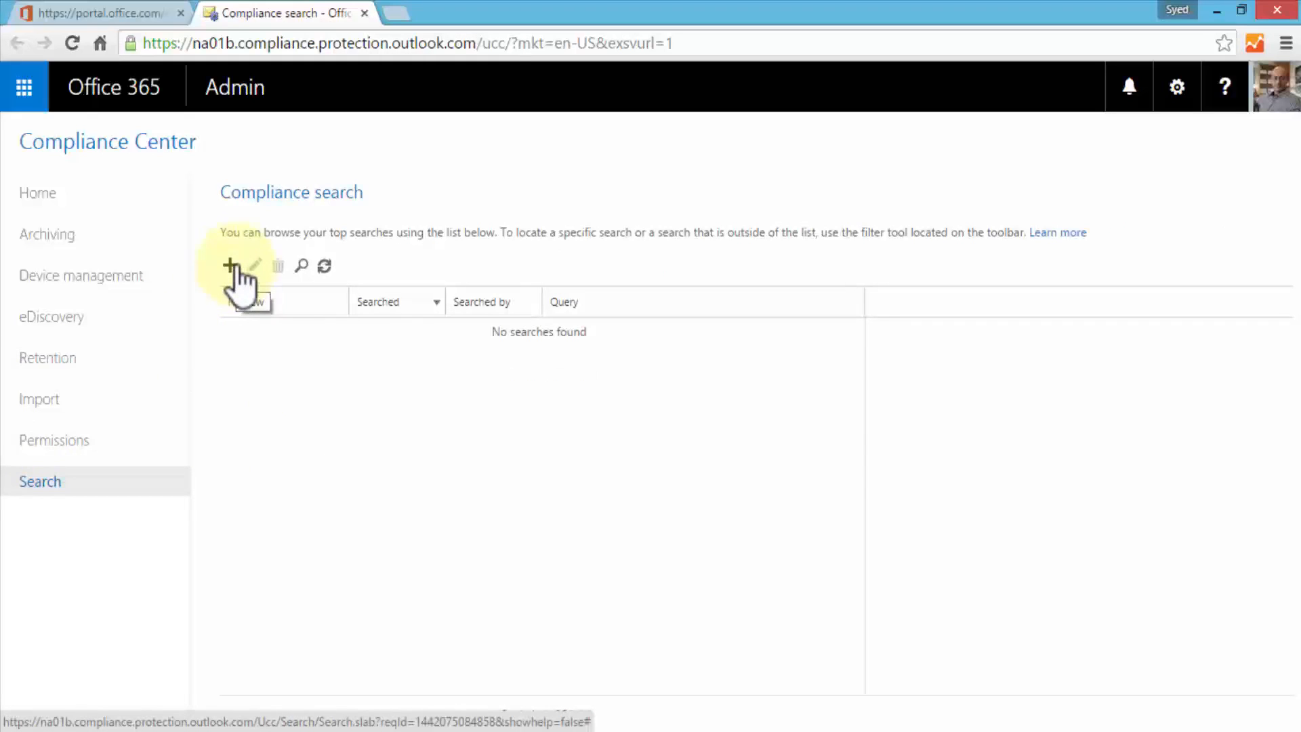
click(37, 192)
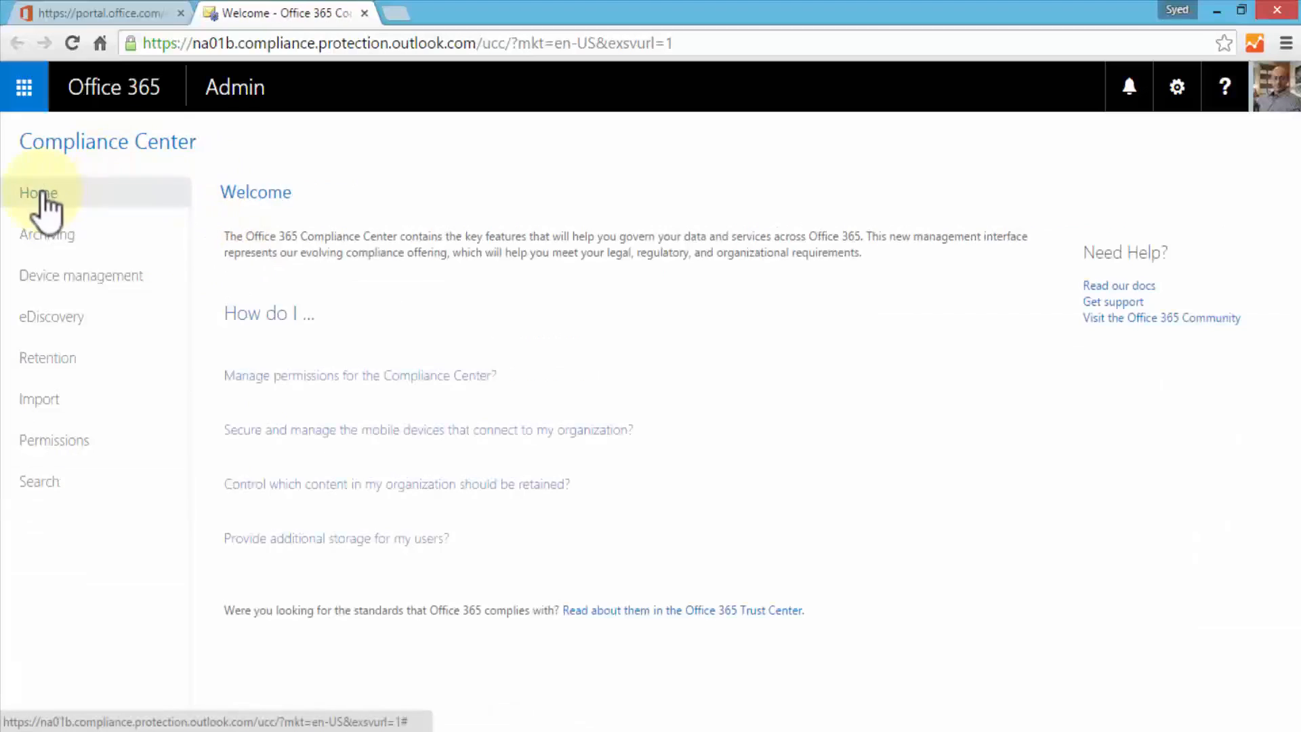
click(37, 192)
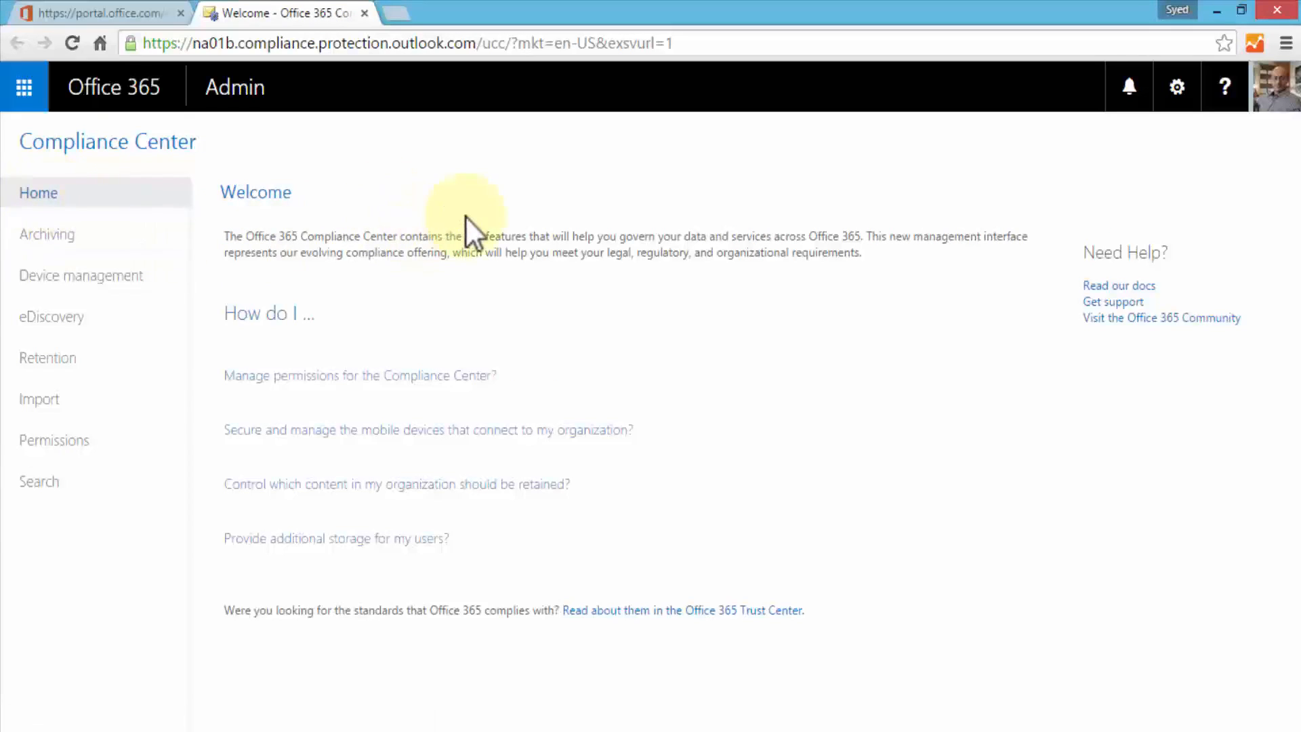